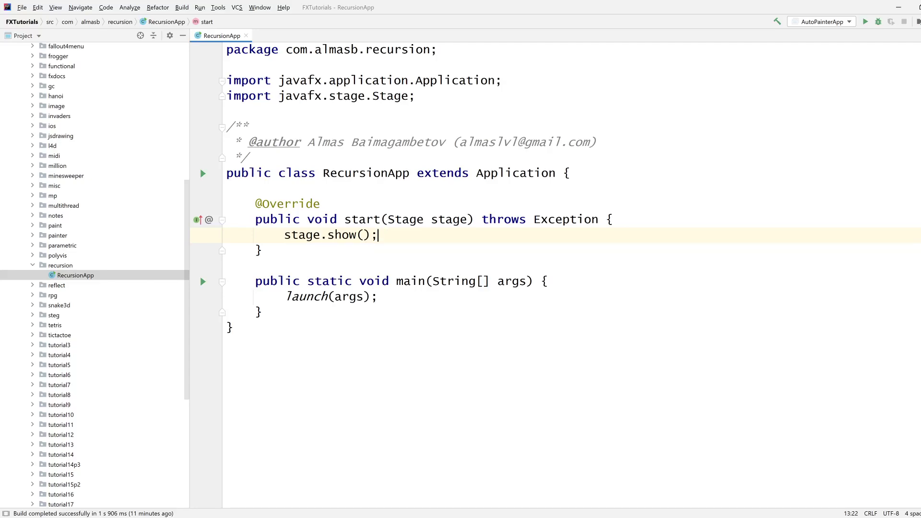
mouse_move(183, 322)
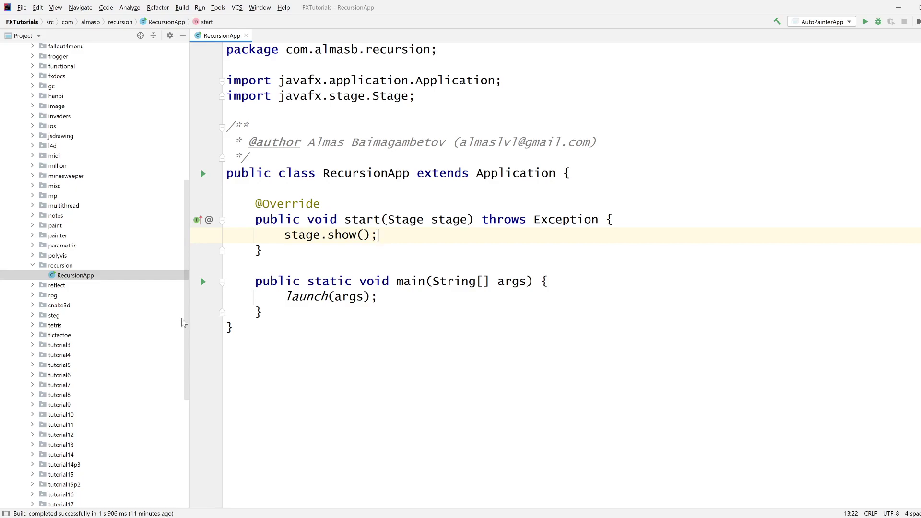
Step: Select RecursionApp and hide the Project tool window to widen the editor
click(75, 275)
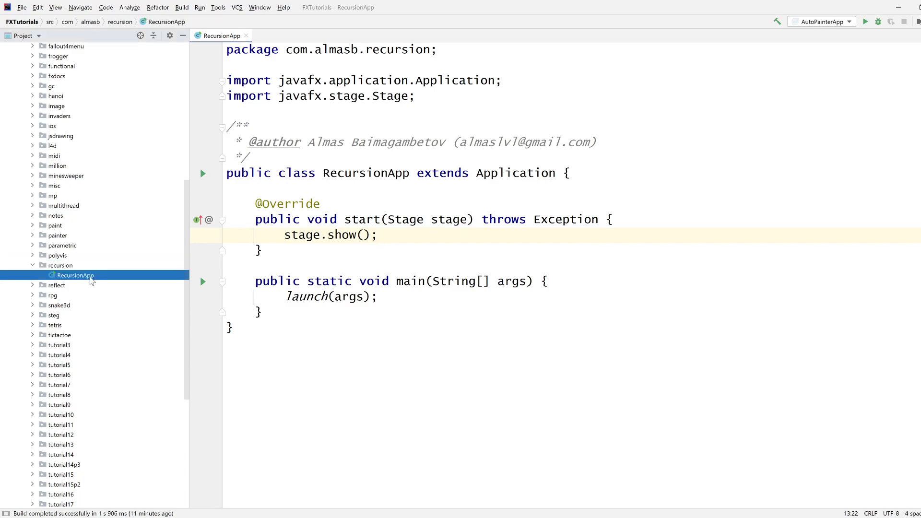
click(260, 250)
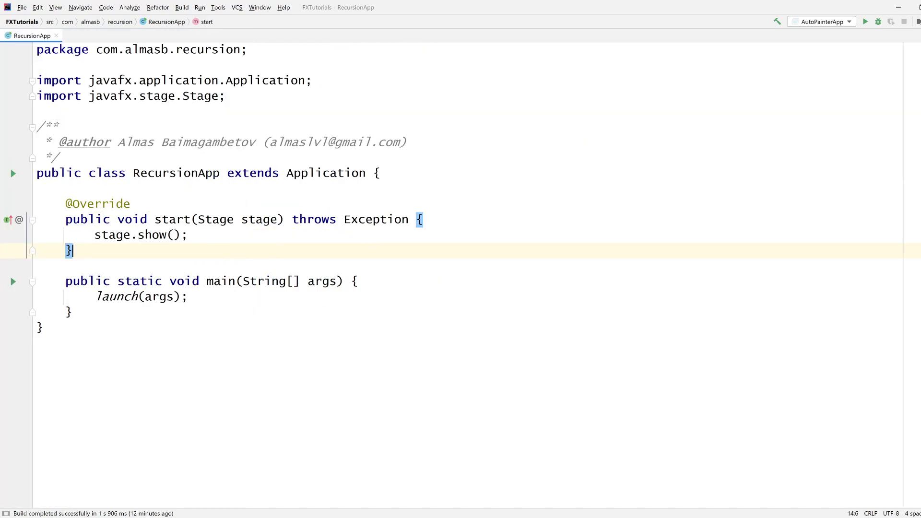
Step: Make start() set the stage's scene to new Scene(createContent())
text(stage.setScene(new Scene());)
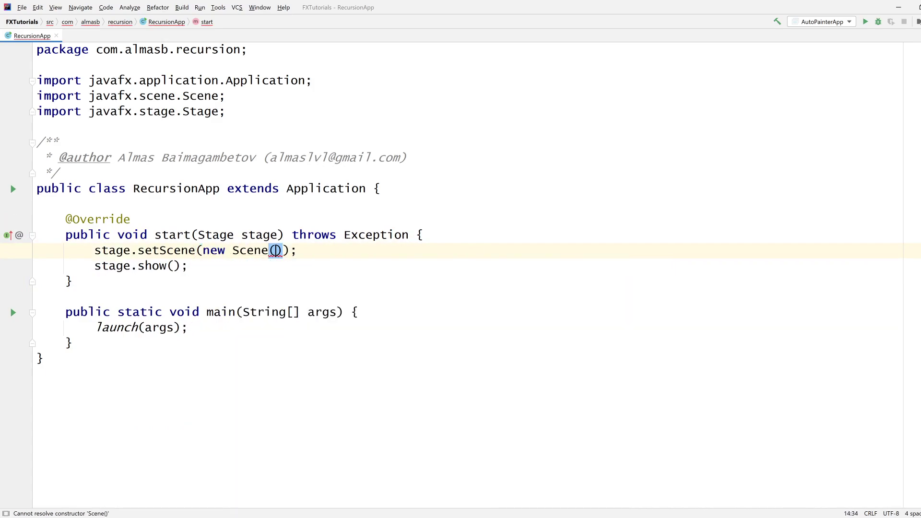
text(c)
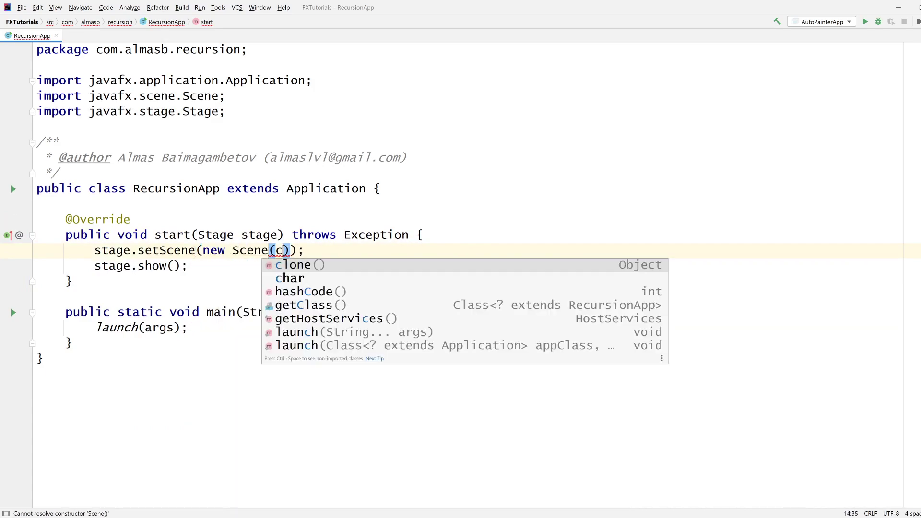
text(reateContent)
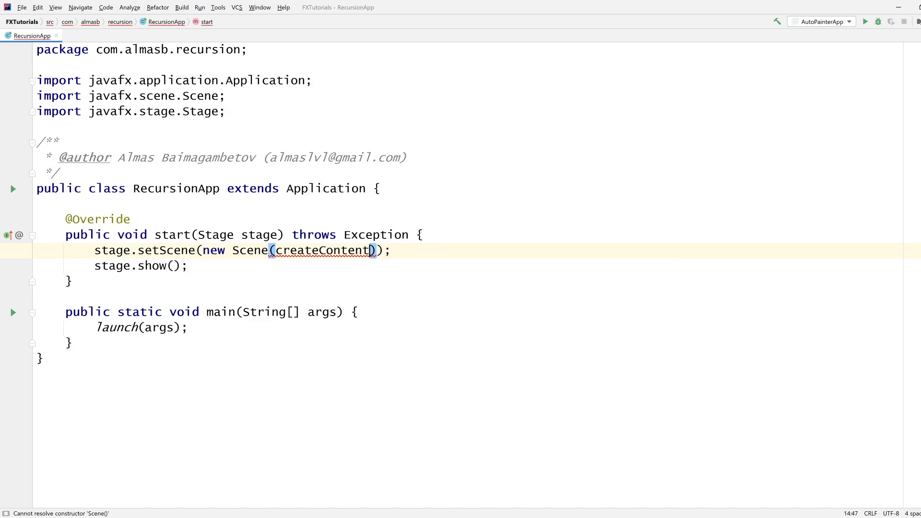
text(())
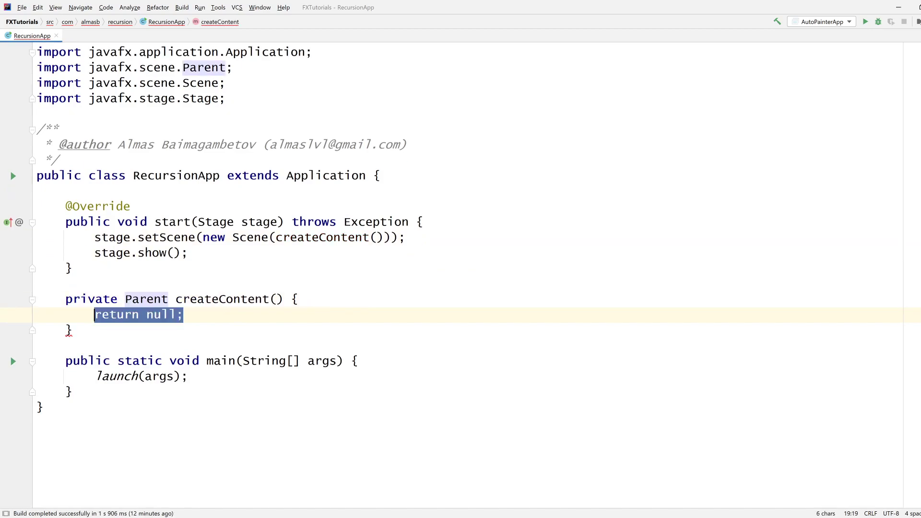
Step: Fill createContent with a Pane root sized 1600 by 900 and return it
key(Delete)
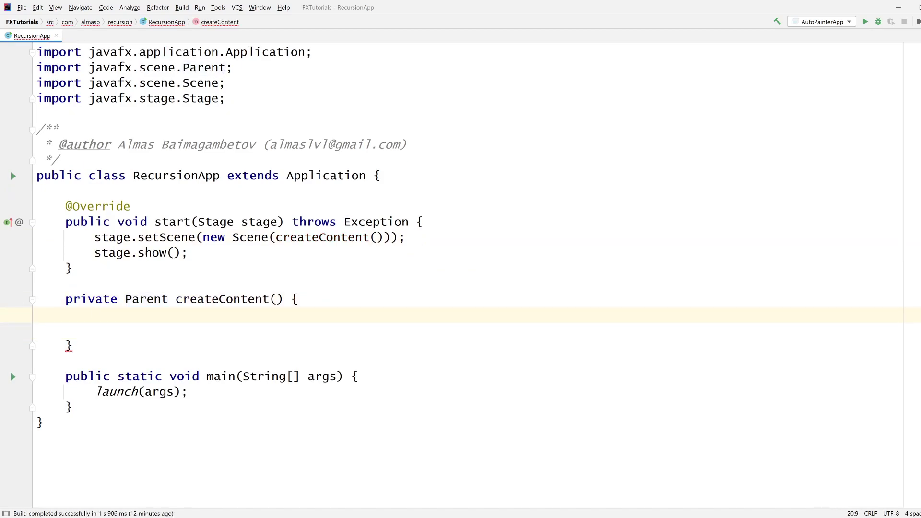
text(Pane root)
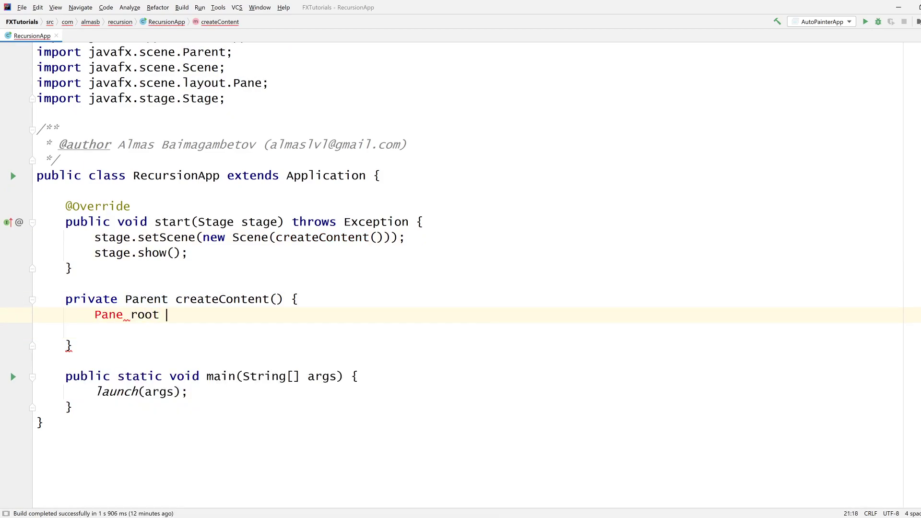
text(= new Pane();)
click(191, 330)
text(return root;)
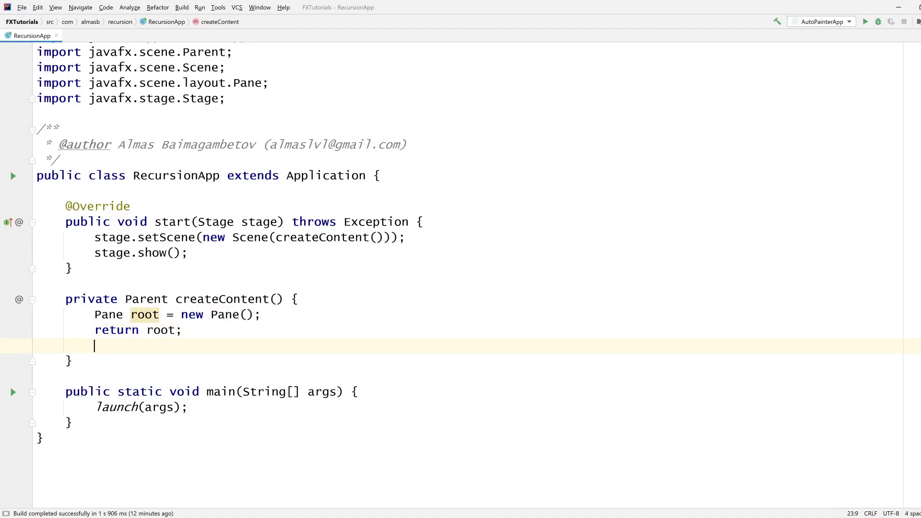
key(Backspace)
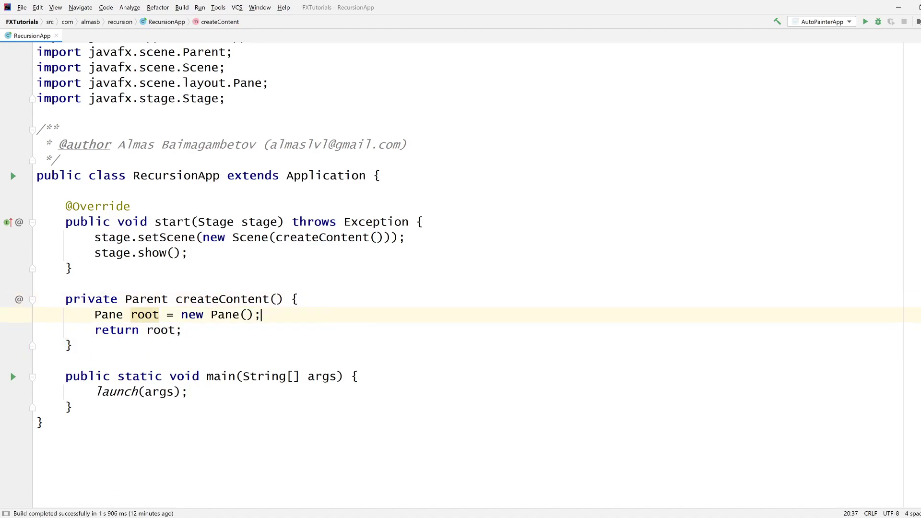
text(root.setPrefSize(160);)
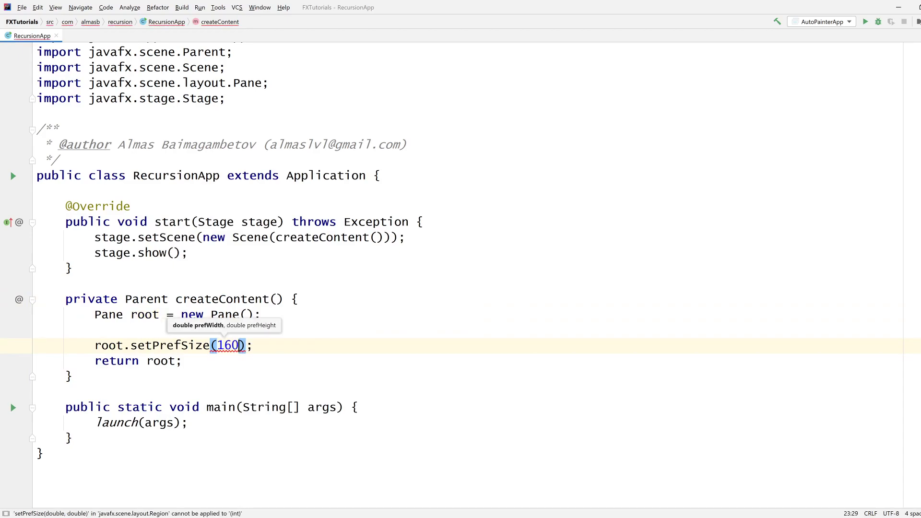
text(0, 900)
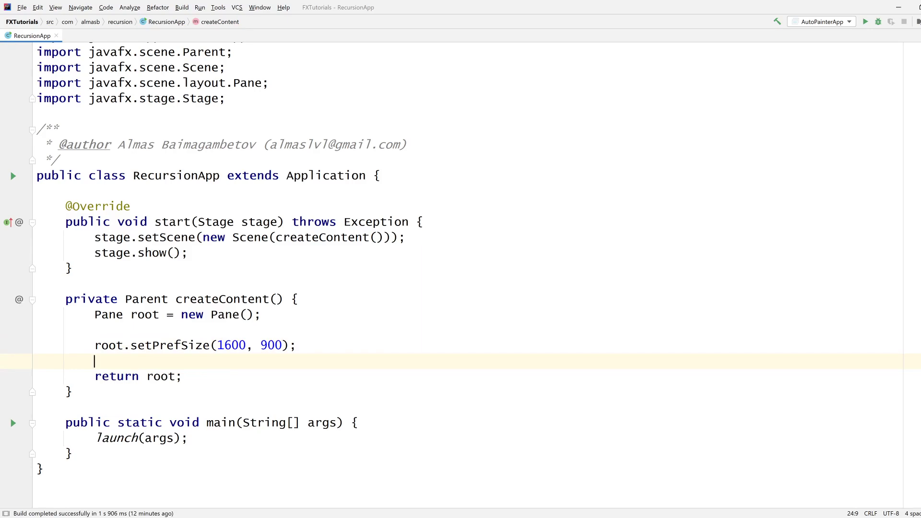
scroll(up, 3)
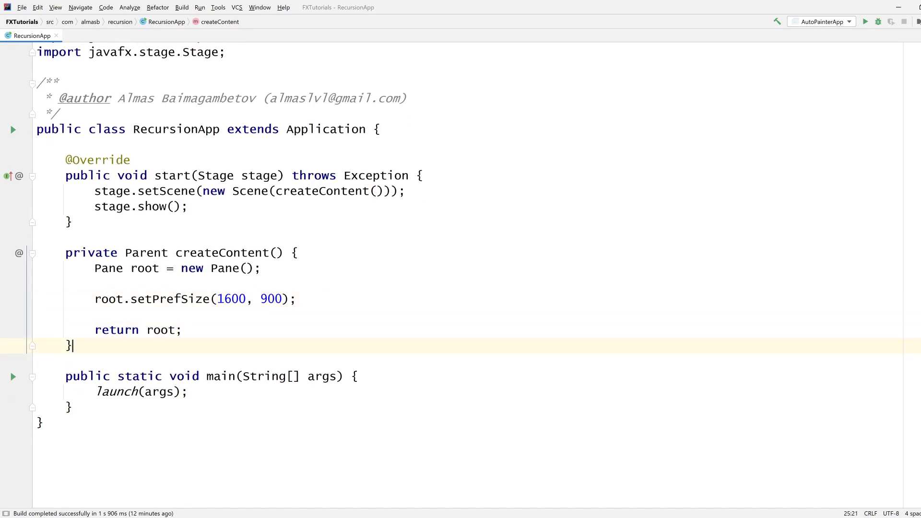
Step: Declare a private void addText method below createContent
text(private void)
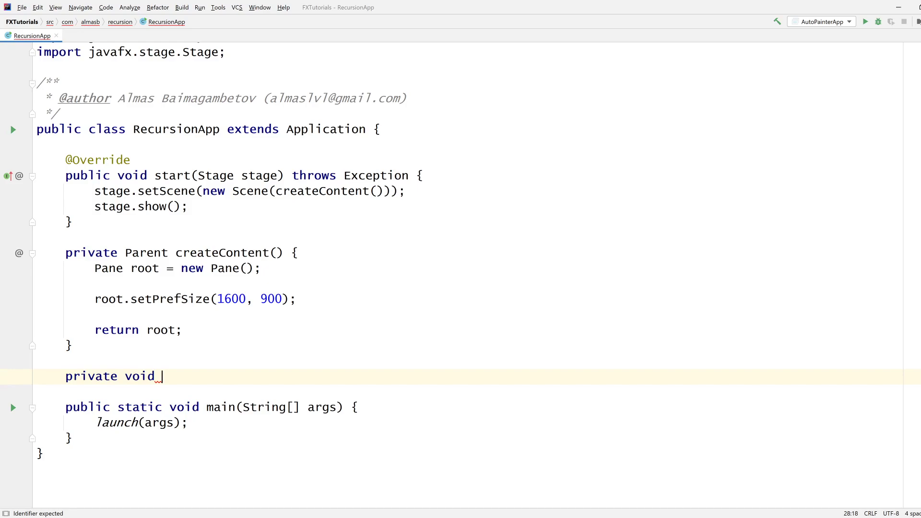
text(addText() {)
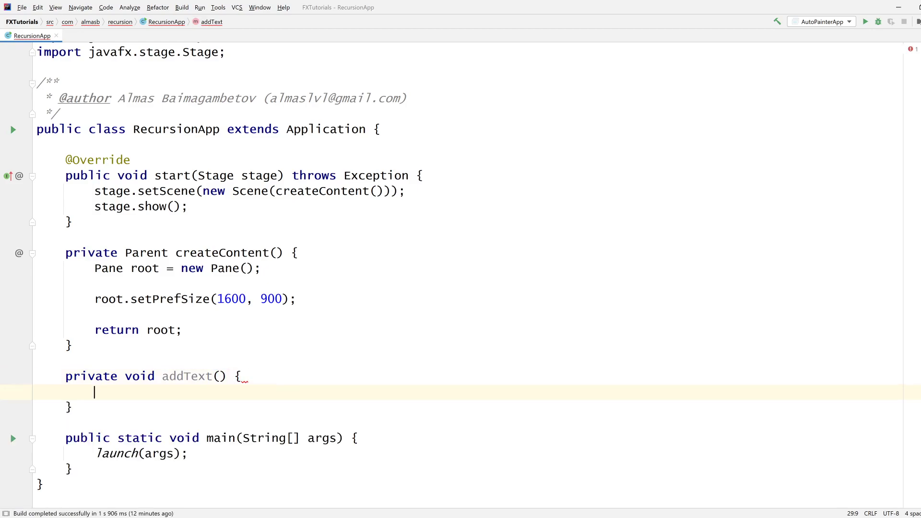
text(addText();)
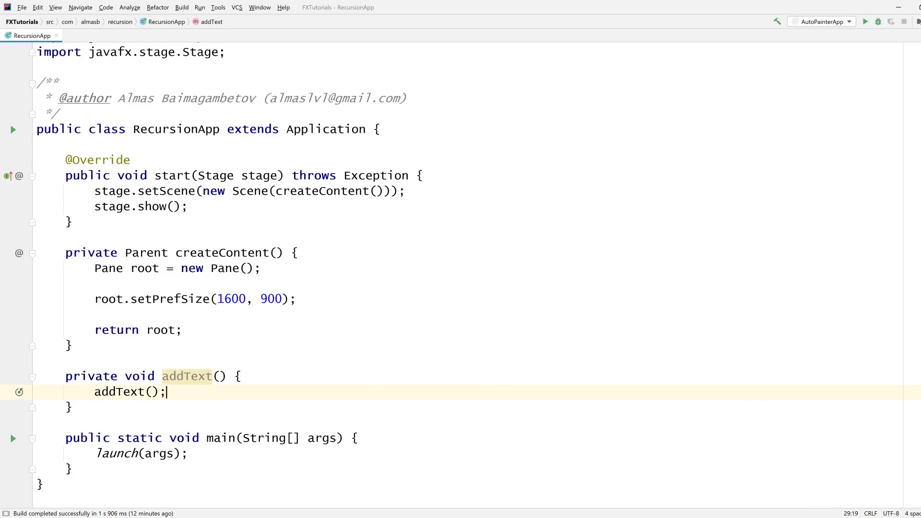
mouse_move(20, 395)
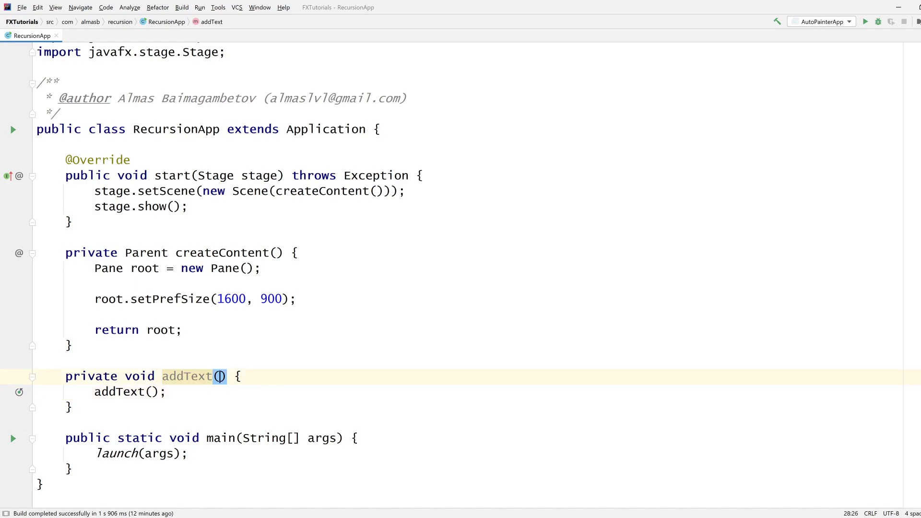
Step: Give addText parameters String message, double x, y, angle and fontSize
text(String)
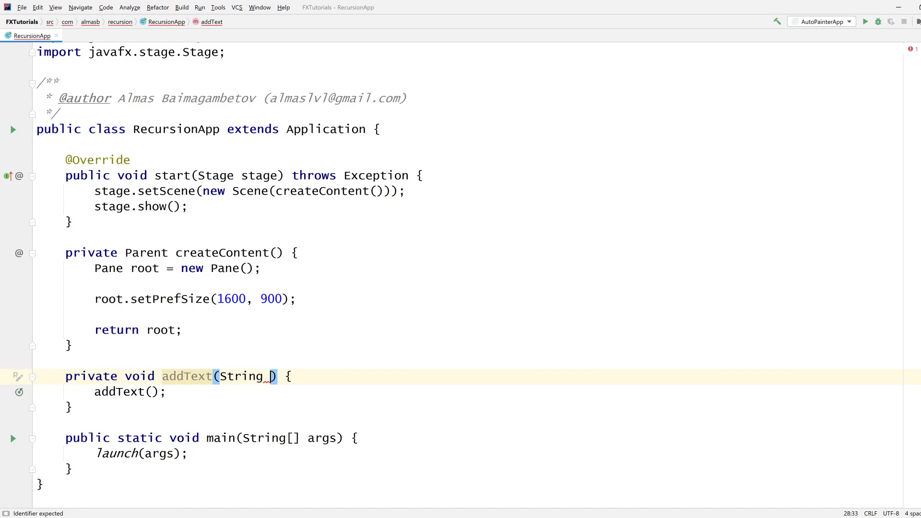
text(message)
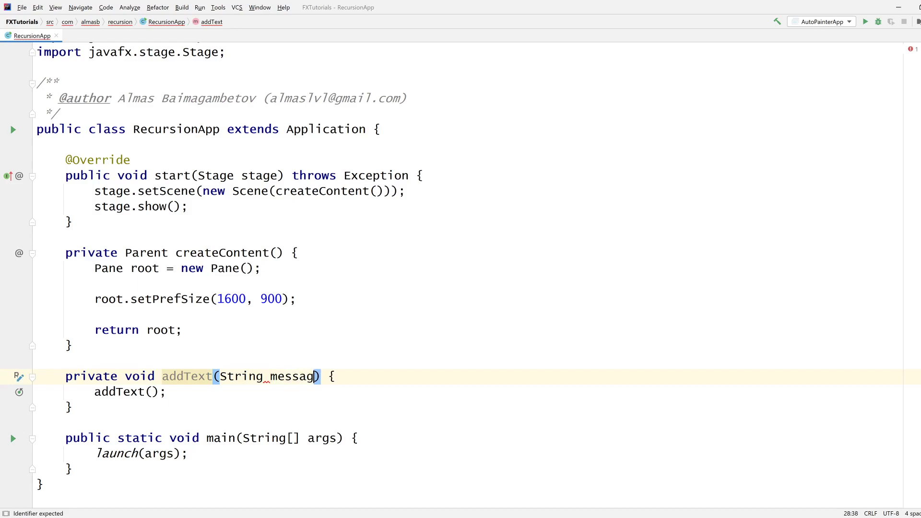
text(e,)
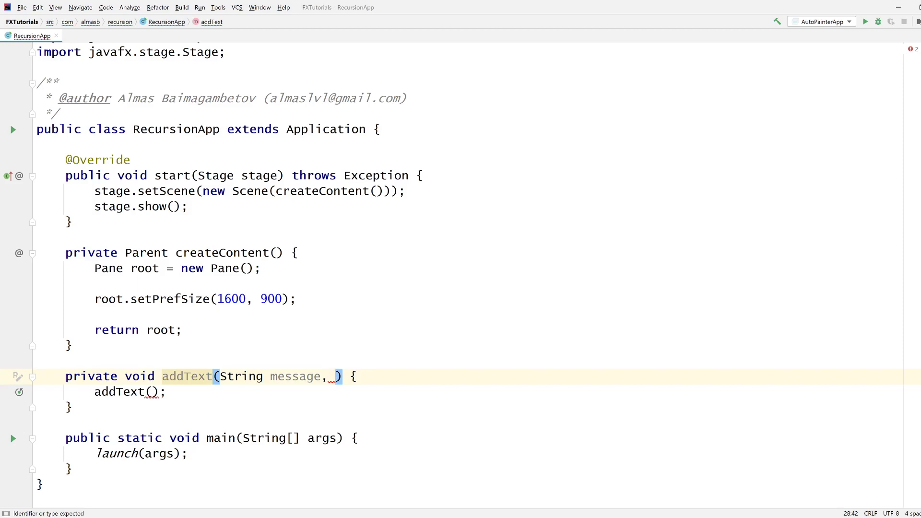
text(double x, double y,)
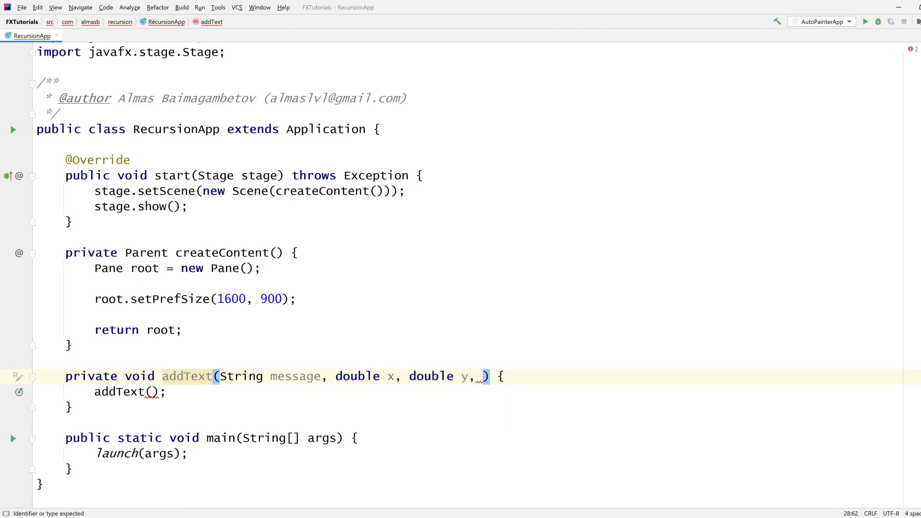
text(double angle,)
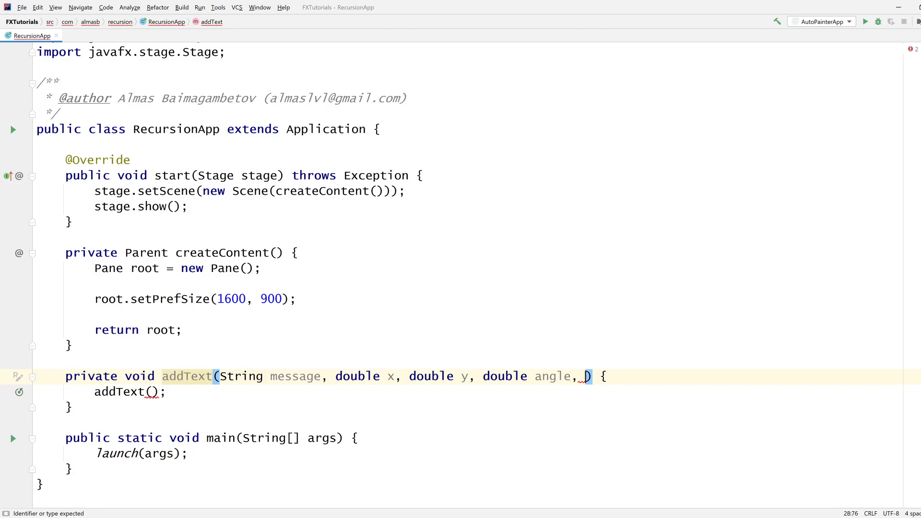
text(double fontS)
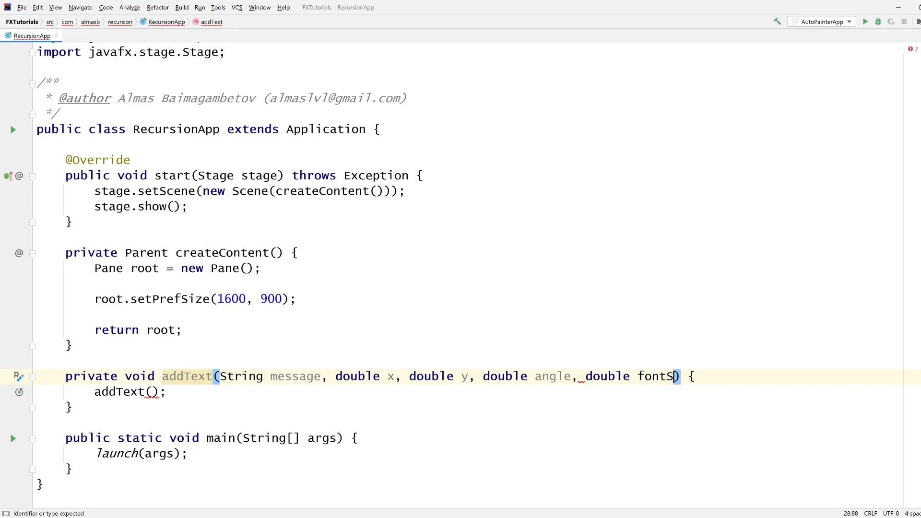
text(ize)
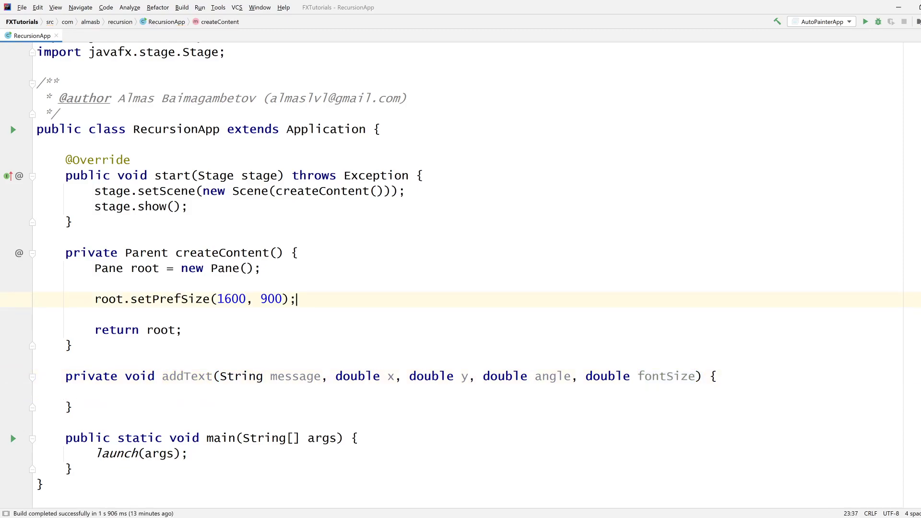
Step: Promote root to a class field: private Pane root = new Pane()
text(addText();)
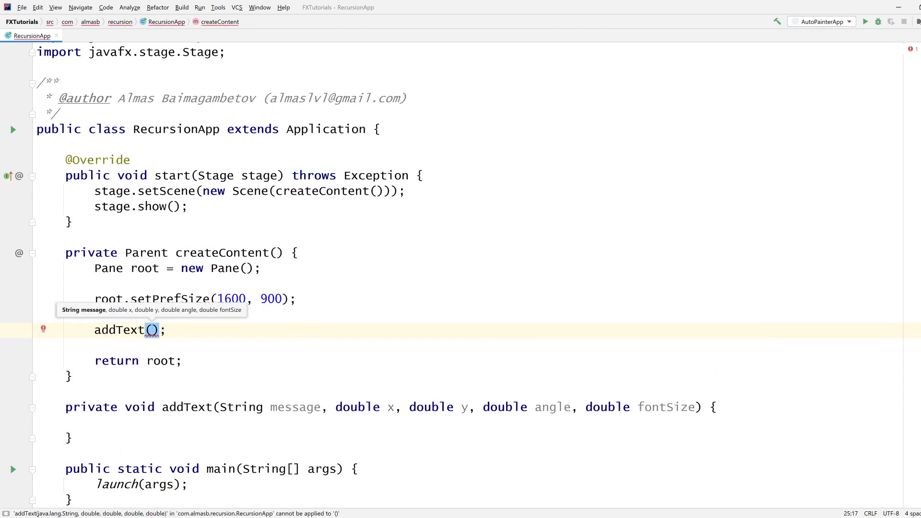
click(378, 129)
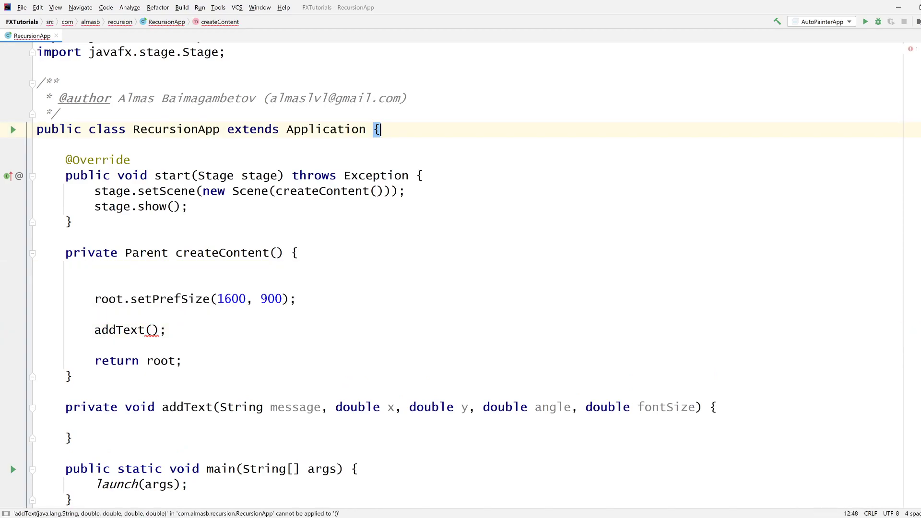
text(private Pane root = new Pane();)
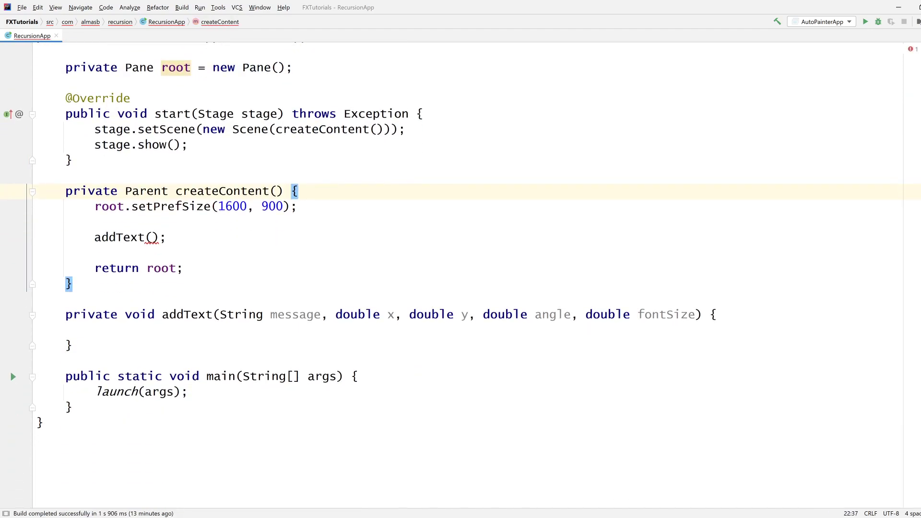
Step: Call addText("A", 800, 450, 0, 100) from createContent
click(154, 237)
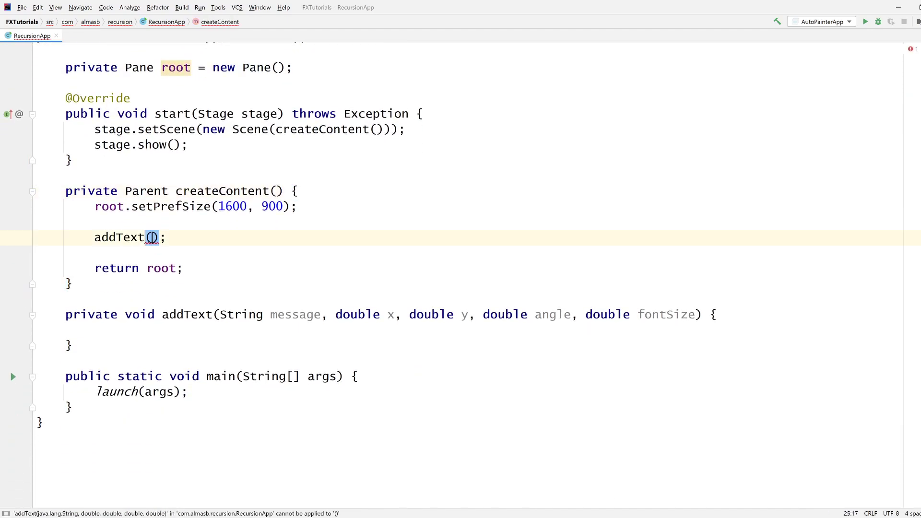
text("A")
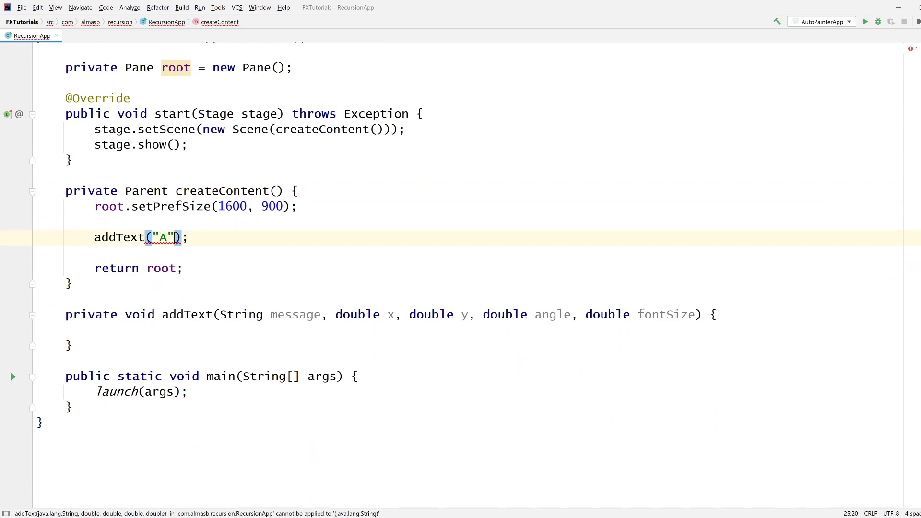
scroll(up, 3)
text(, )
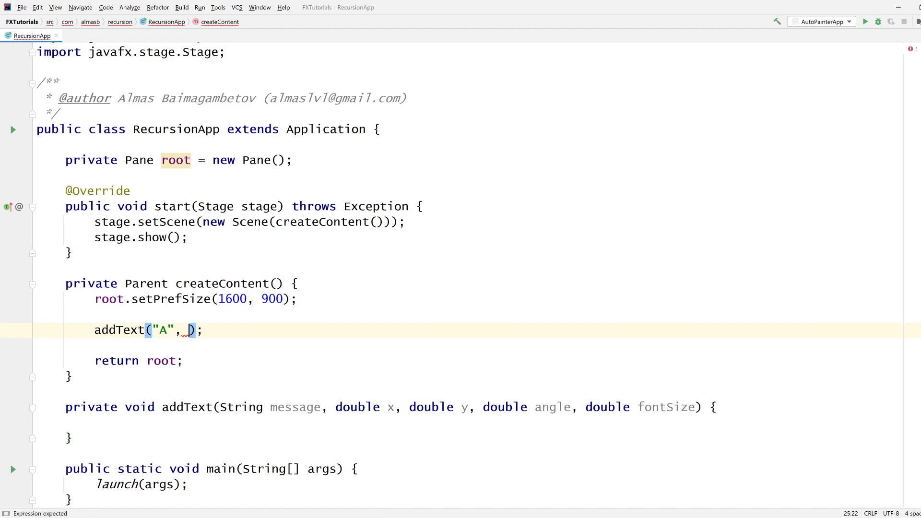
text(8)
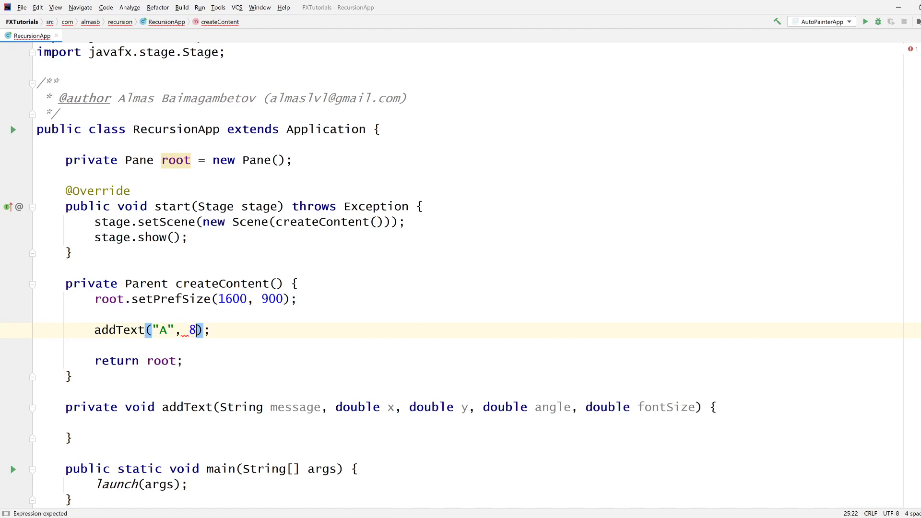
text(00, 450)
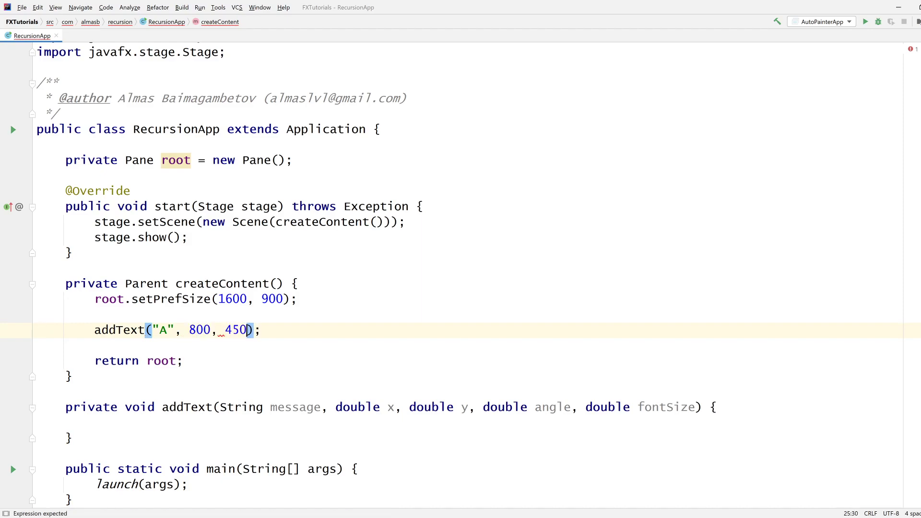
text(,)
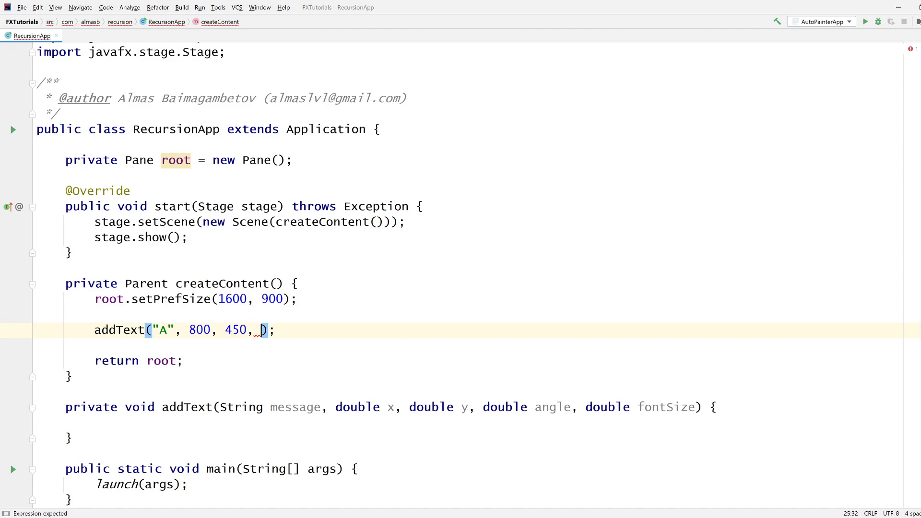
text(0,)
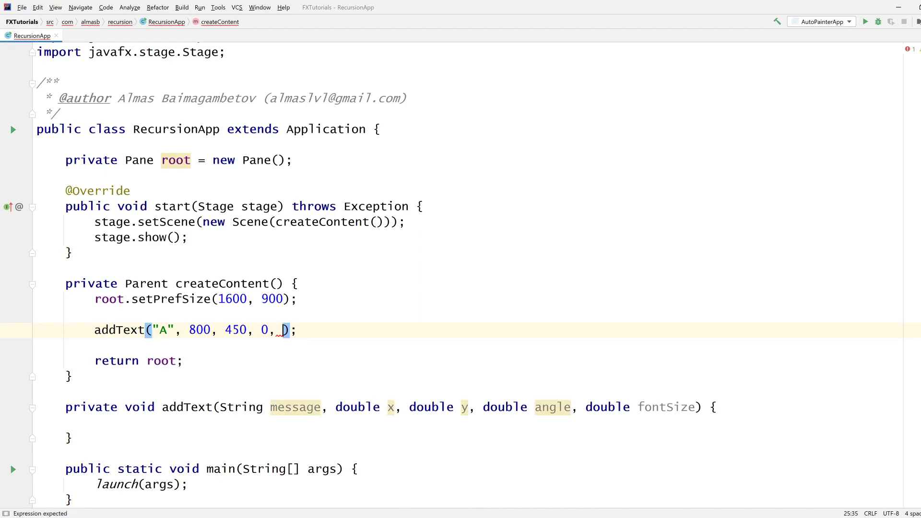
text(100)
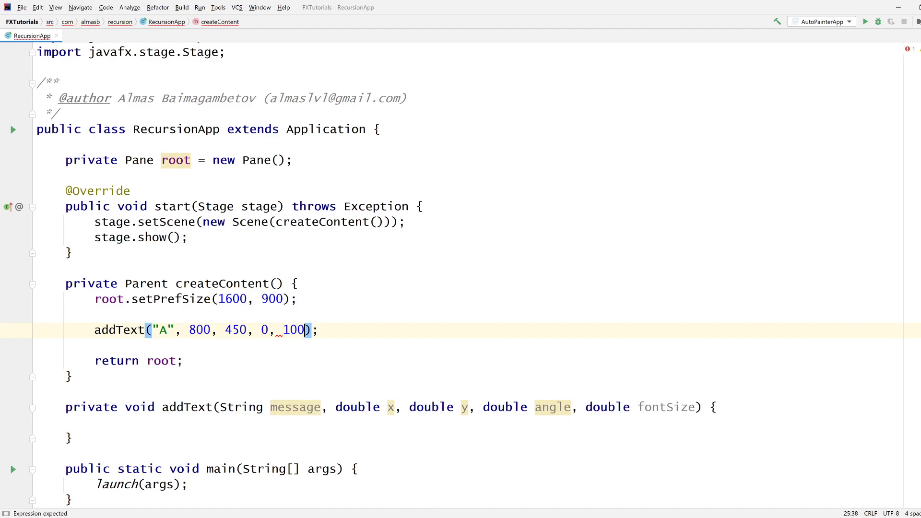
click(94, 423)
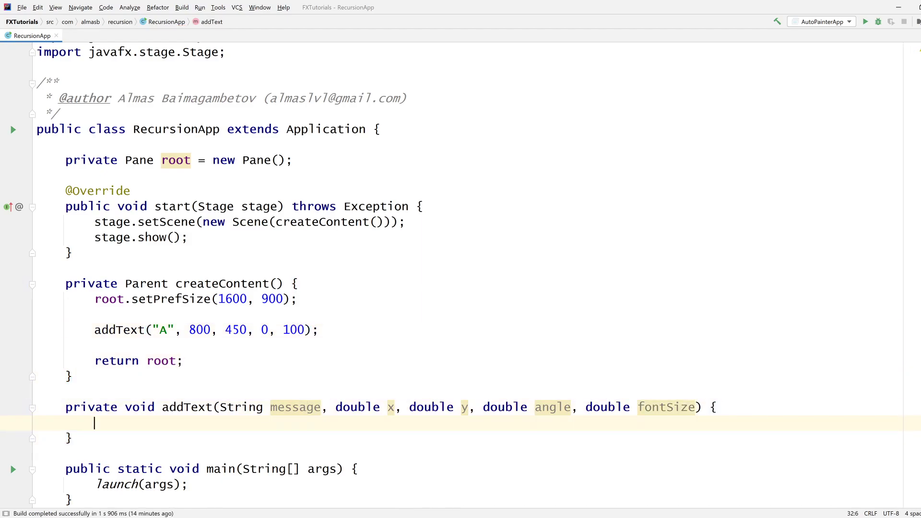
Step: Build a Text from message with translate, font and rotation, and add it to root's children
text(Te)
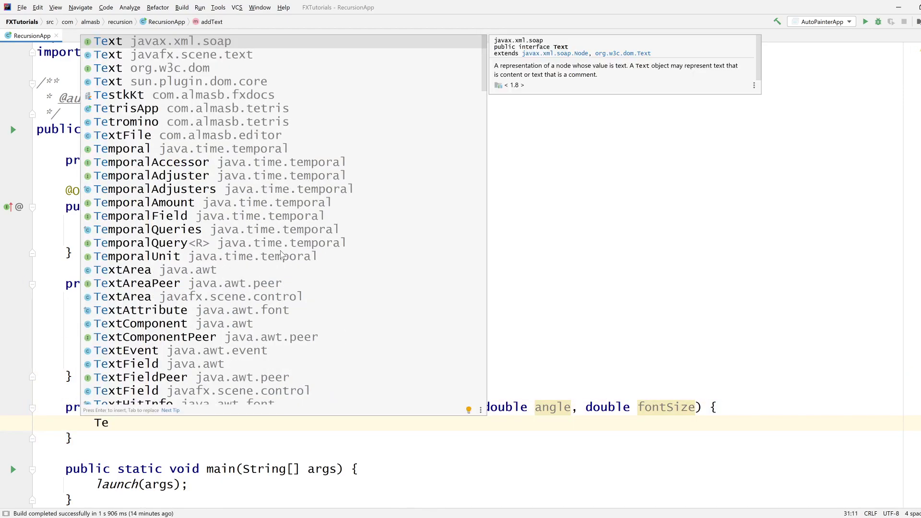
text(xt text = new T)
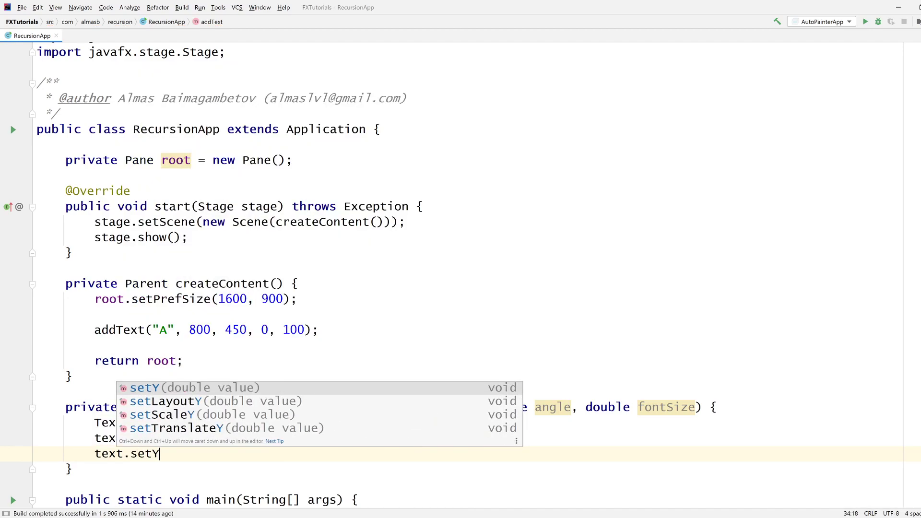
text(TranslateY(y);)
text(text.setRotate(angle);)
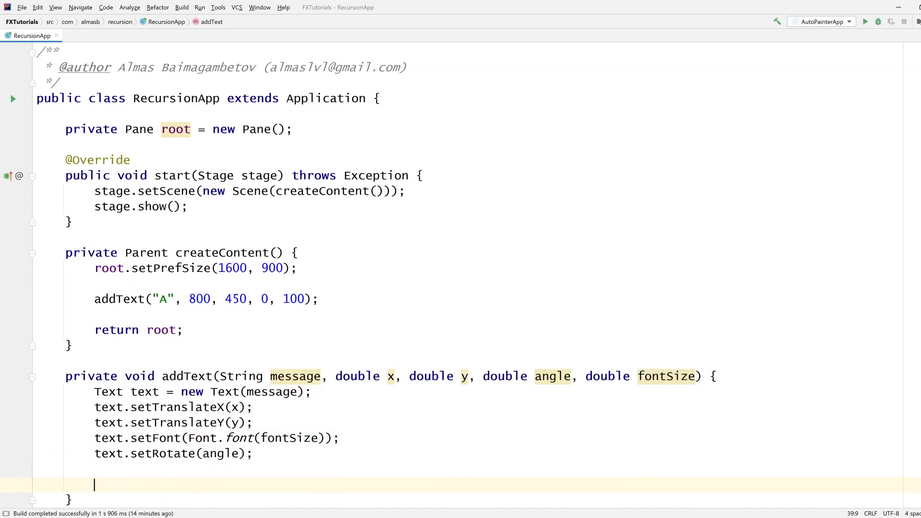
text(root.getChildren()
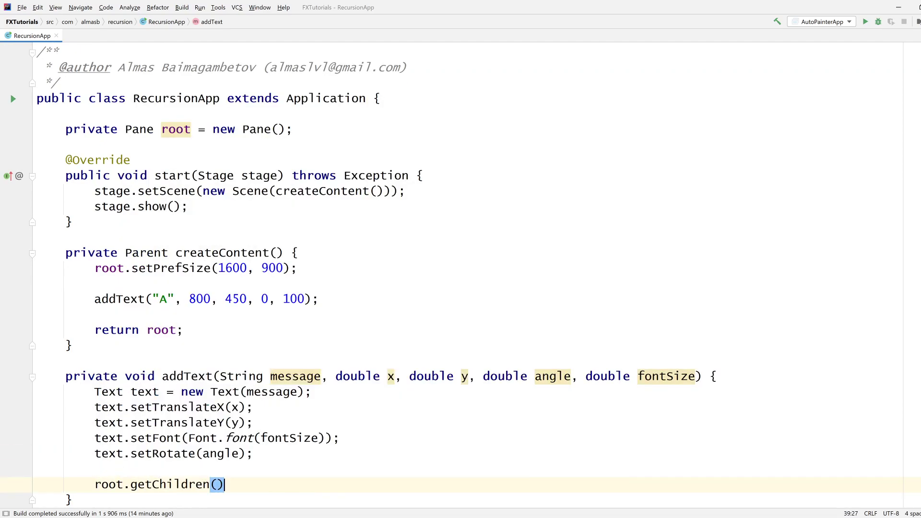
text(.add(text);)
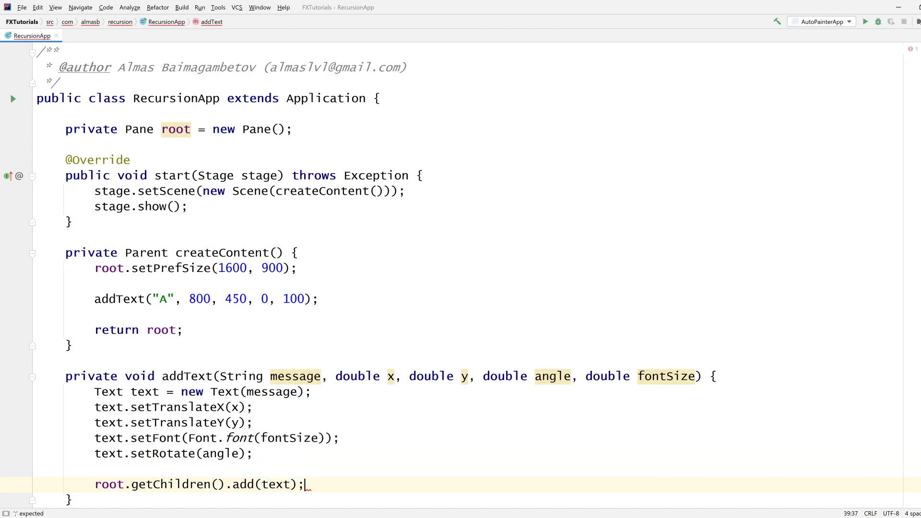
right_click(199, 252)
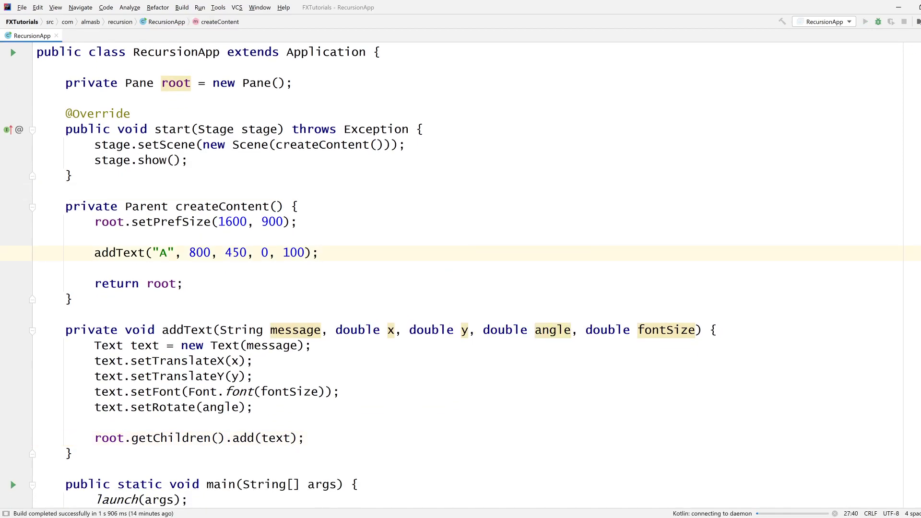
Step: Run RecursionApp, then open blank lines in addText after root.getChildren().add(text)
click(864, 21)
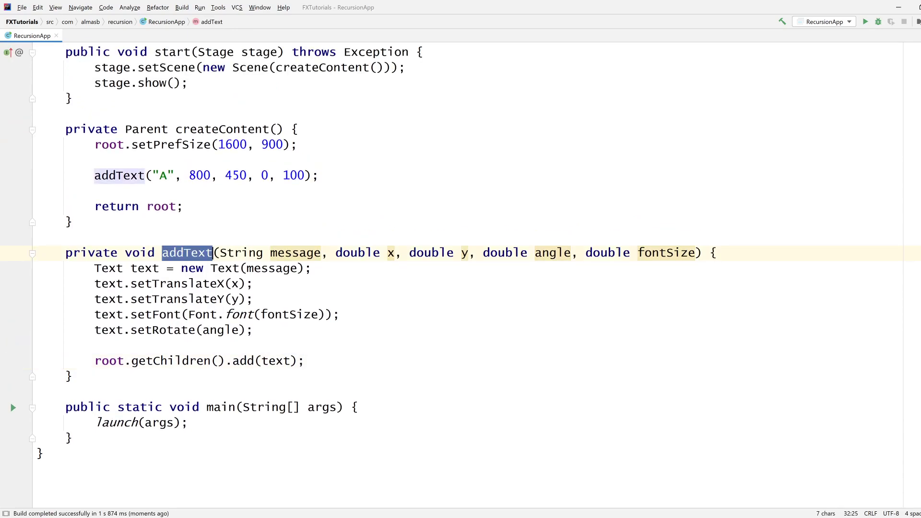
click(305, 361)
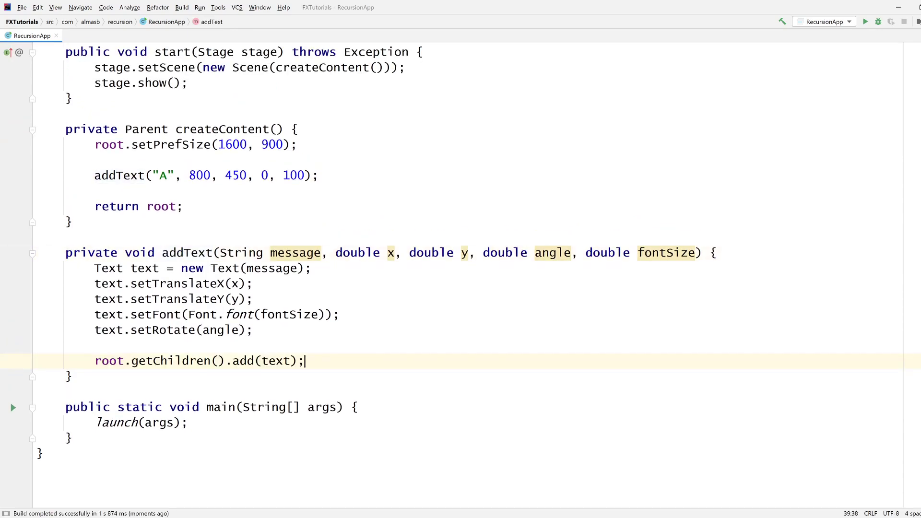
key(Enter)
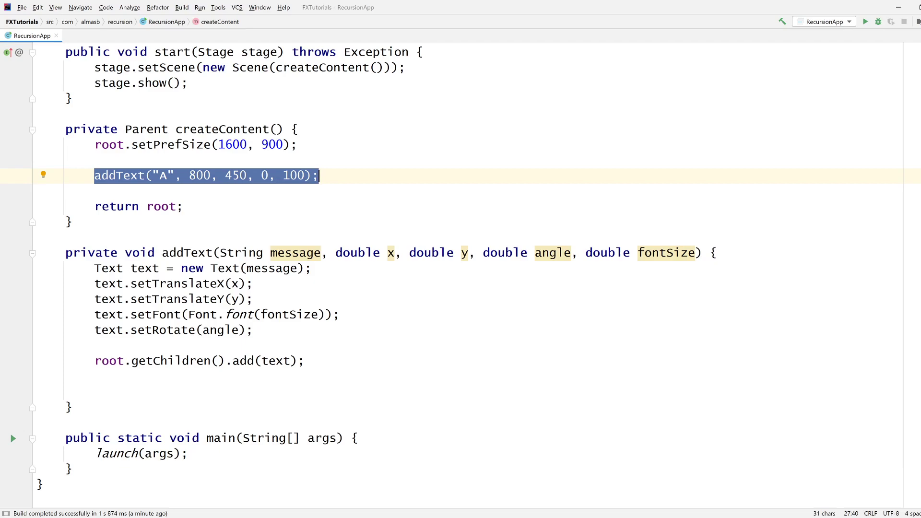
click(94, 392)
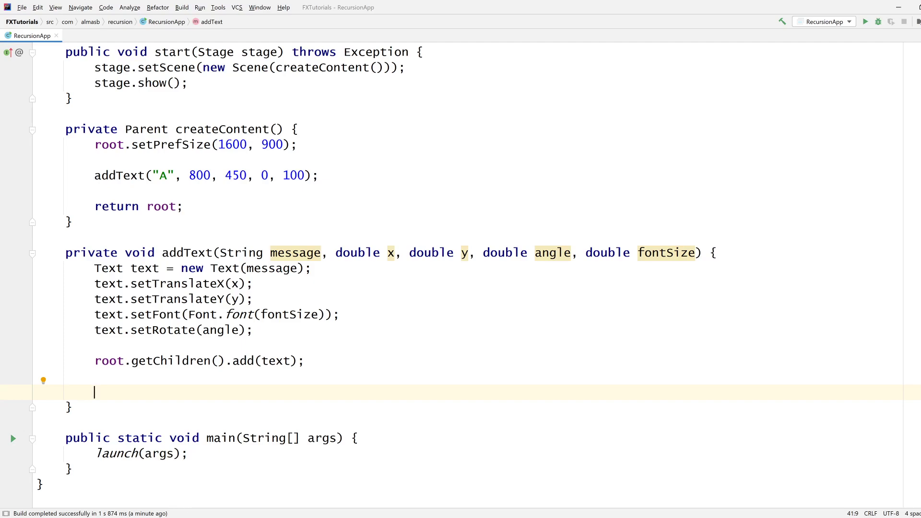
Step: Guard addText with if (fontSize < 5) return; at its top
click(37, 190)
text(if ()
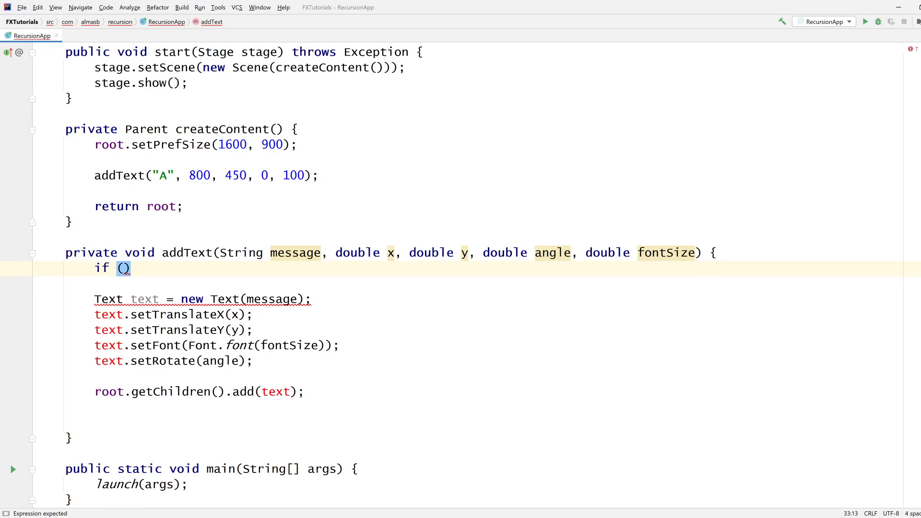
text(fontSize)
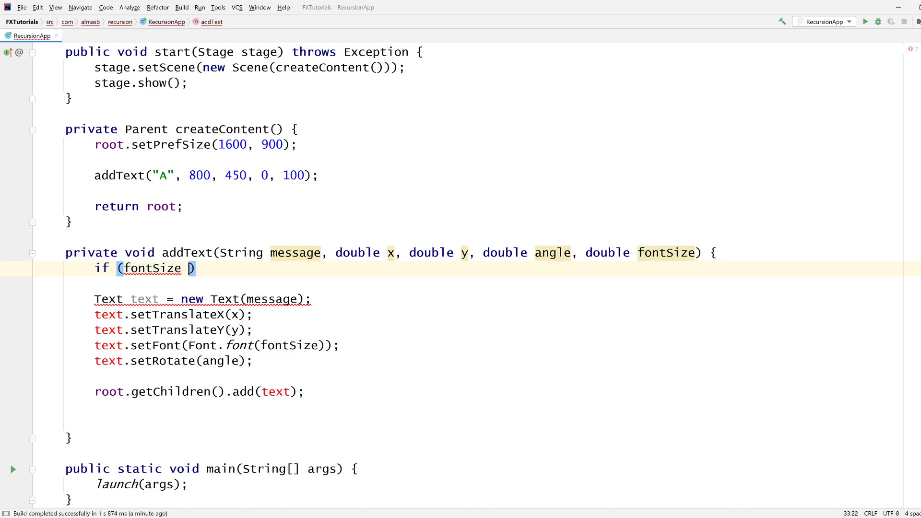
text(< 5)
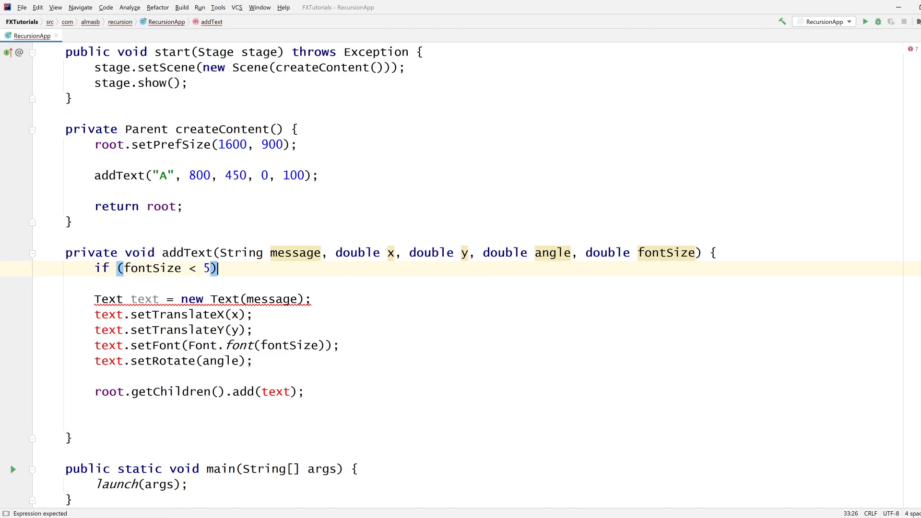
text(return)
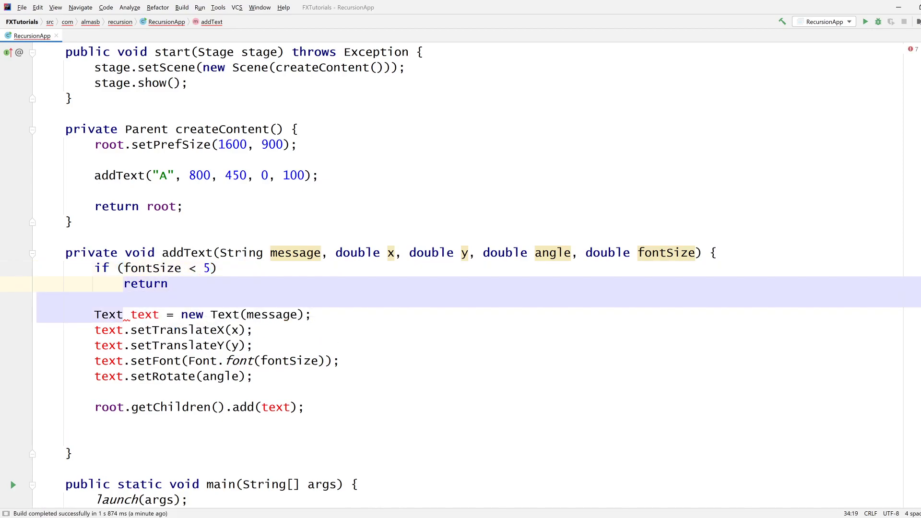
text(;)
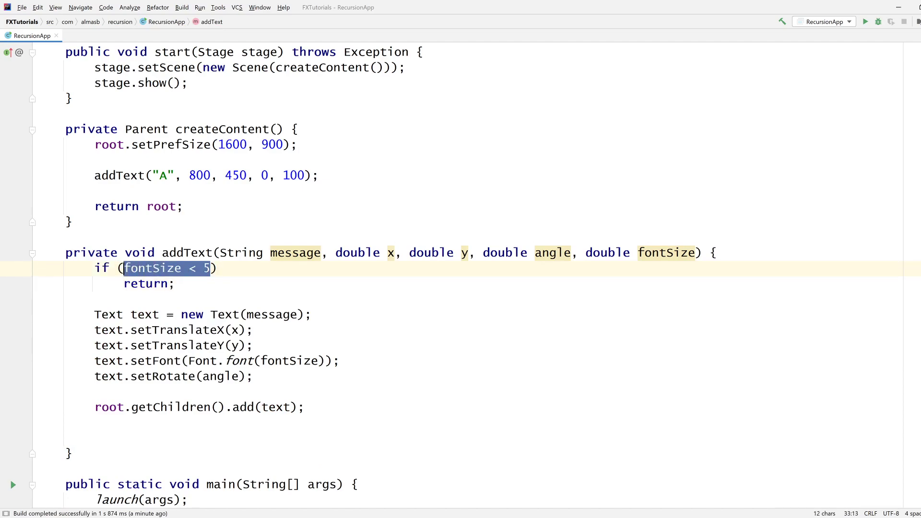
click(174, 284)
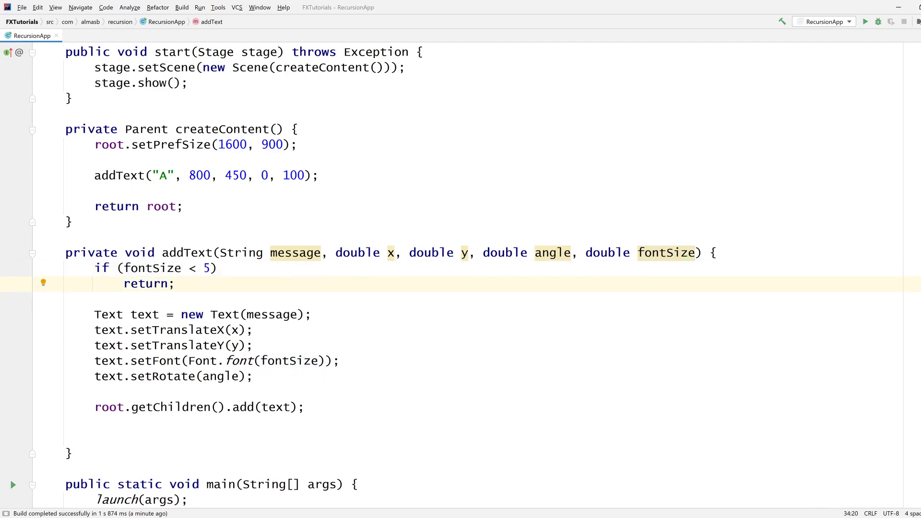
click(94, 437)
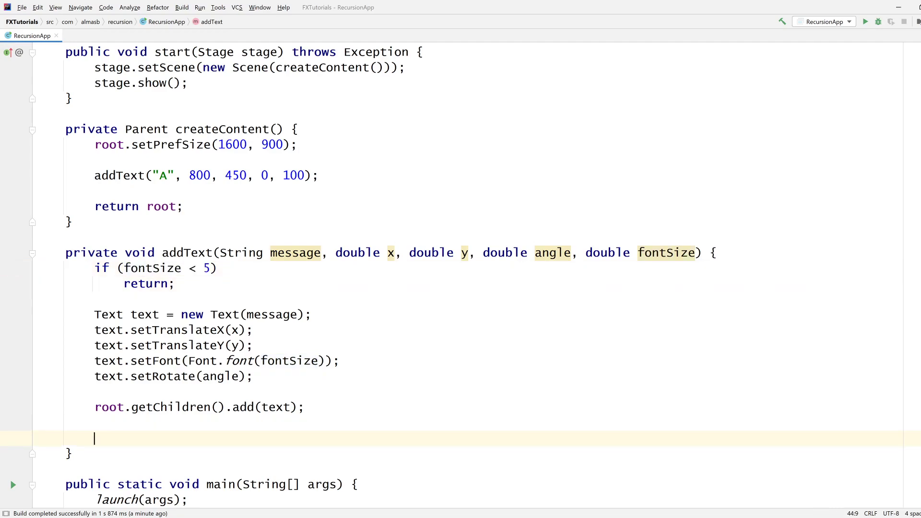
Step: End addText with a recursive call addText(message, x, y, angle, fontSize - 1)
text(ad)
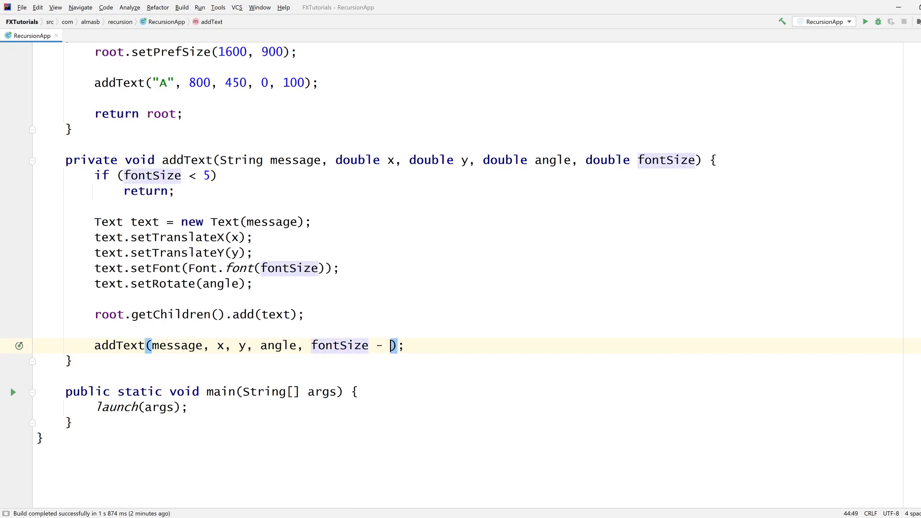
text(1)
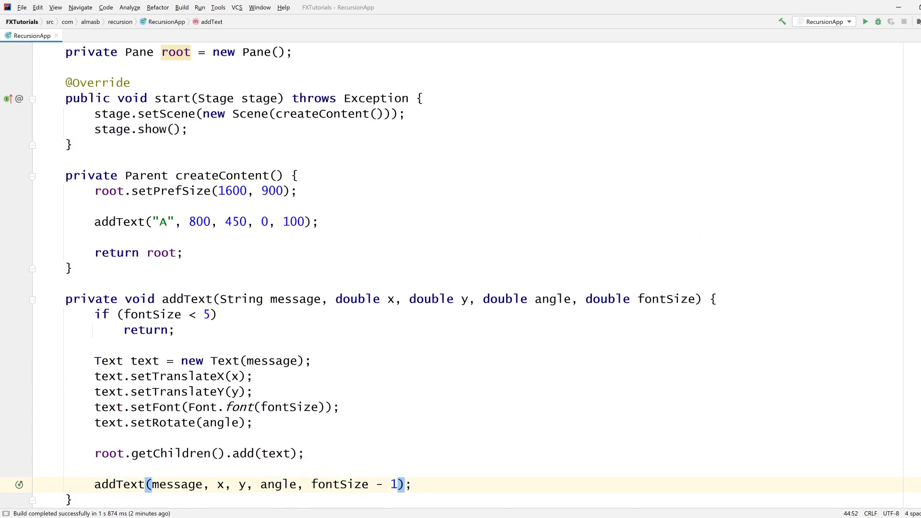
scroll(down, 3)
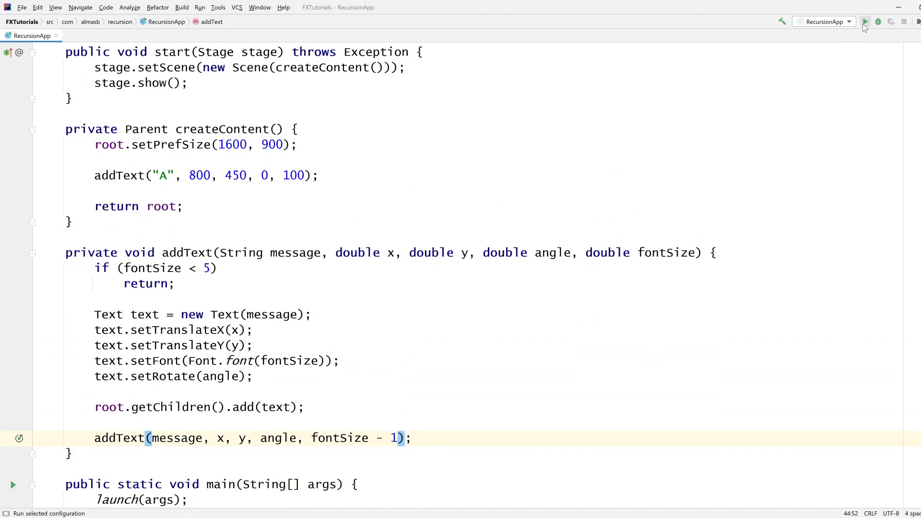
Step: Run RecursionApp and view the solid black A drawn by the recursion
click(878, 22)
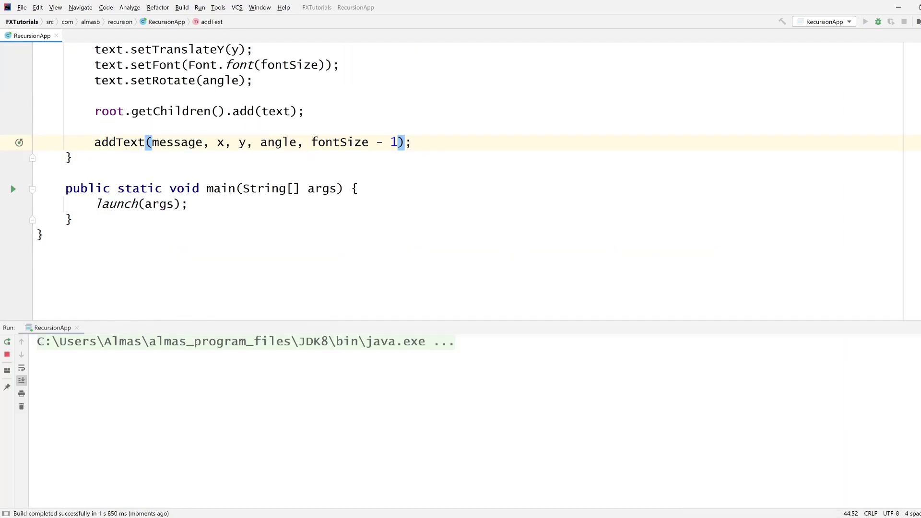
click(864, 21)
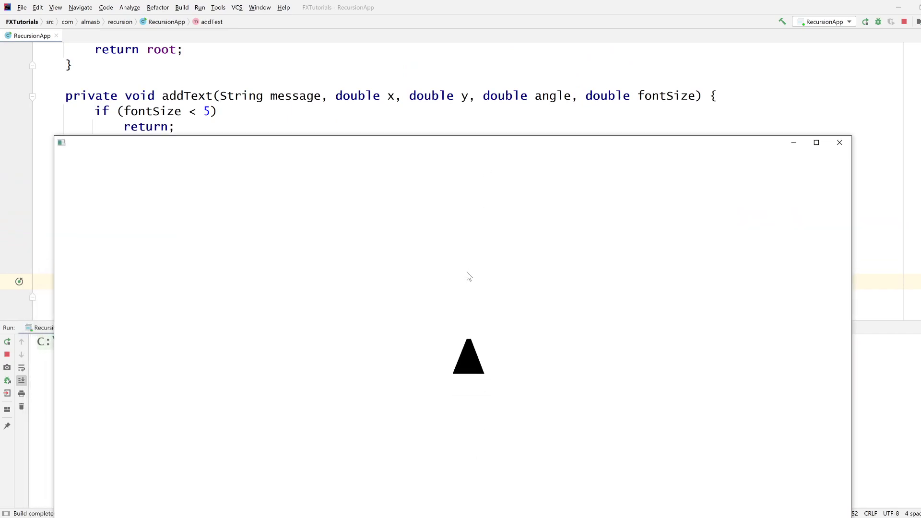
mouse_move(648, 270)
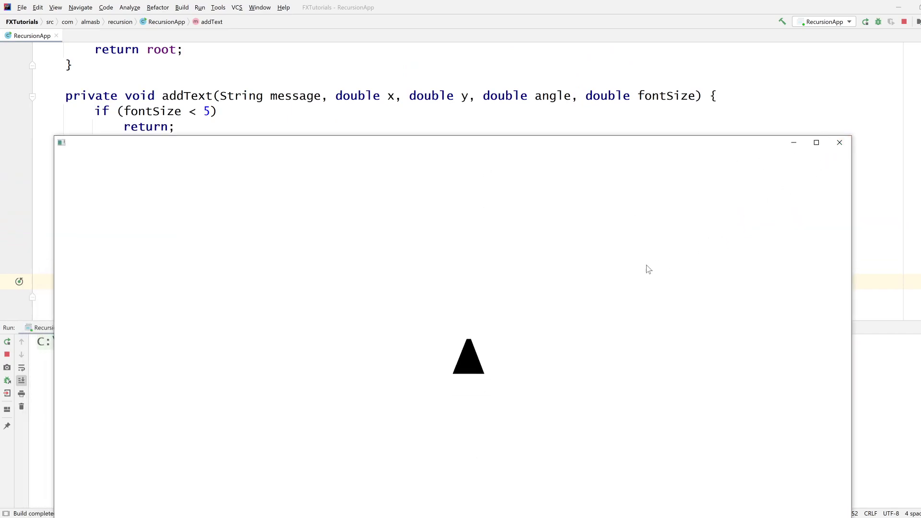
mouse_move(564, 295)
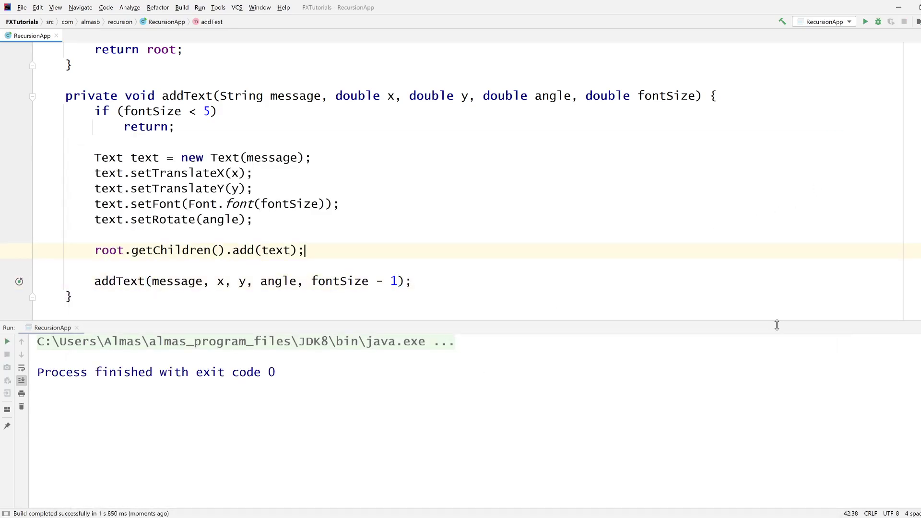
Step: Begin a Point2D vector declaration after the add-to-root line
scroll(down, 3)
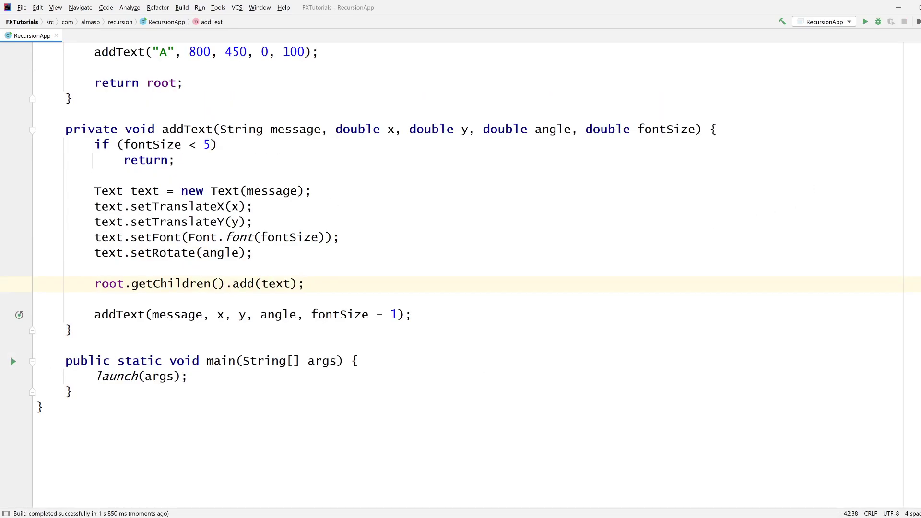
scroll(up, 3)
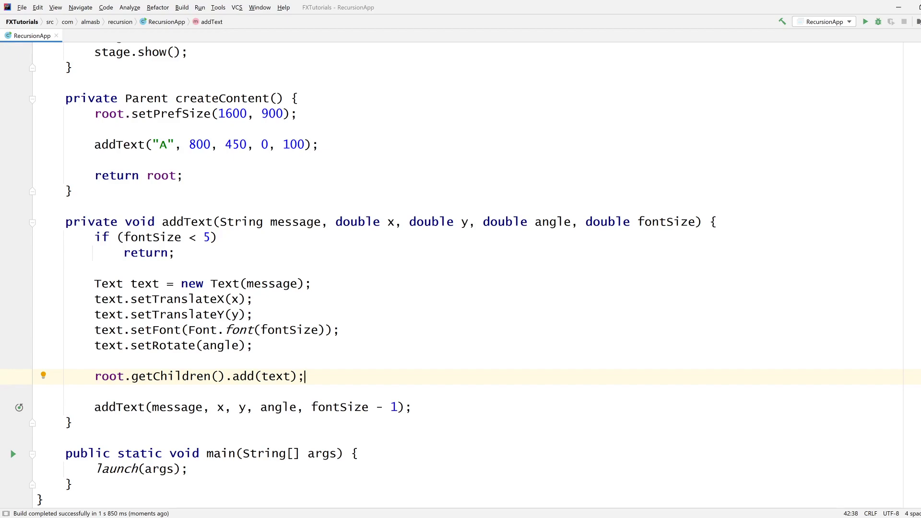
text(Point2D vector =)
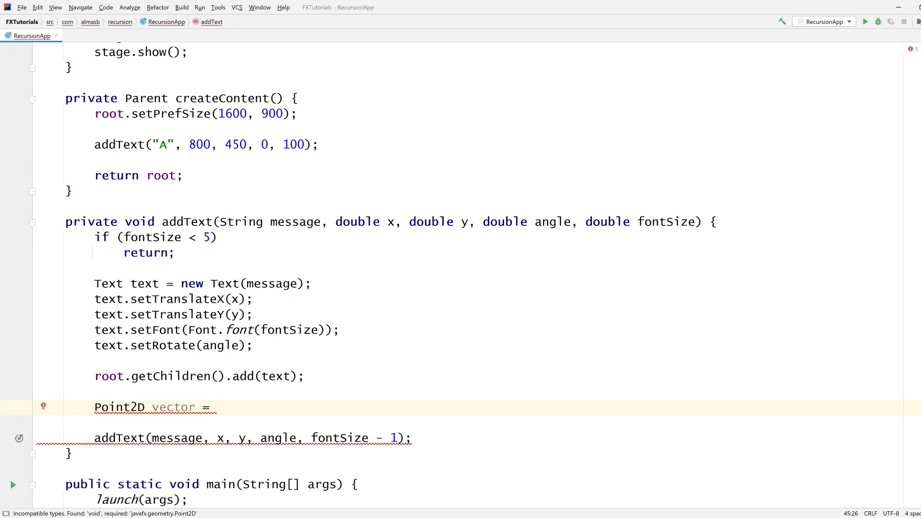
Step: Write vector as new Point2D(Math.cos(angle), Math.sin(angle)).multiply(fontSize)
text(new Point2D(Math.cos(angle),)
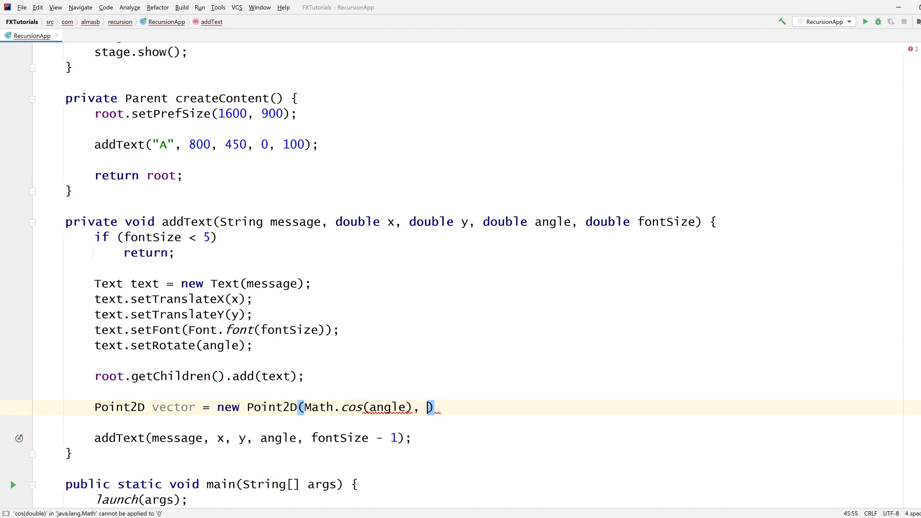
text(Math.sin(angle)
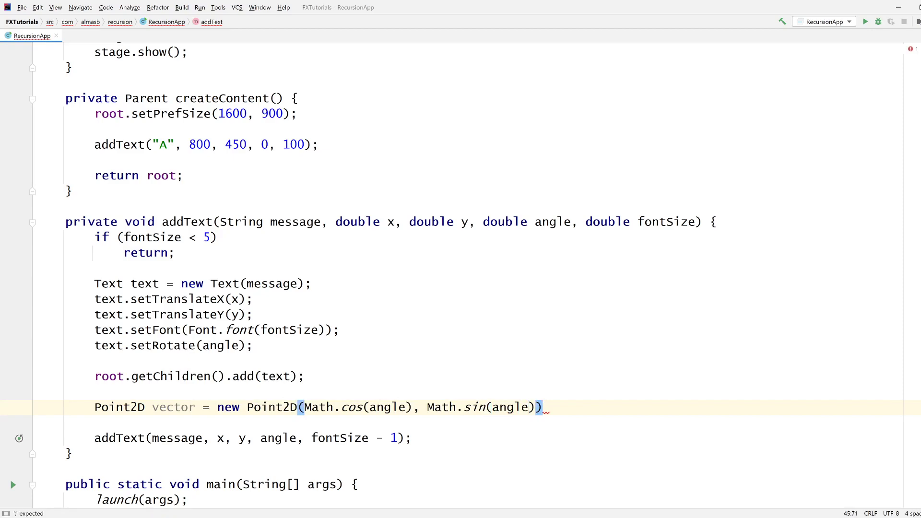
text(;)
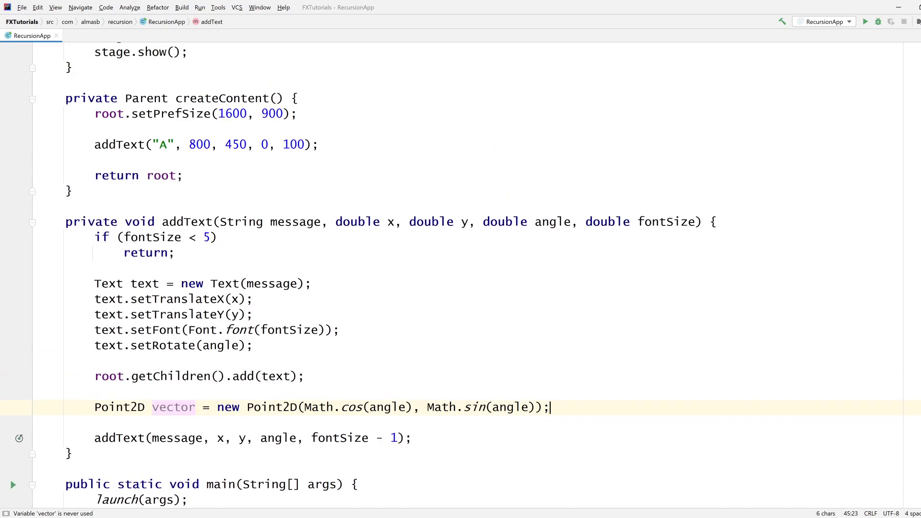
text(.multiply()
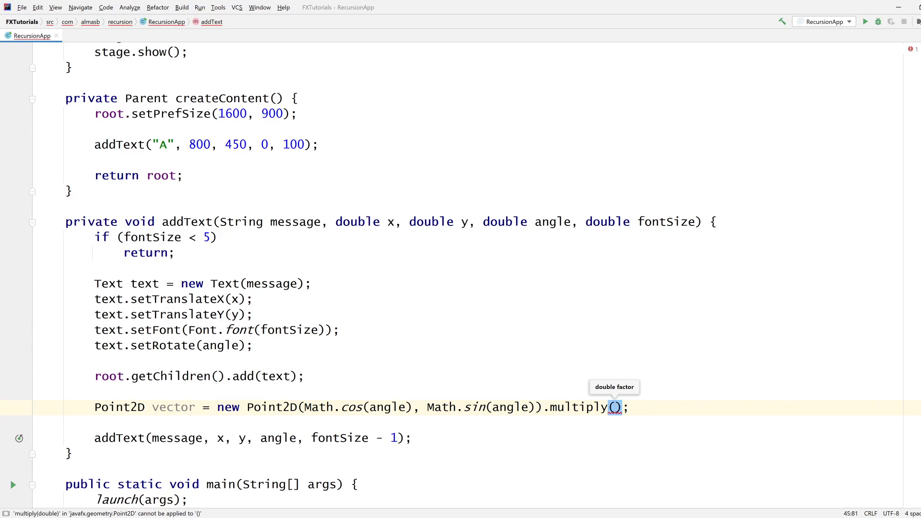
text(fontSize)
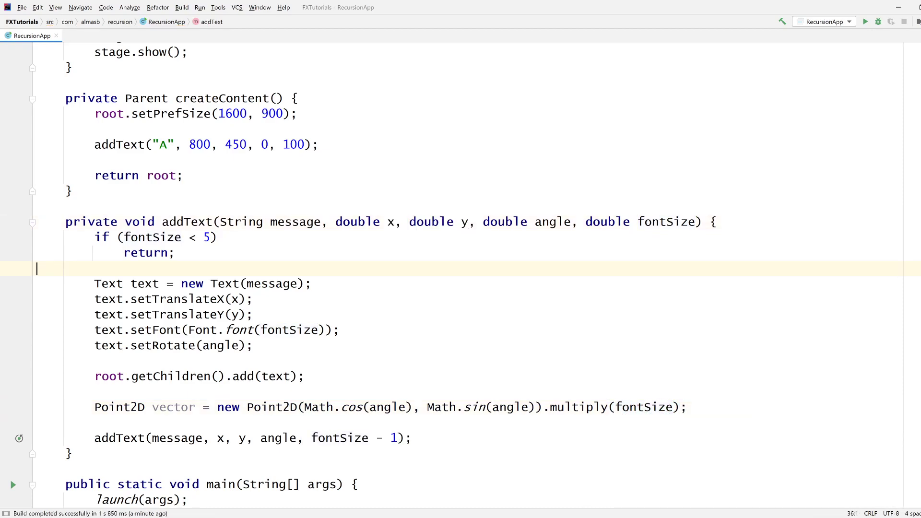
scroll(up, 3)
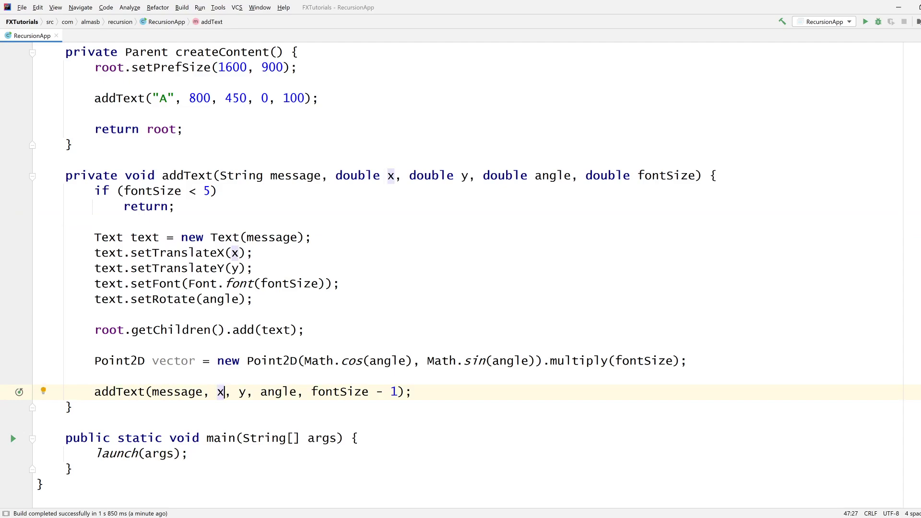
Step: Pass x + vector.getX() and y + vector.getY() as the recursive call's position
text(+ v)
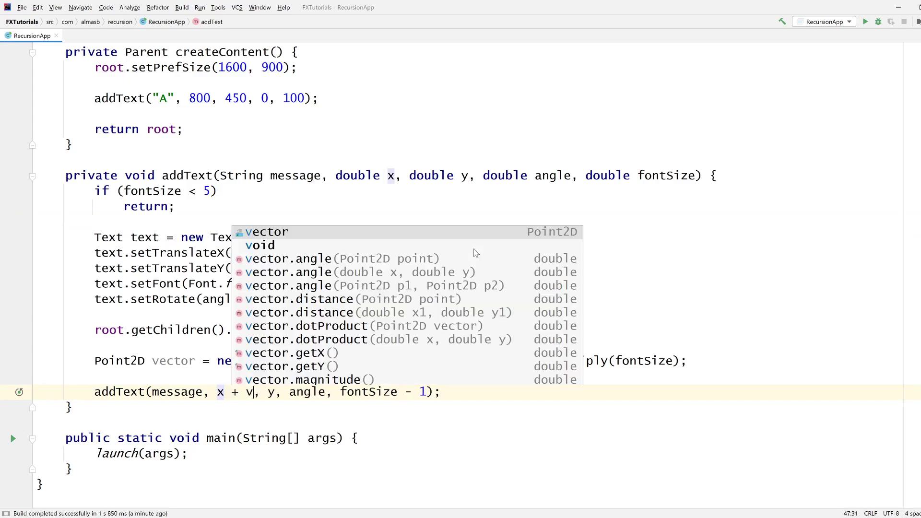
text(ector.getX()
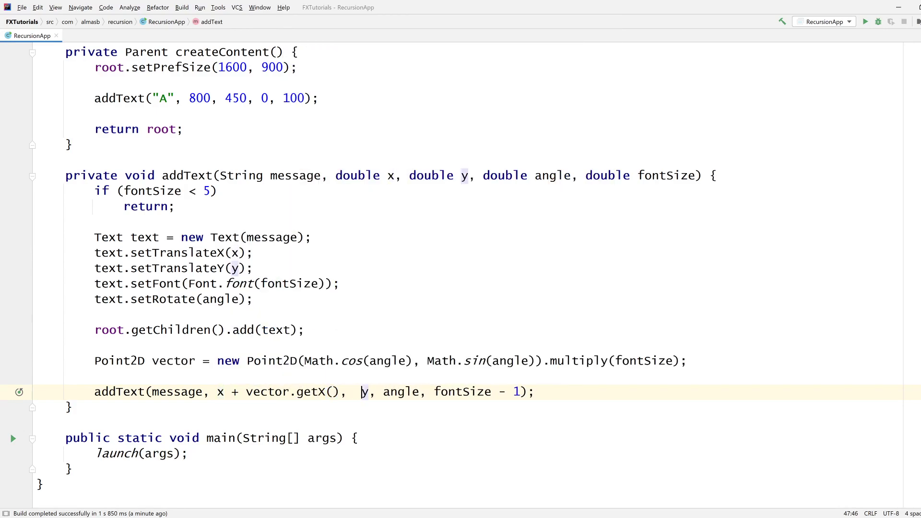
text(+)
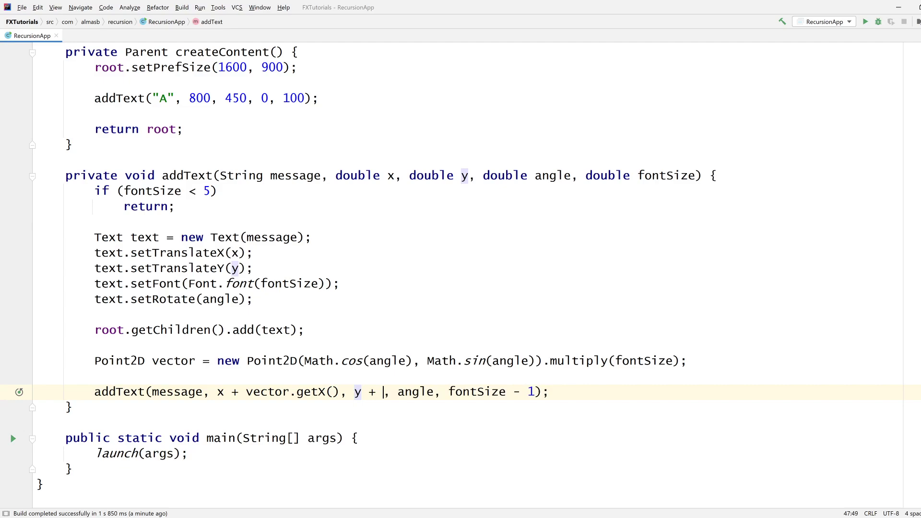
text(vector.getY())
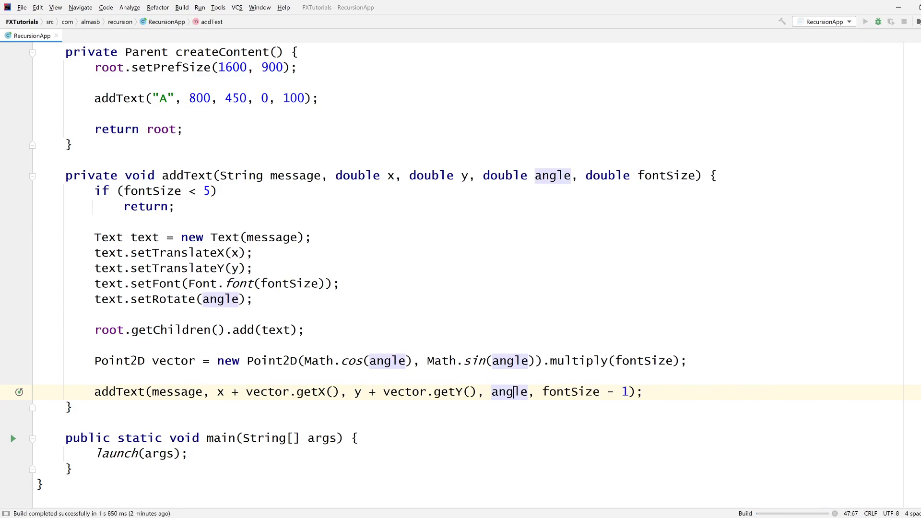
Step: Run RecursionApp to see the horizontal row of A's, then close its window
click(864, 22)
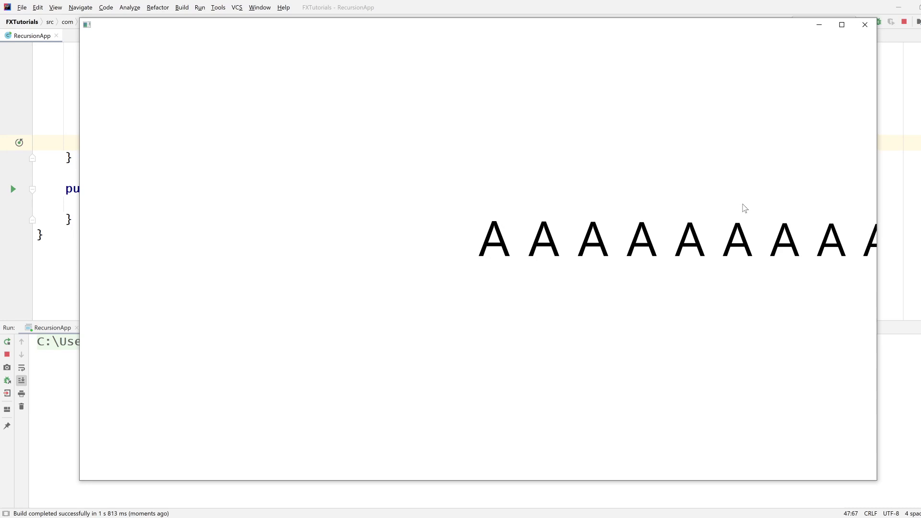
click(862, 25)
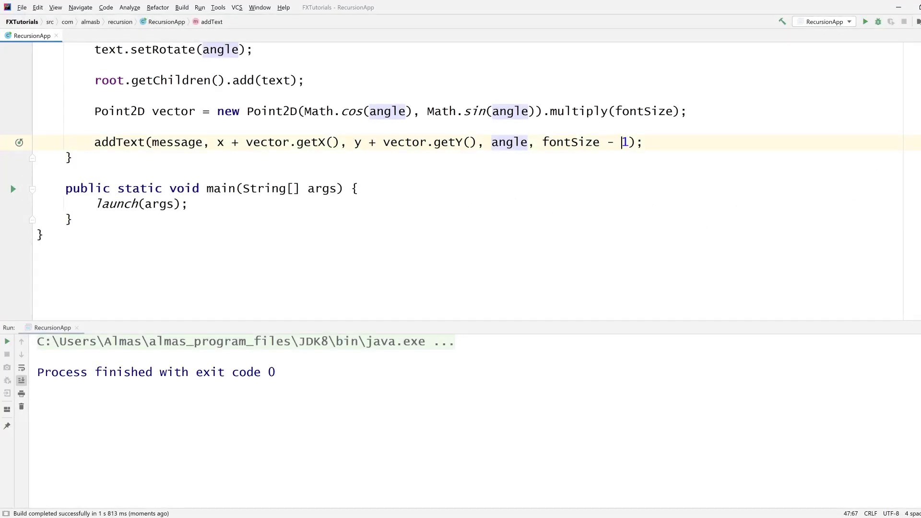
Step: Change the recursive call's angle argument to angle + 90
scroll(up, 3)
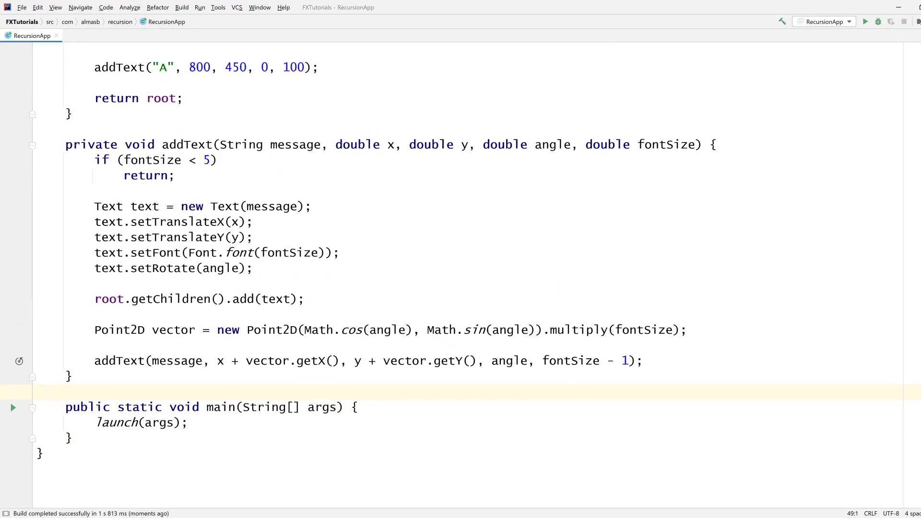
click(529, 361)
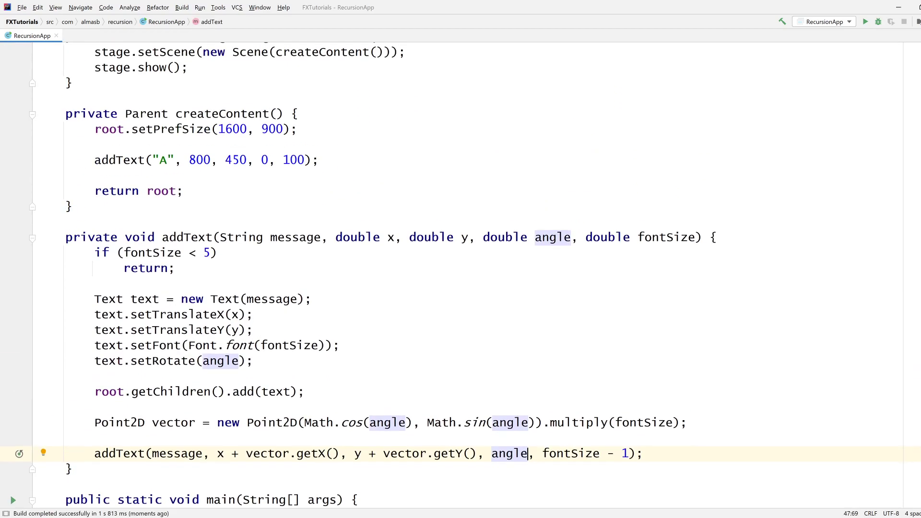
click(263, 160)
text( + )
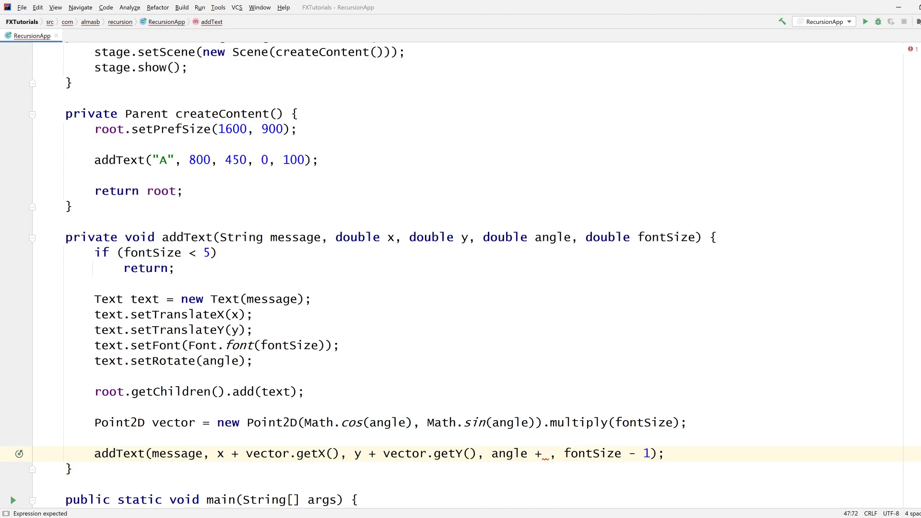
text(90)
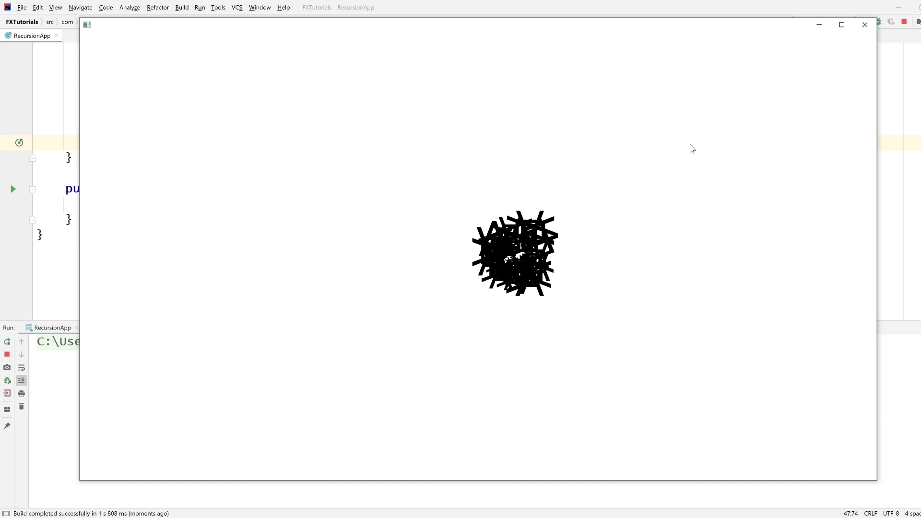
mouse_move(649, 213)
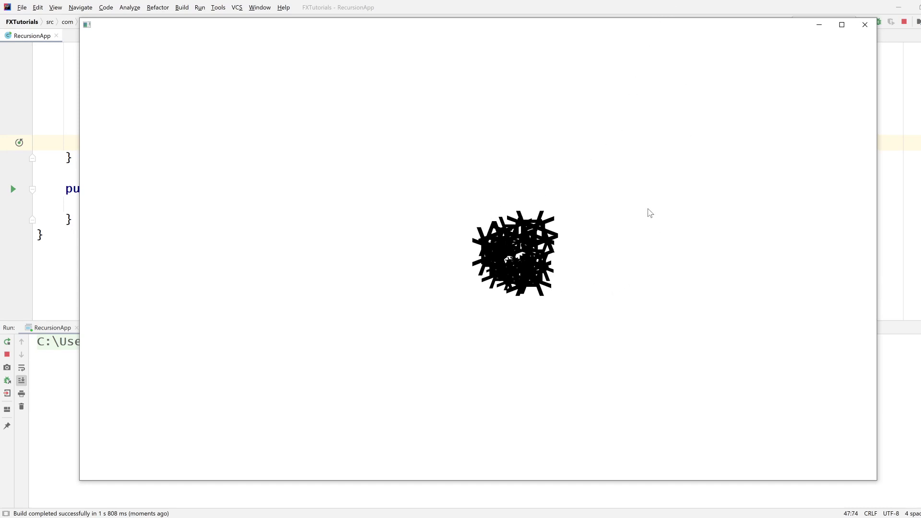
mouse_move(520, 206)
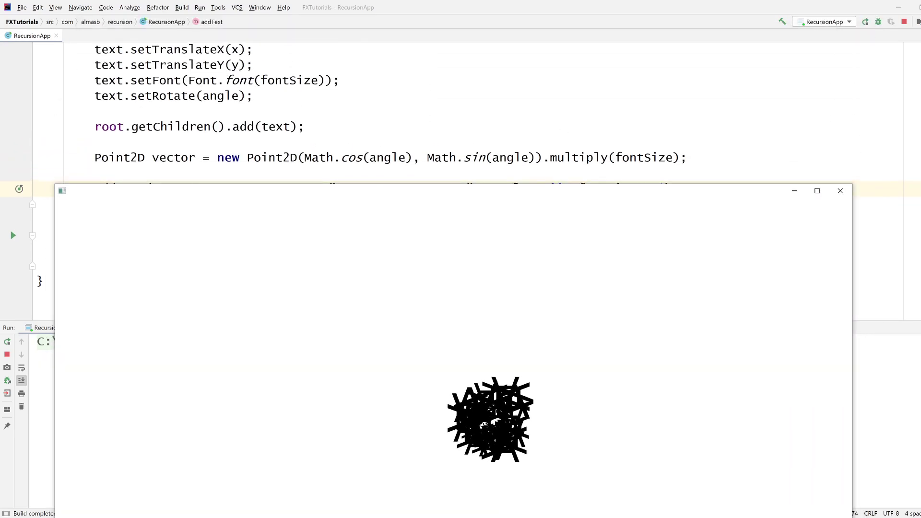
mouse_move(508, 292)
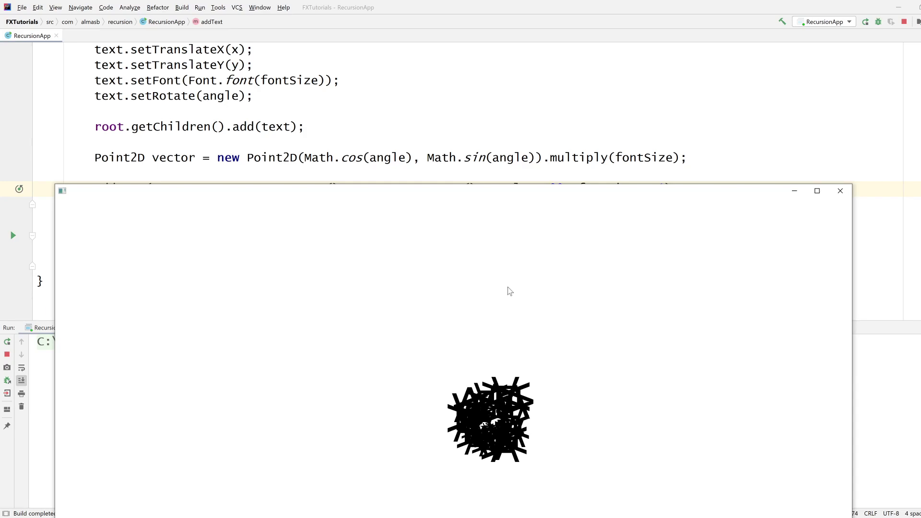
Step: Inspect the tangled cluster of A's in the running app and close it
scroll(up, 3)
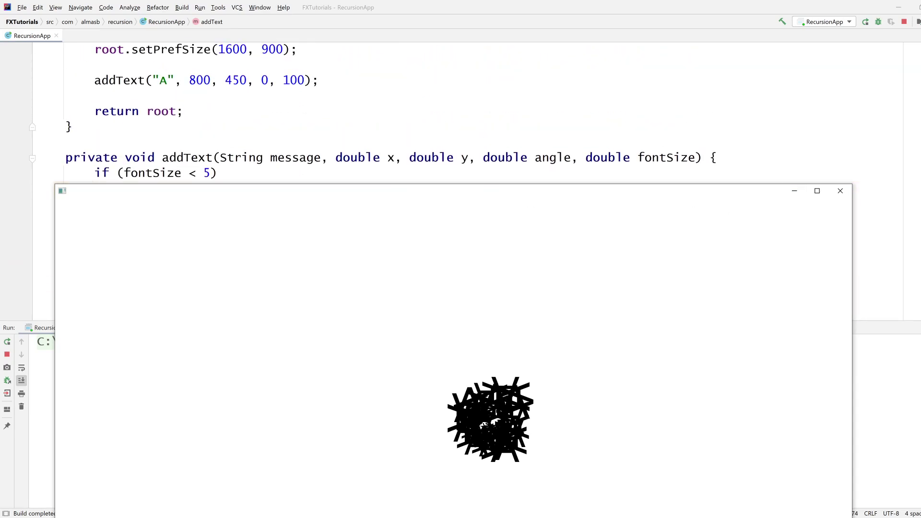
scroll(down, 3)
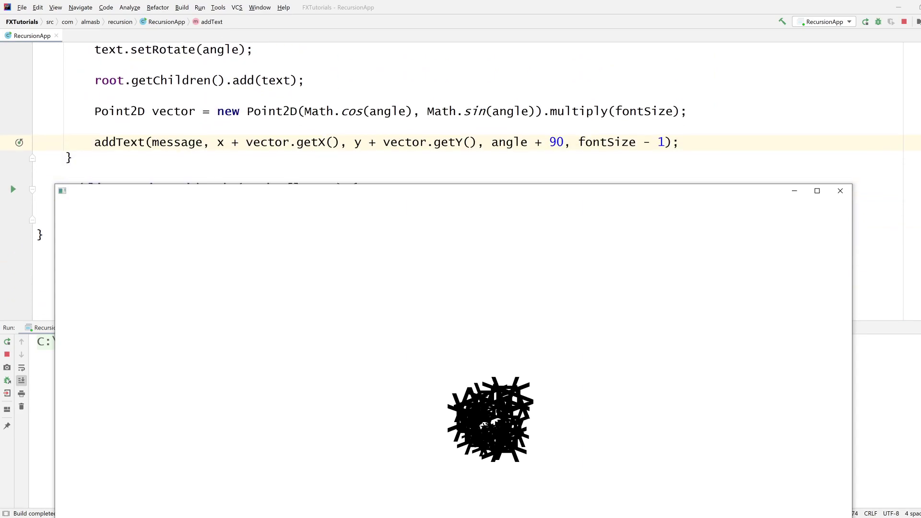
click(839, 189)
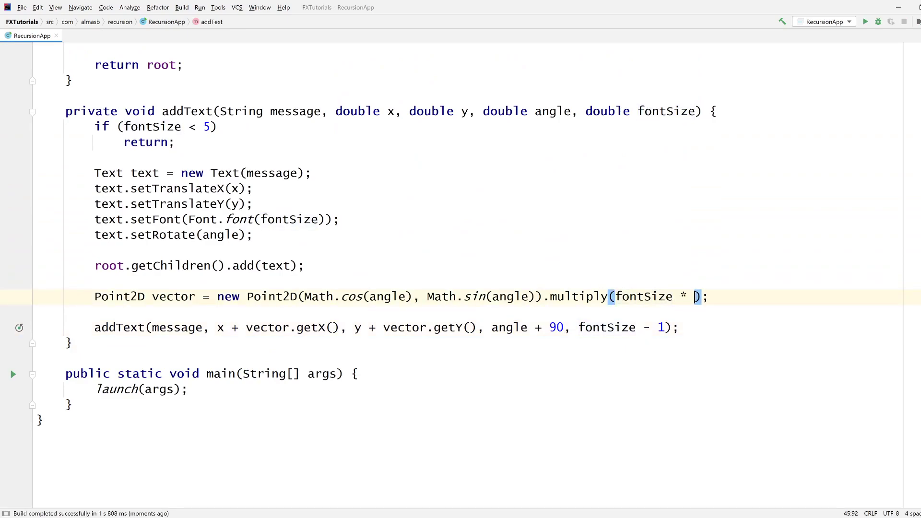
Step: Raise the vector multiplier to fontSize * 4.5 and run the app to check the looser spiral
text(2.5)
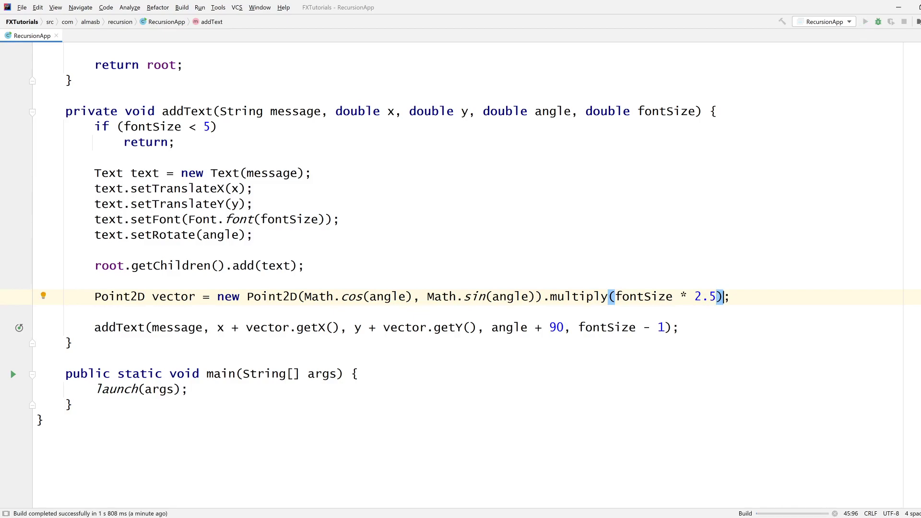
click(864, 22)
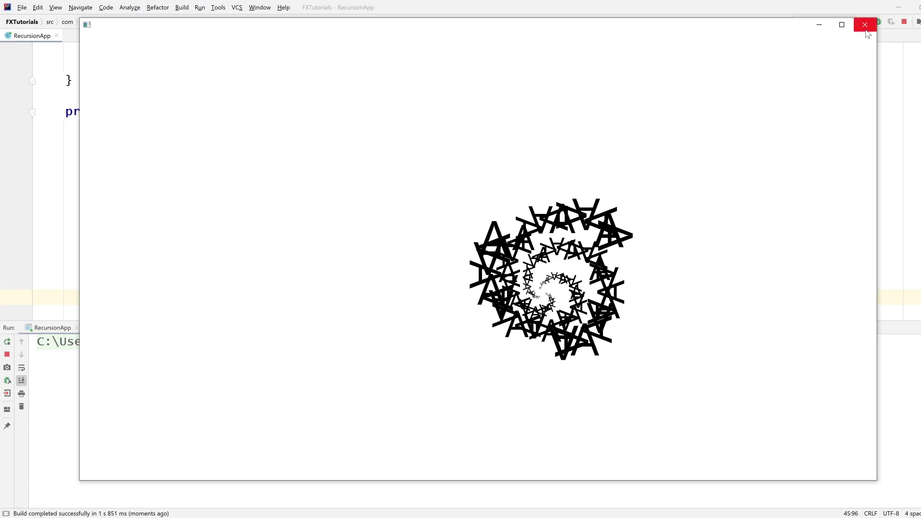
click(864, 25)
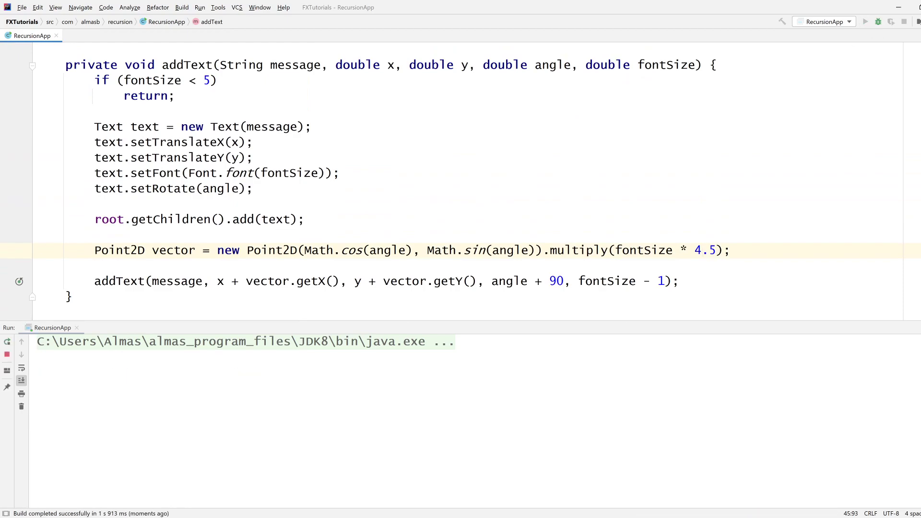
click(864, 21)
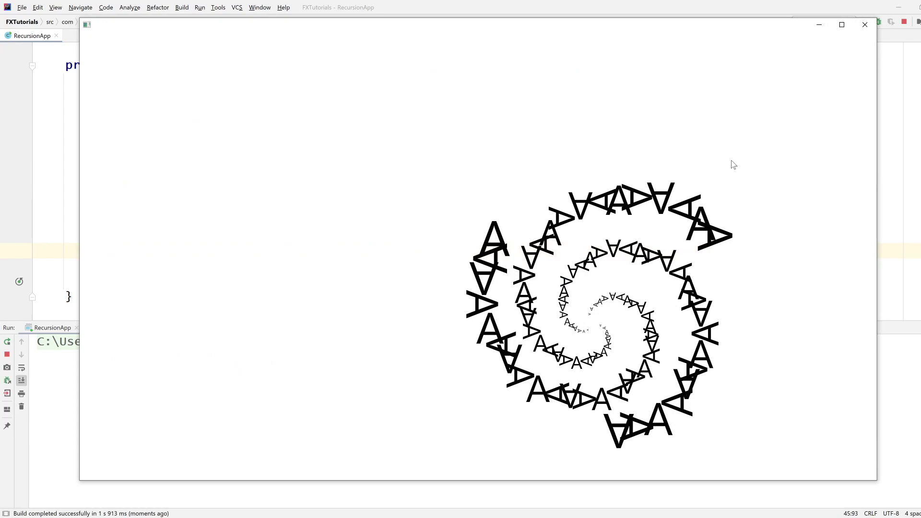
mouse_move(546, 260)
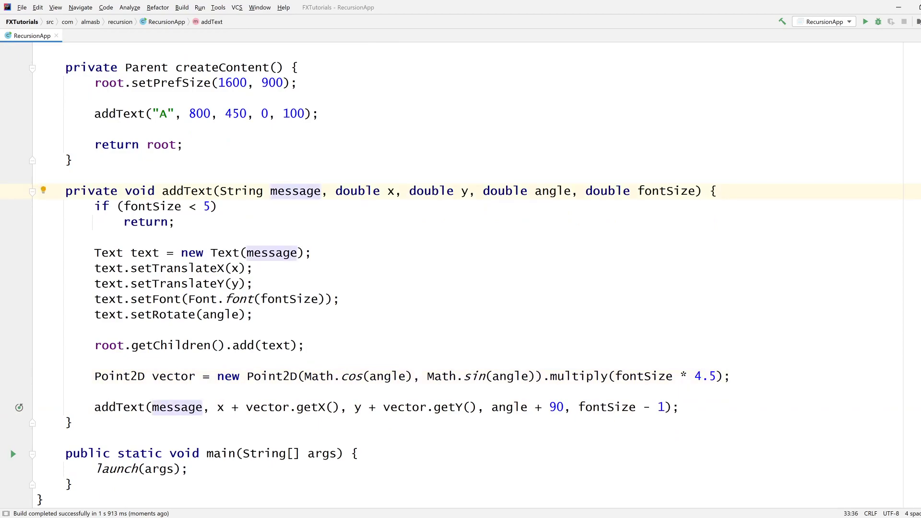
mouse_move(239, 299)
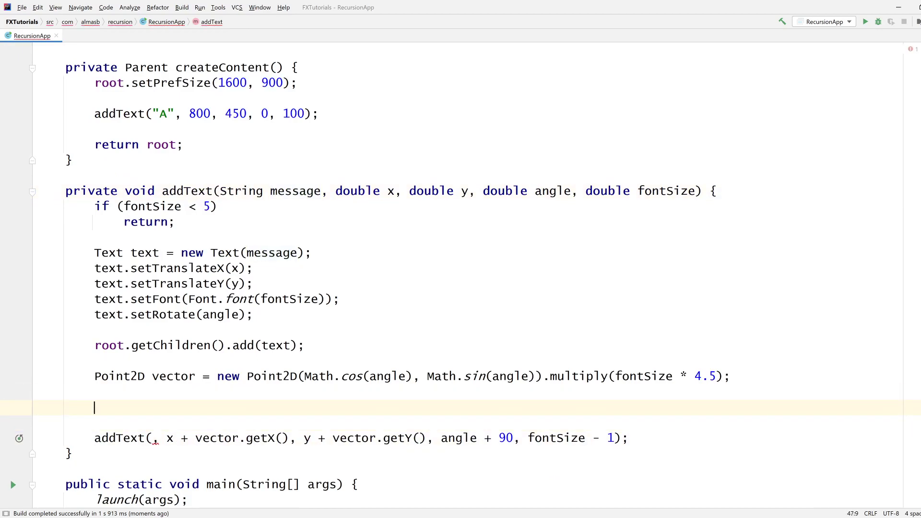
Step: Add char c = message.charAt(0); c++; pass String.valueOf(c) on, run and close the app
text(char c = message.charAt(0);)
text(c++;)
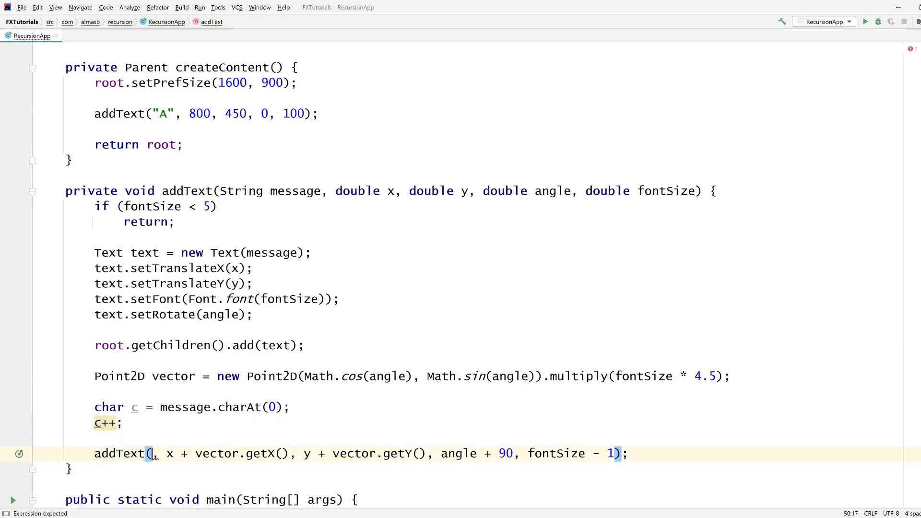
text(String.valueOf(c)
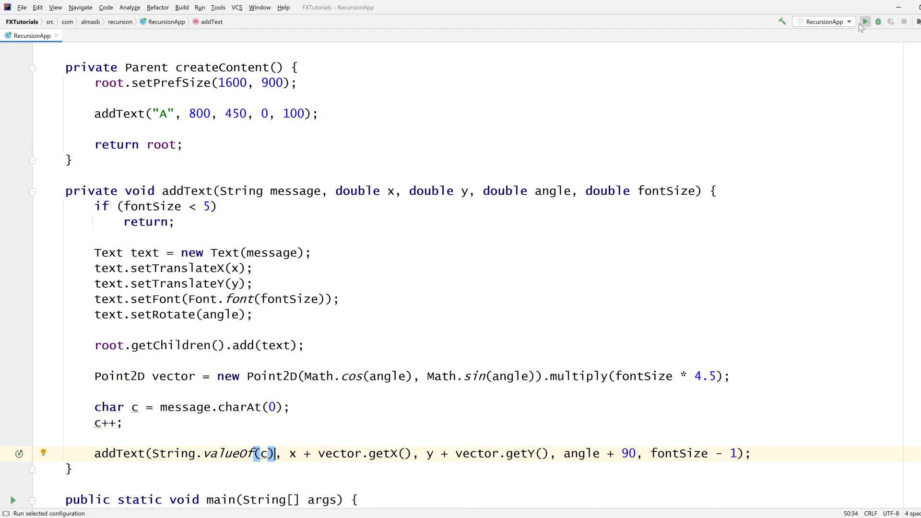
click(864, 22)
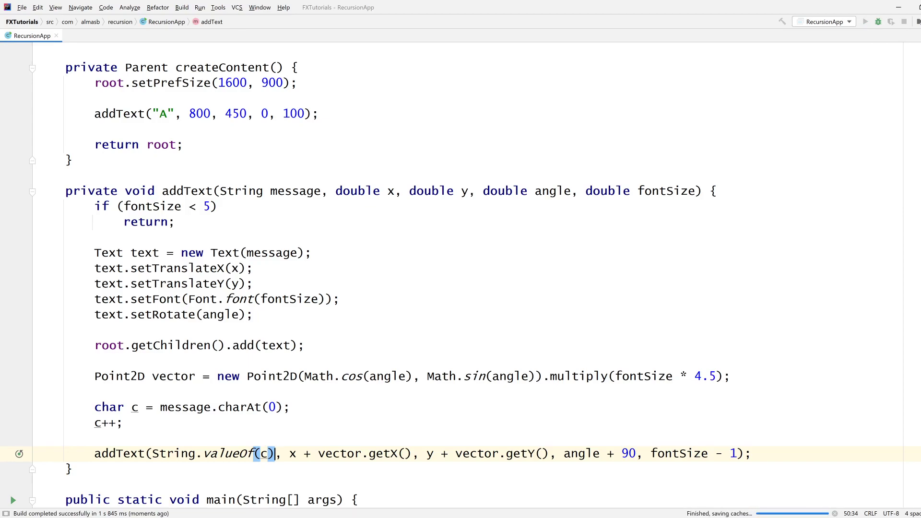
click(864, 22)
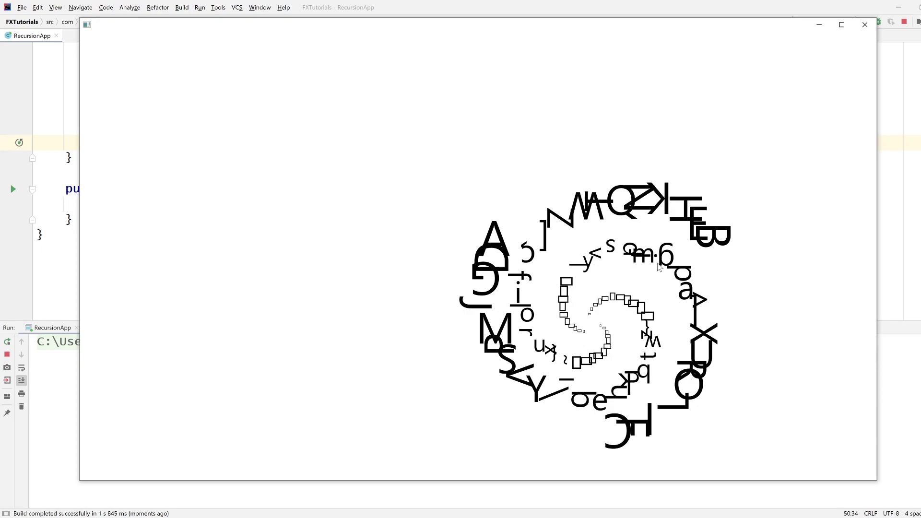
mouse_move(618, 328)
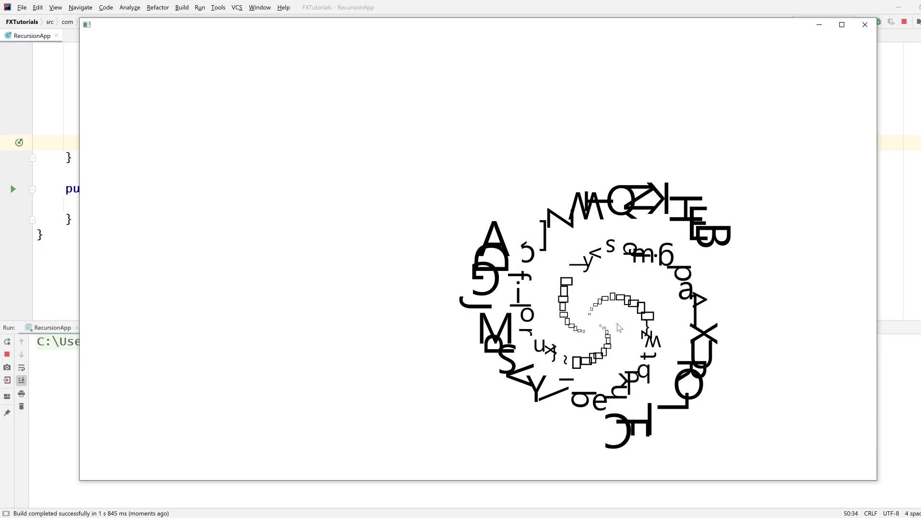
mouse_move(729, 103)
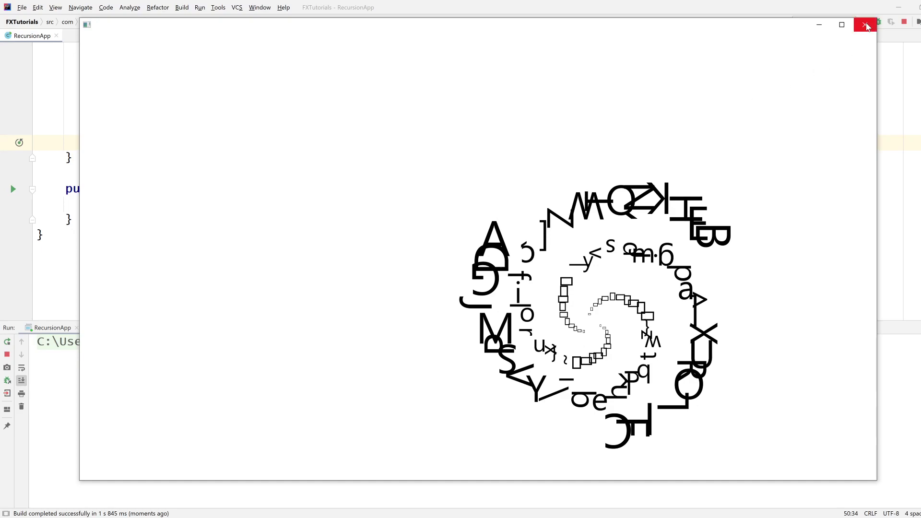
click(864, 25)
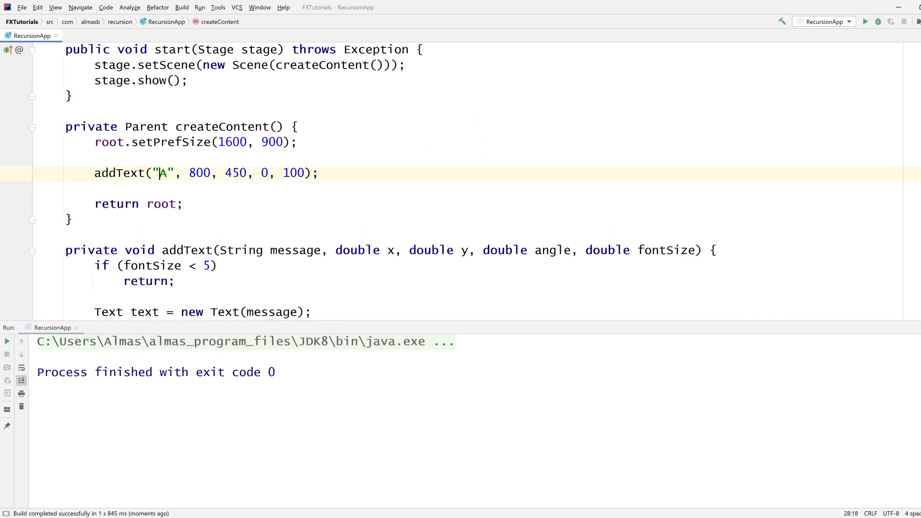
Step: Start createContent with "*", stop incrementing c, and run to see the all-asterisk spiral
text(*)
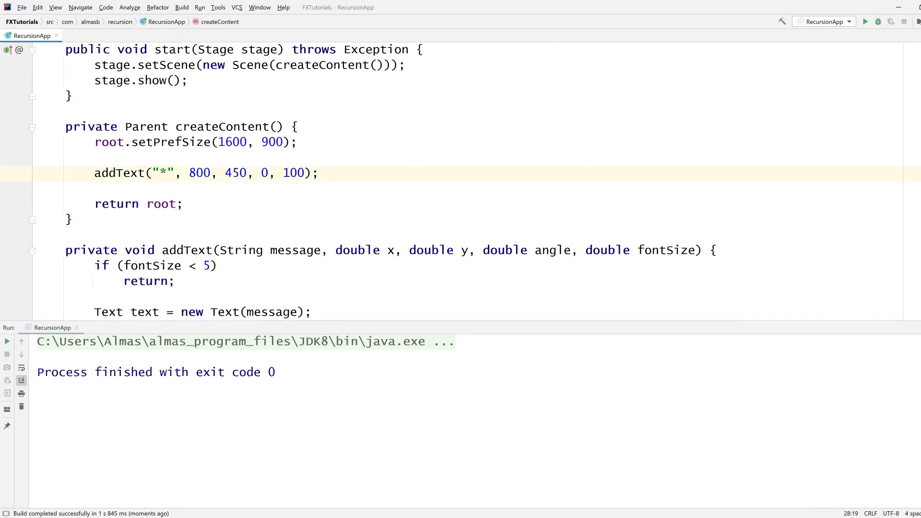
scroll(down, 3)
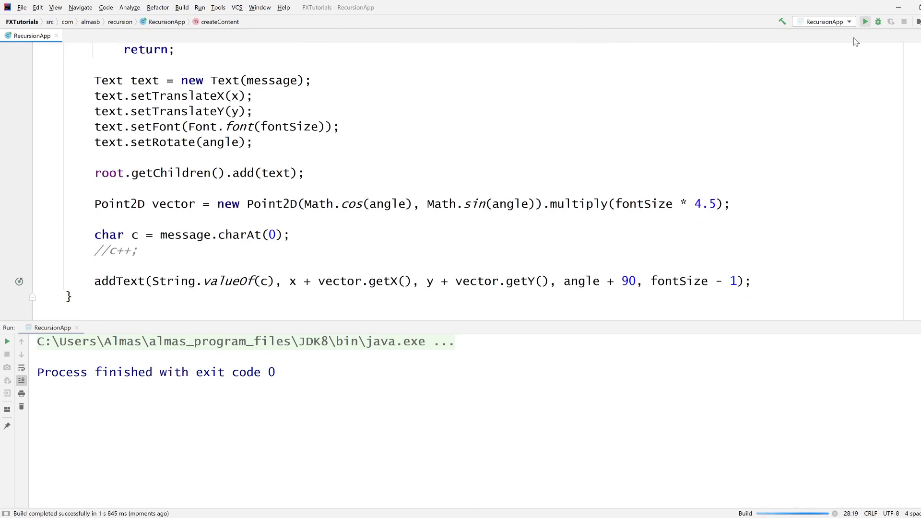
click(864, 22)
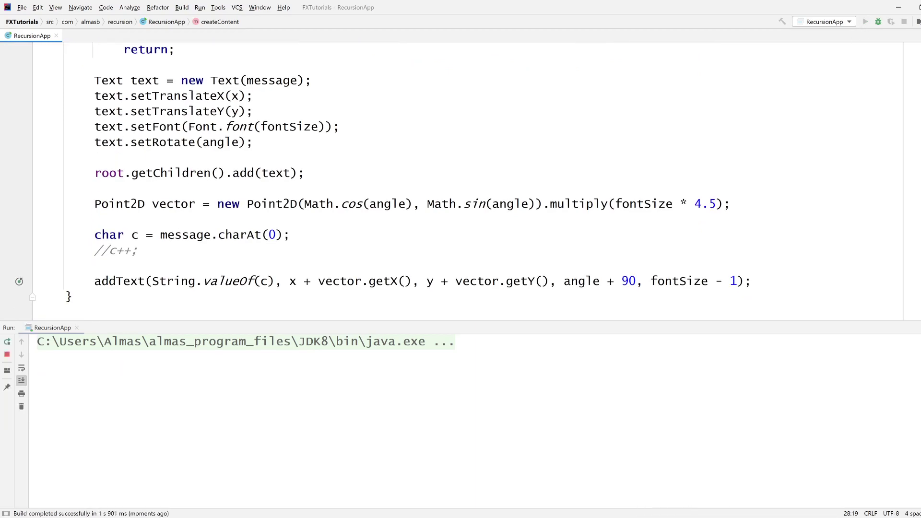
click(864, 21)
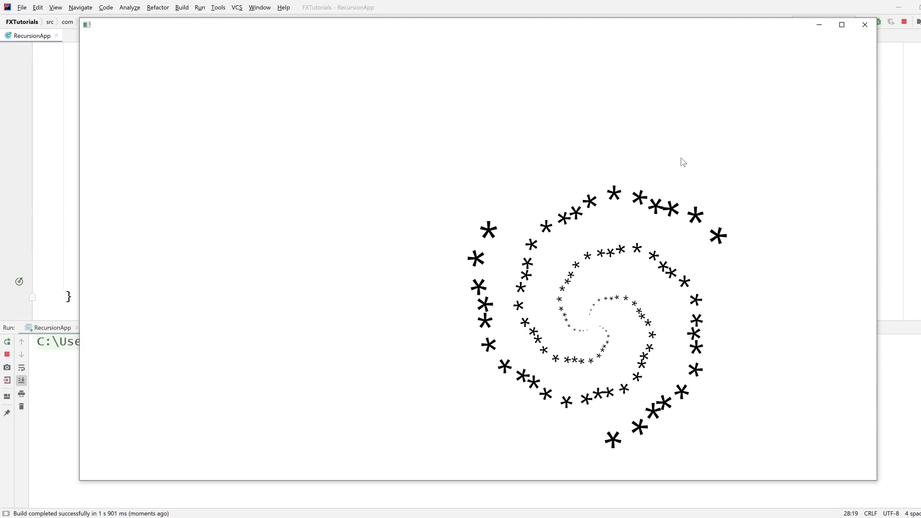
mouse_move(607, 310)
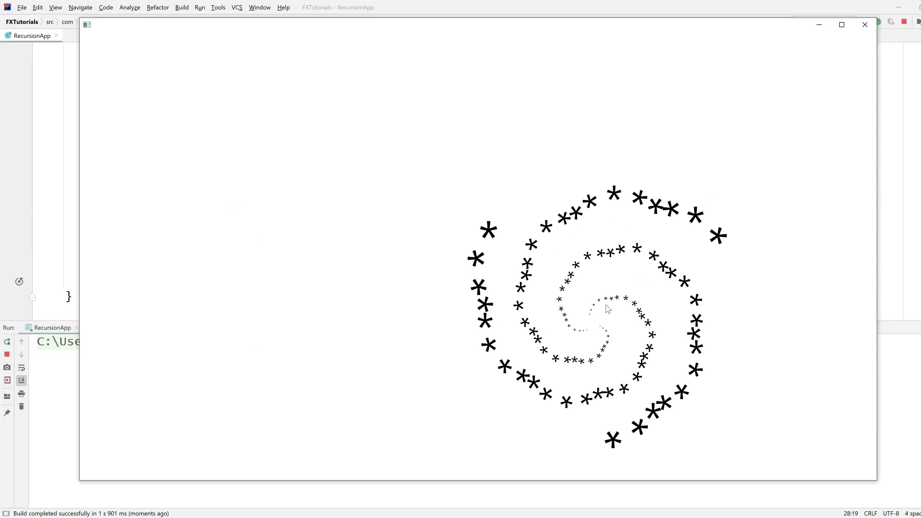
mouse_move(607, 315)
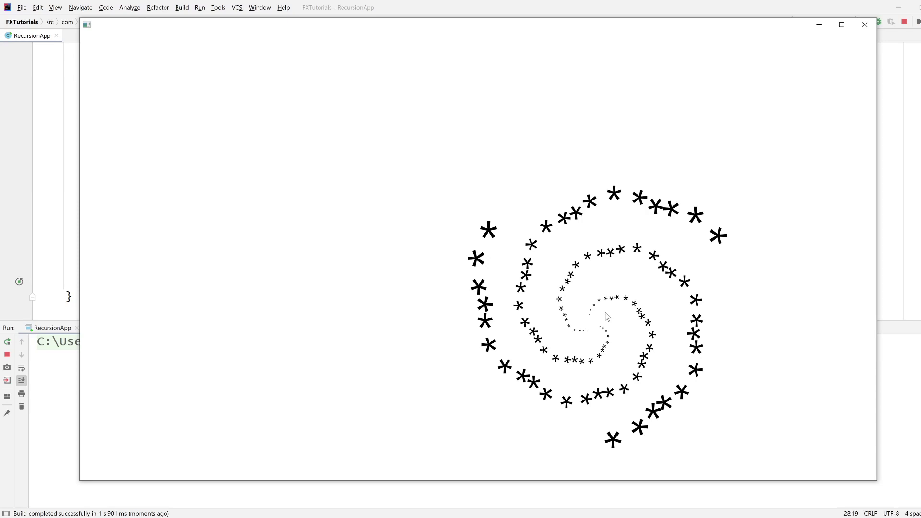
mouse_move(615, 318)
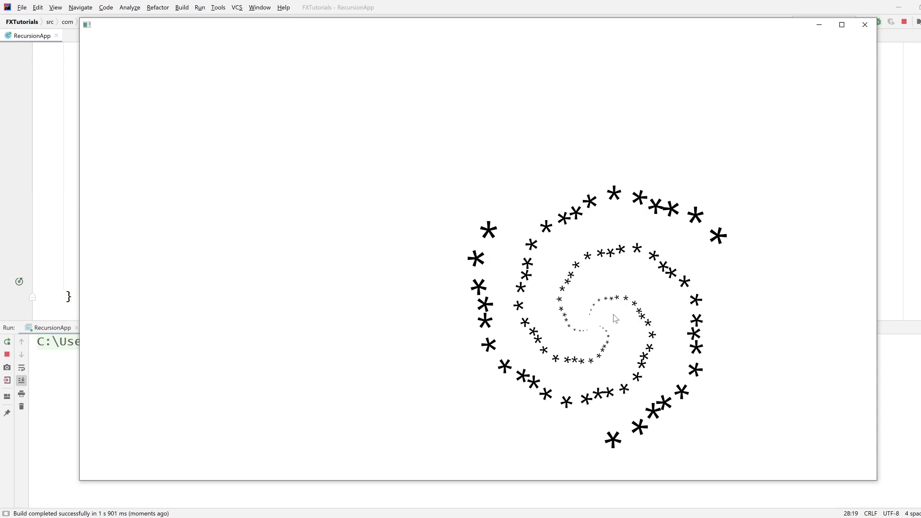
mouse_move(456, 286)
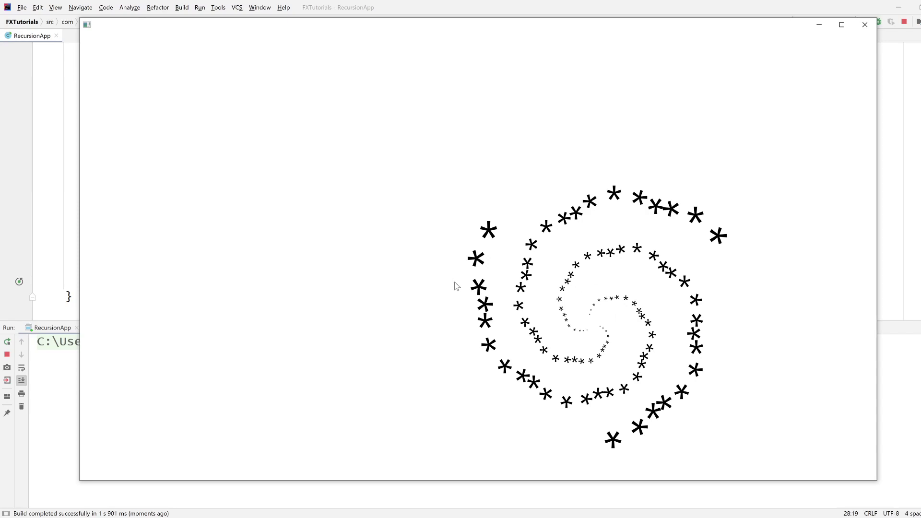
mouse_move(510, 362)
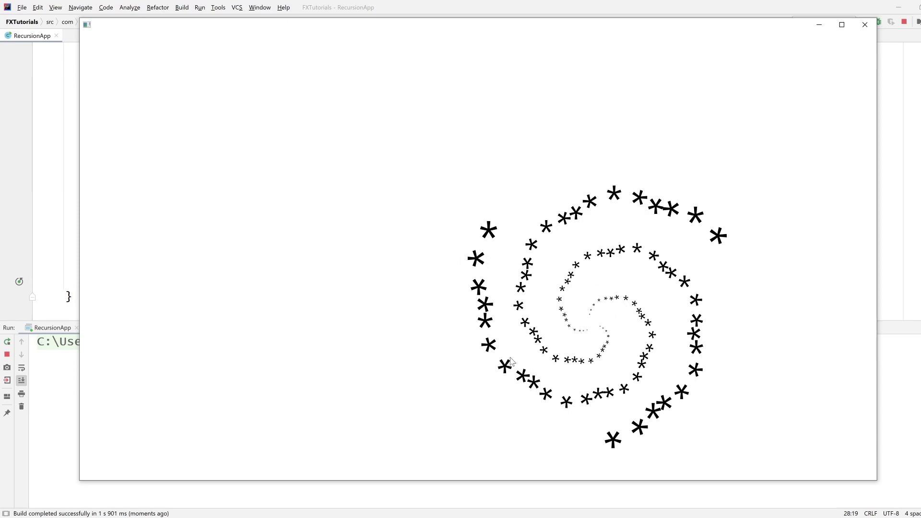
click(863, 25)
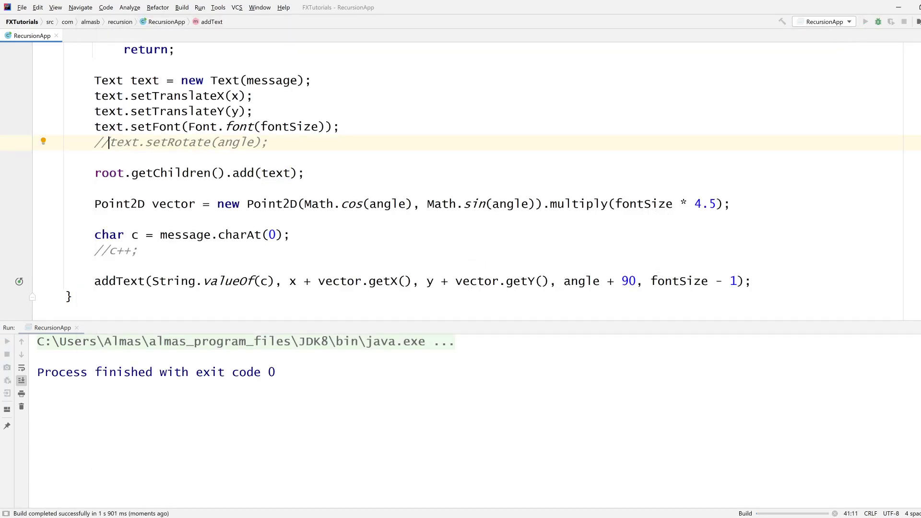
Step: Run the app with setRotate disabled to view upright asterisks, then close it
click(865, 22)
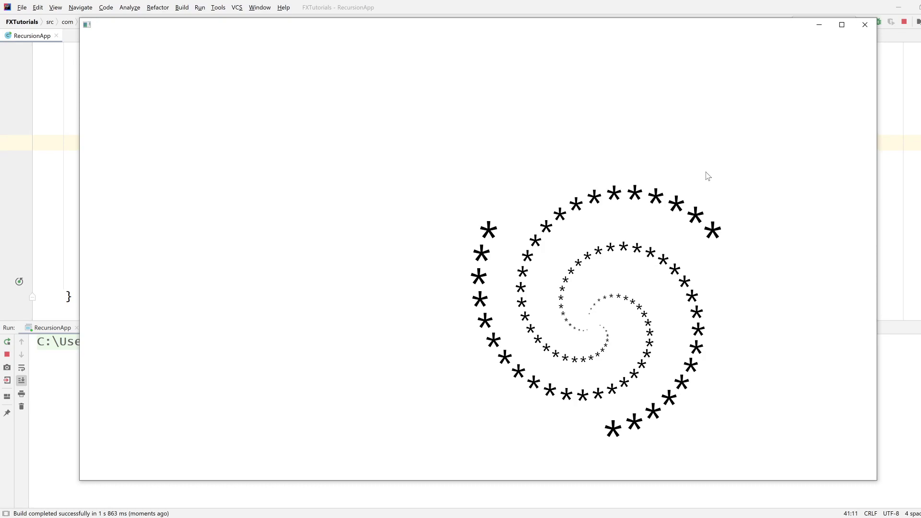
mouse_move(863, 25)
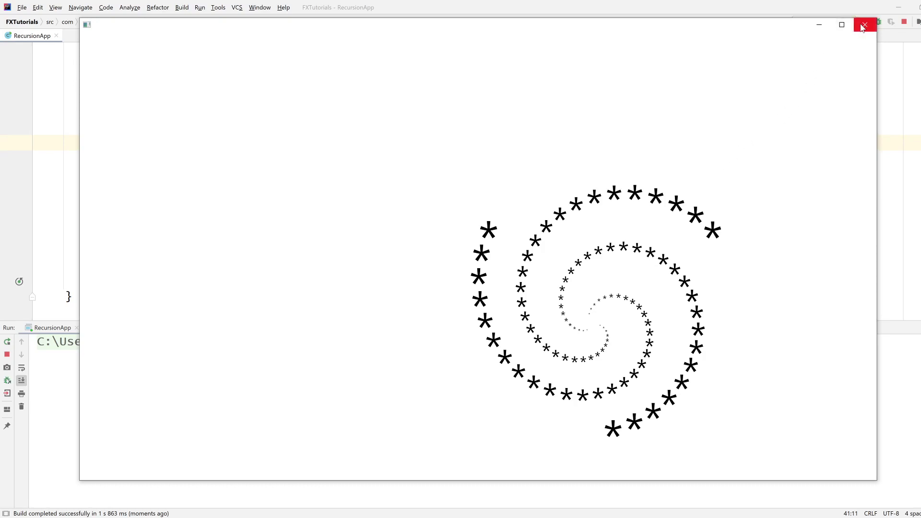
click(861, 27)
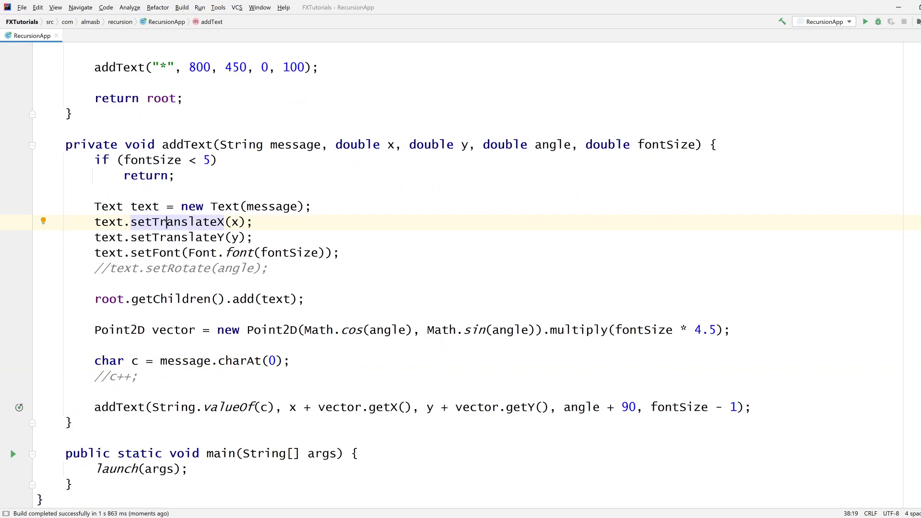
Step: Create TranslateTransition tt with Duration.seconds(0.4) on text, replacing the translate lines
key(ctrl+/)
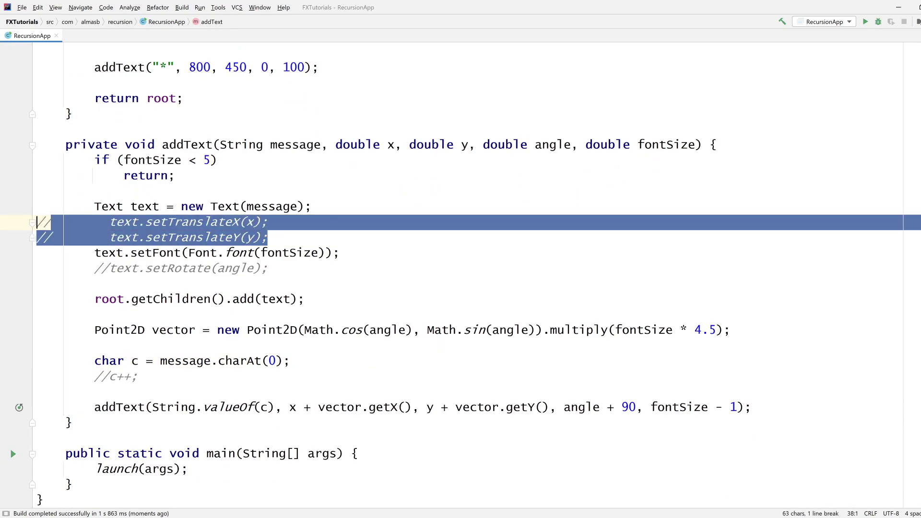
scroll(up, 3)
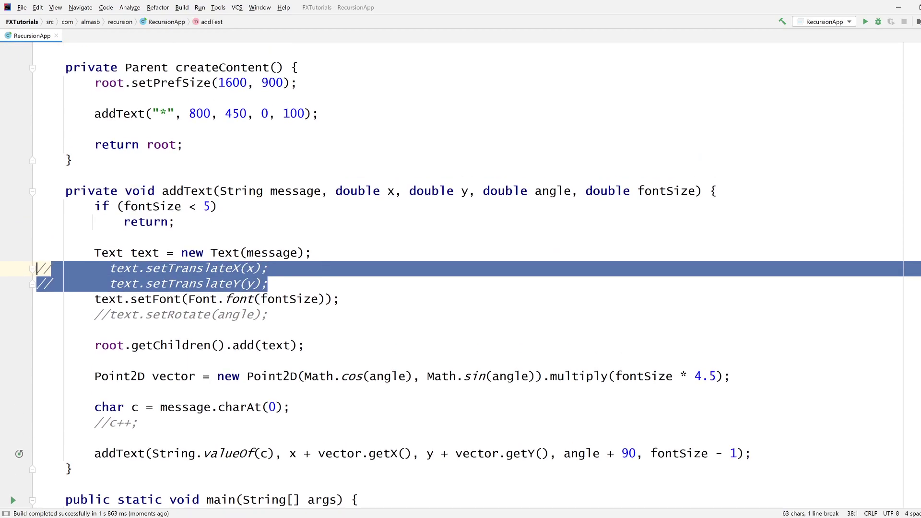
click(197, 345)
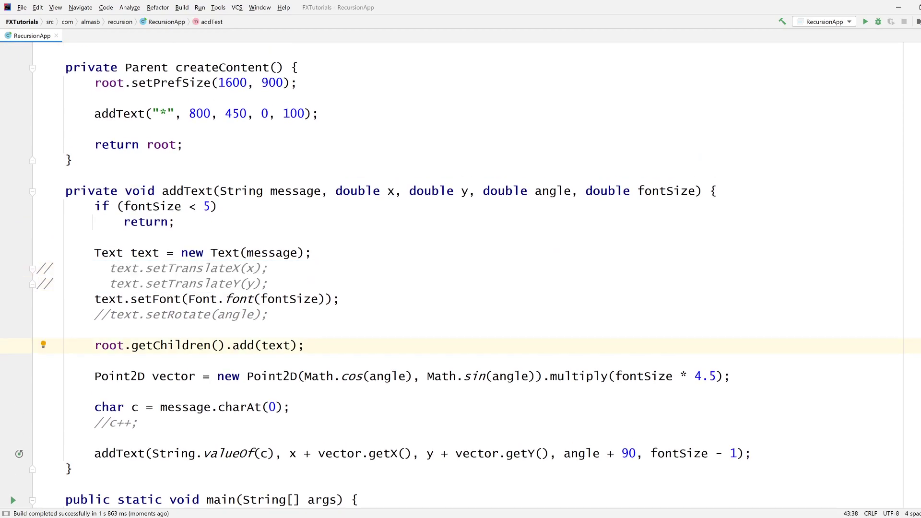
text(TranslateTransition tt)
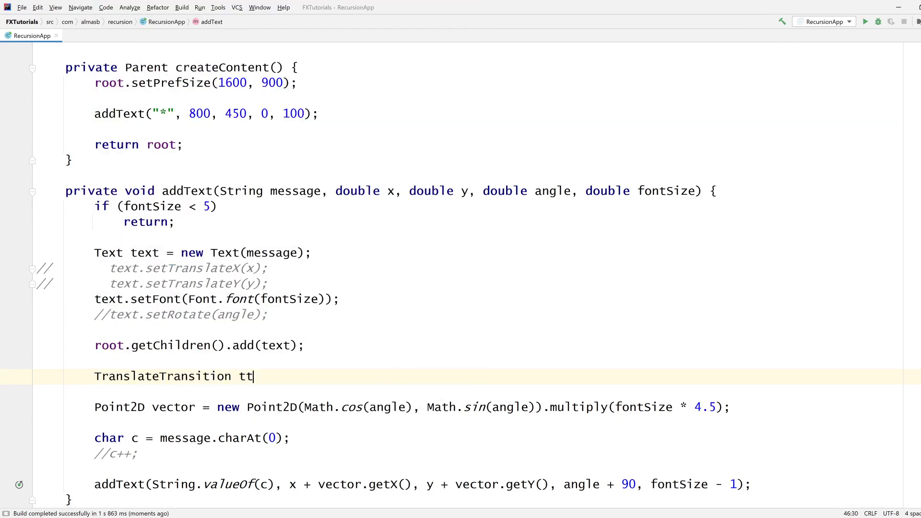
text(= new TranslateTransition(Duration.seconds(0.)
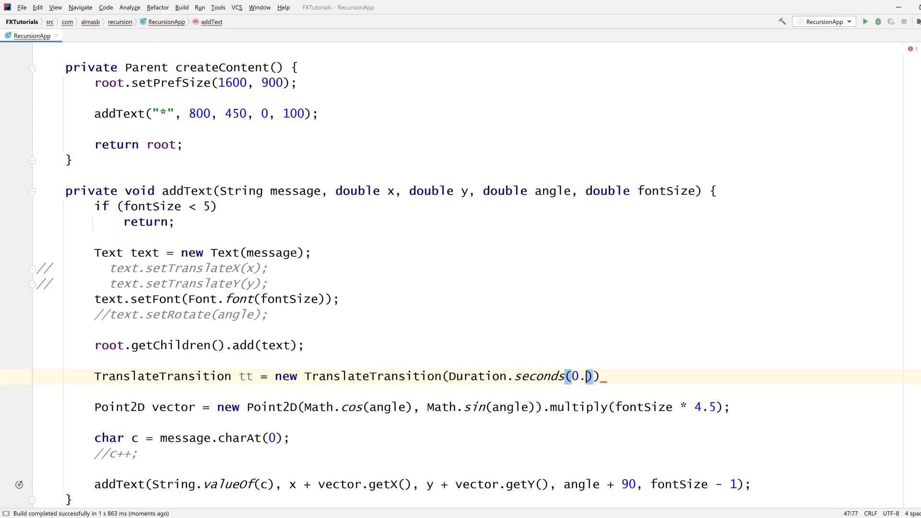
text(4),)
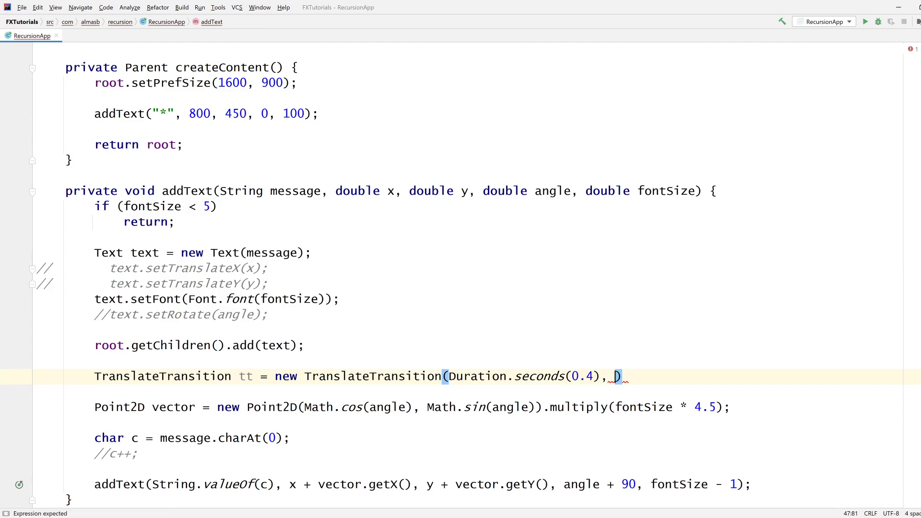
text(text)
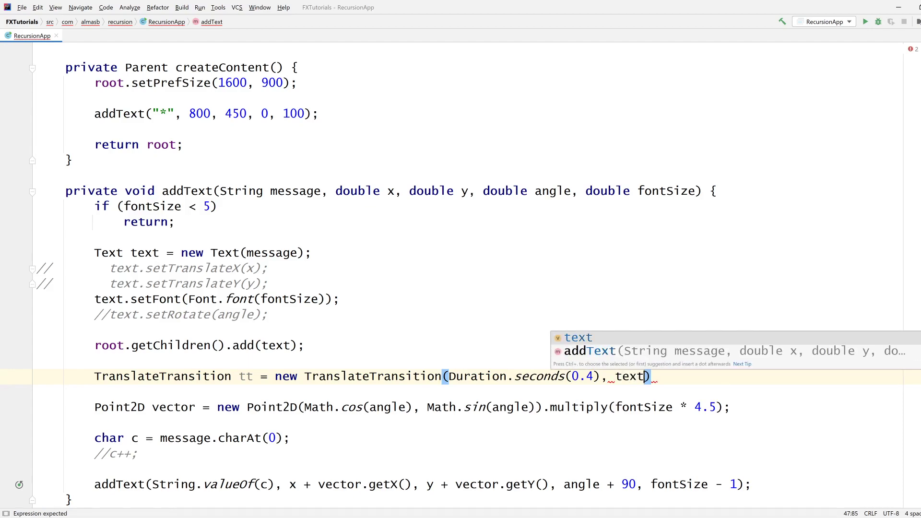
Step: Set tt from (800, 450) to (x, y) with setFromX, setFromY, setToX, setToY
text(tt.setFromX(800);)
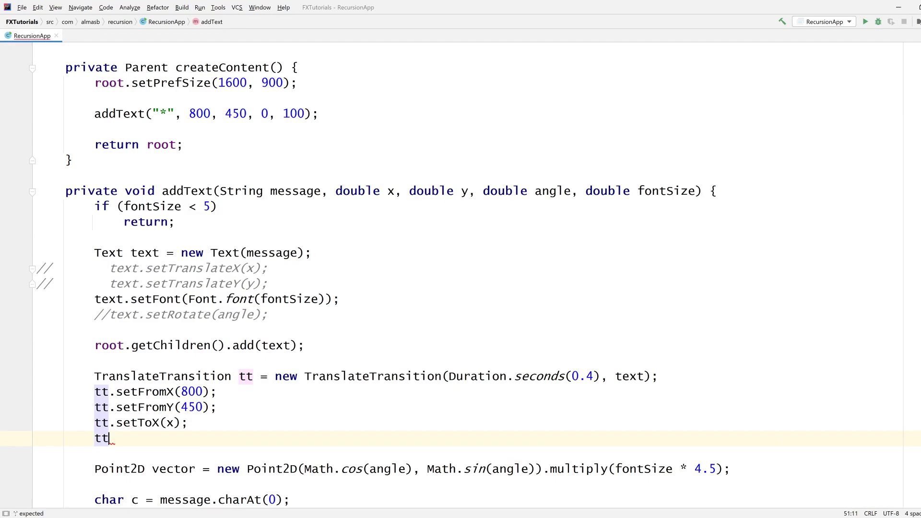
text(.setT)
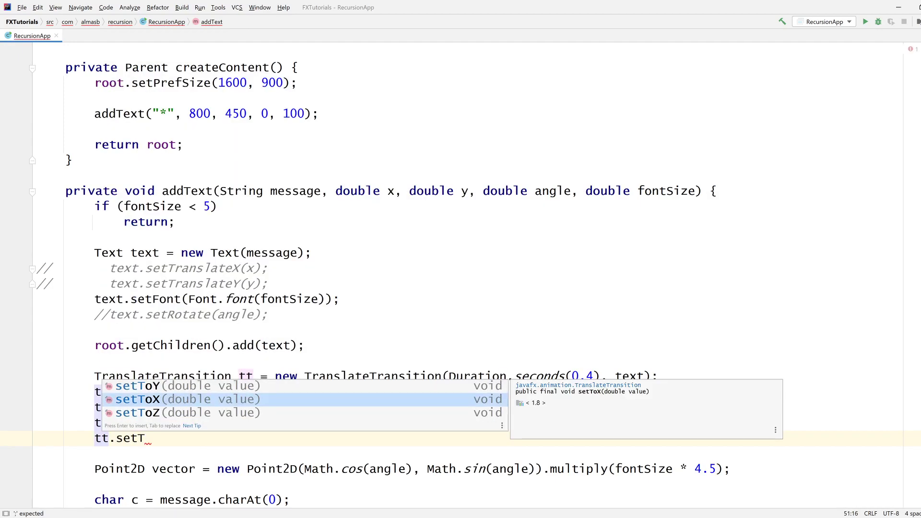
key(Backspace)
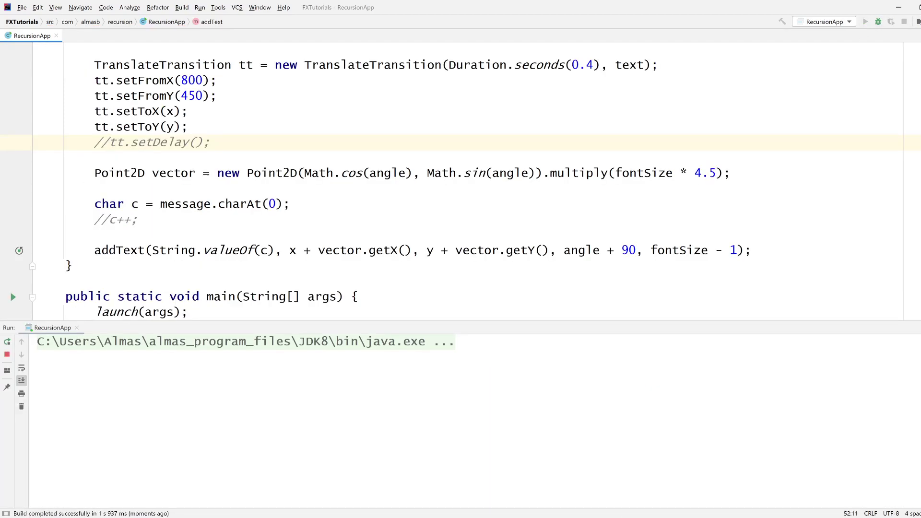
Step: Close the blank window and add tt.play(); so the transition starts
click(13, 297)
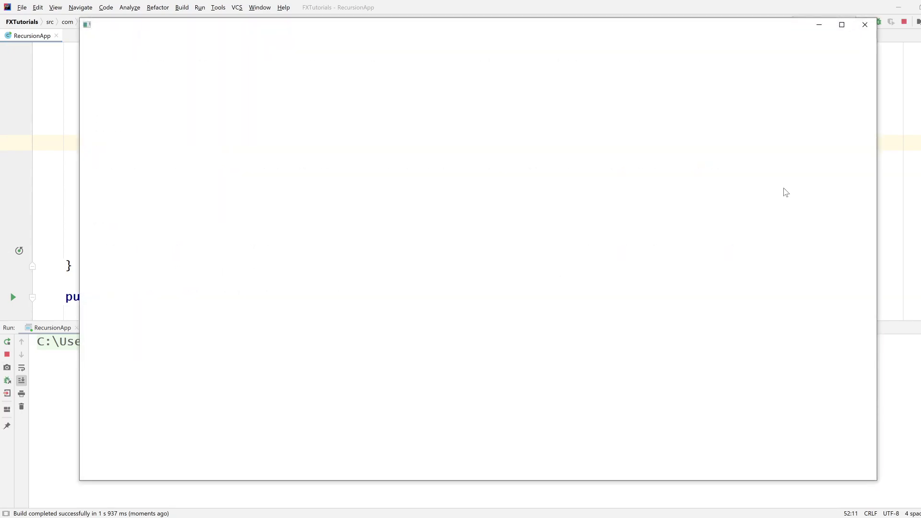
mouse_move(864, 25)
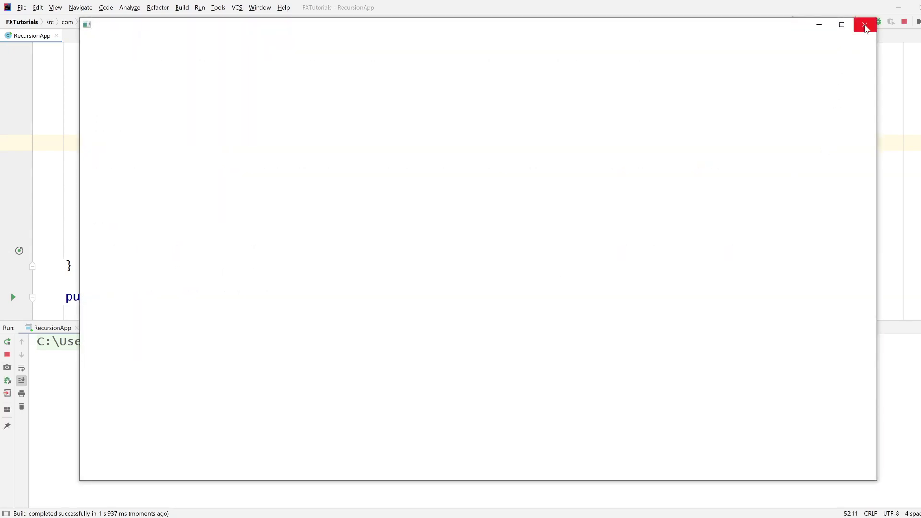
click(864, 25)
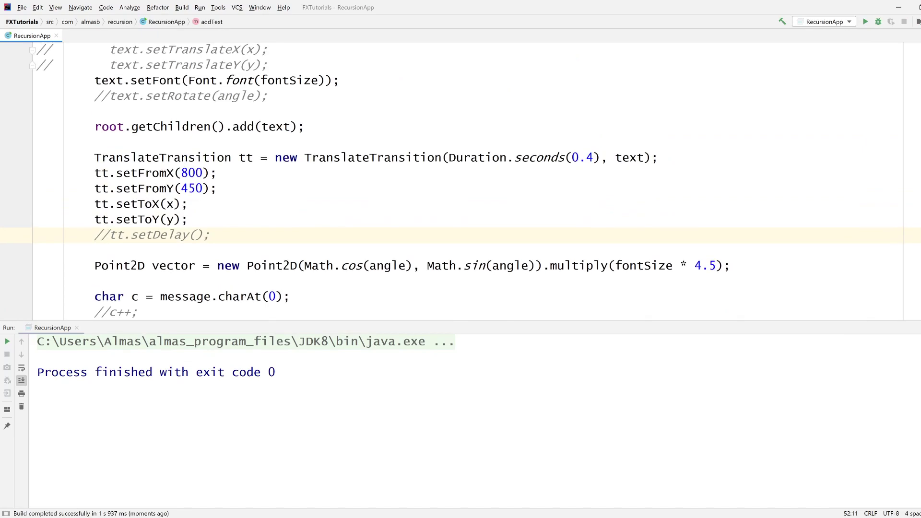
scroll(up, 3)
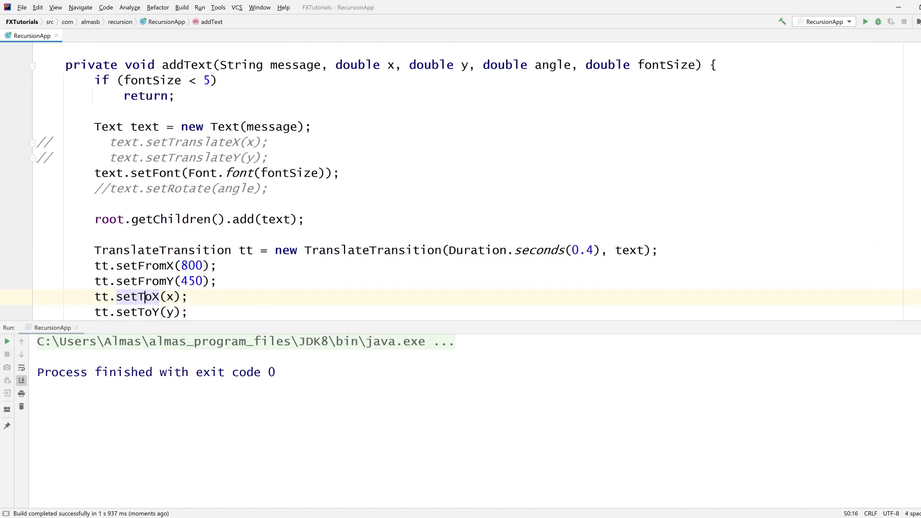
scroll(down, 3)
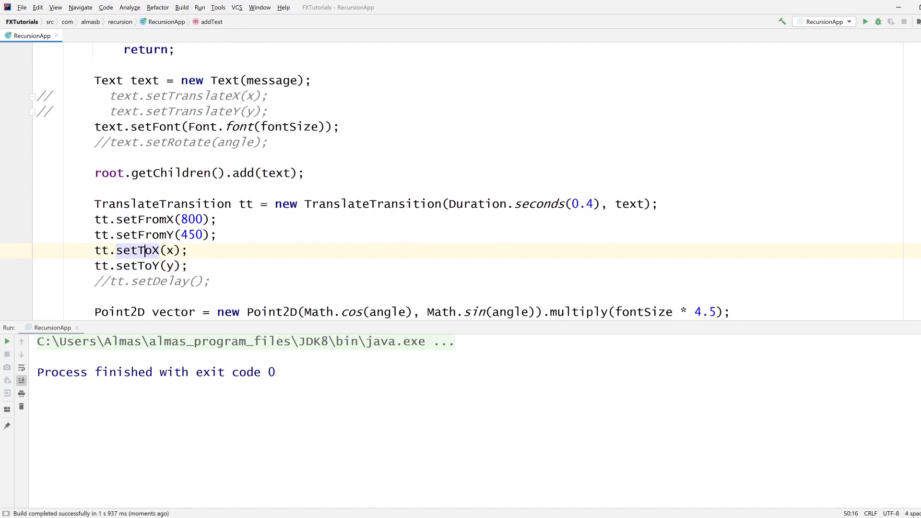
text(t)
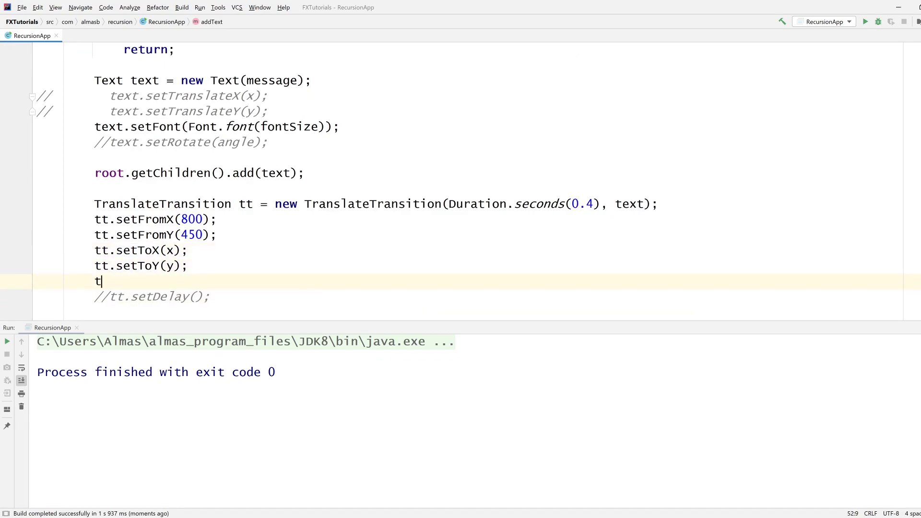
text(t.play();)
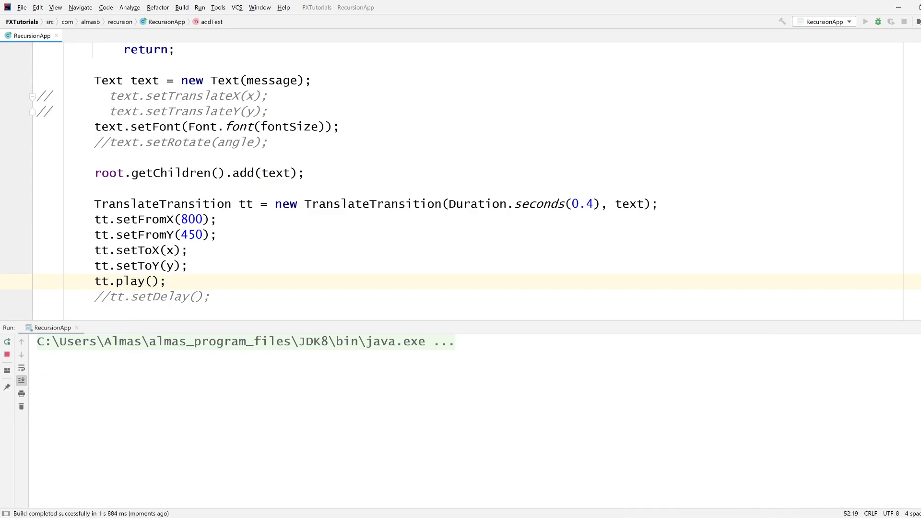
Step: Close the spiral window and reinstate the tt.setDelay() call just above tt.play()
click(864, 22)
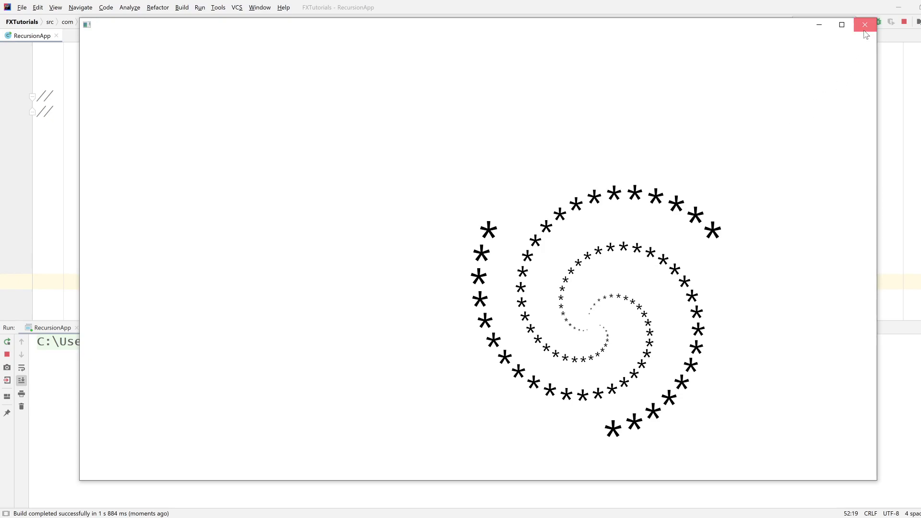
click(865, 25)
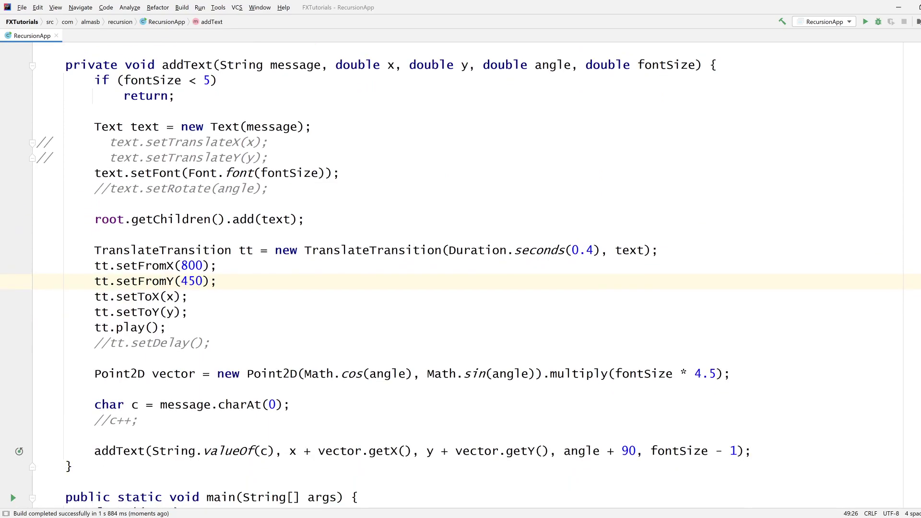
double_click(152, 343)
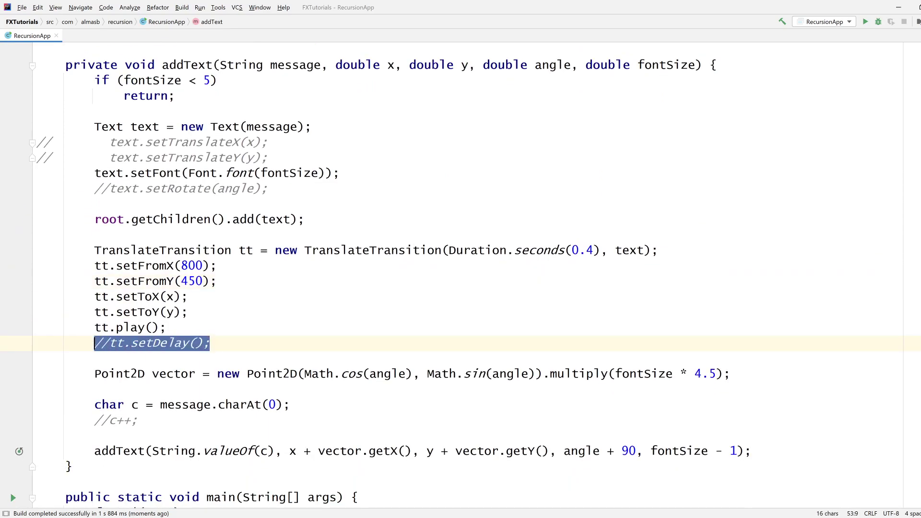
key(Delete)
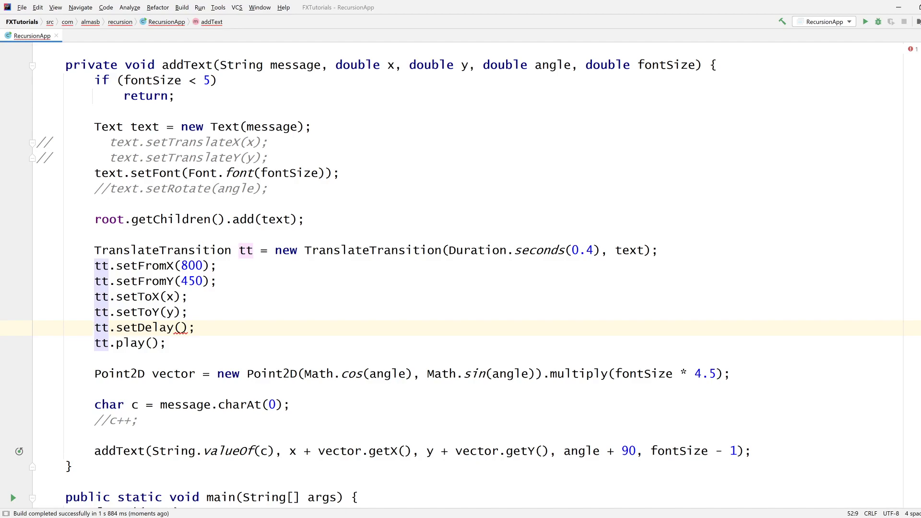
Step: Give tt.setDelay a Duration.seconds() argument and locate where fontSize is used
click(182, 327)
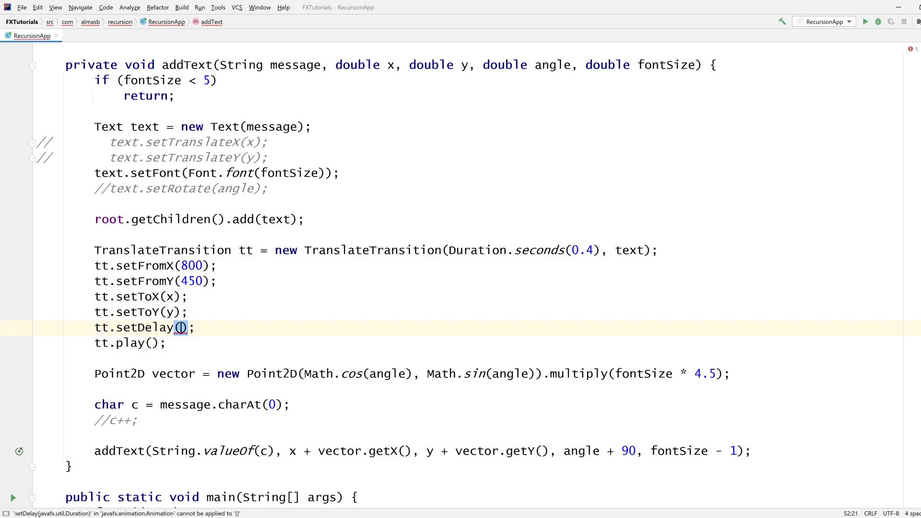
text(Duration.seconds()
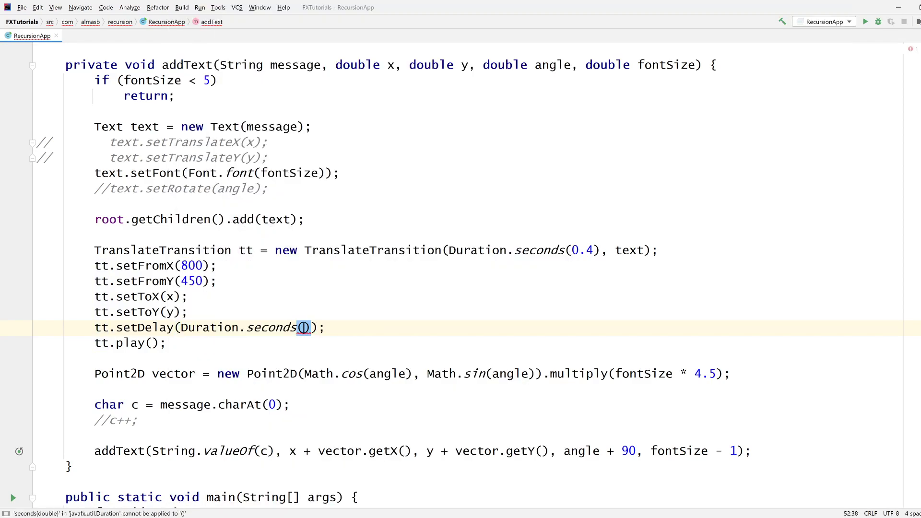
mouse_move(304, 327)
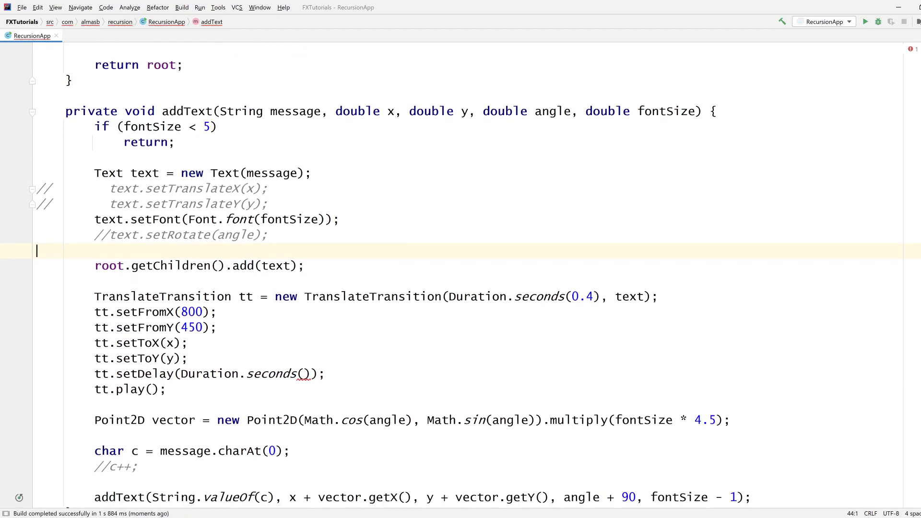
double_click(665, 112)
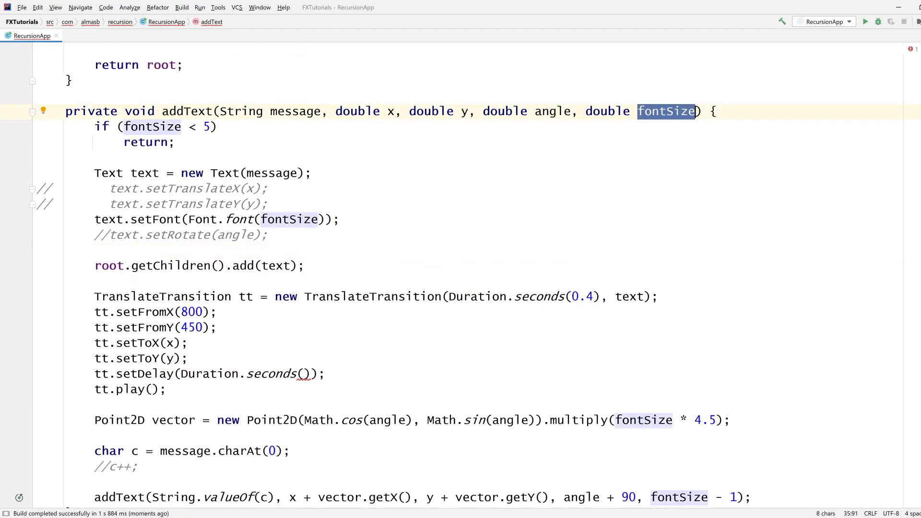
scroll(up, 3)
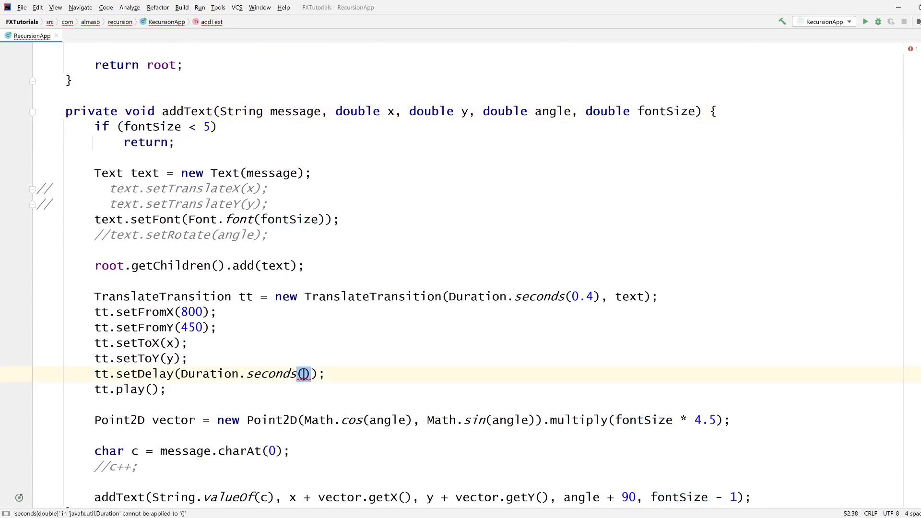
Step: Declare double delay = fontSize on a new line above the setDelay call
key(enter)
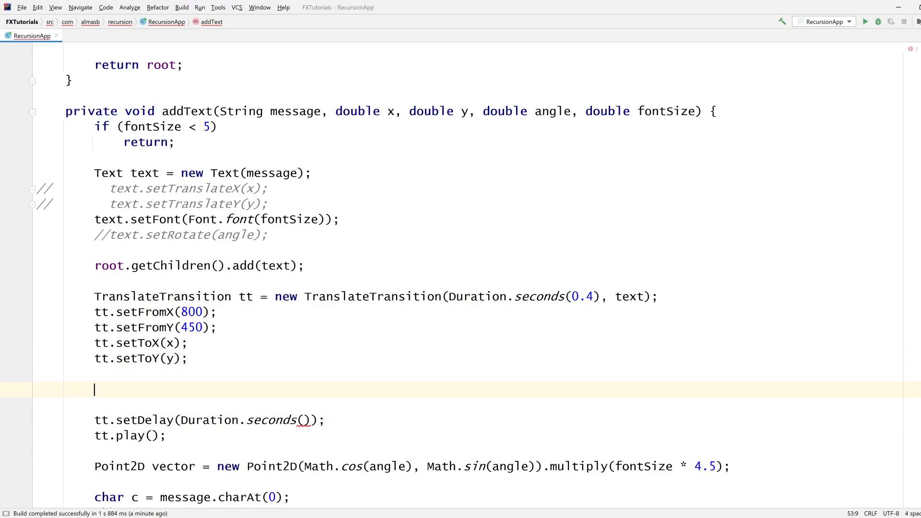
text(double del)
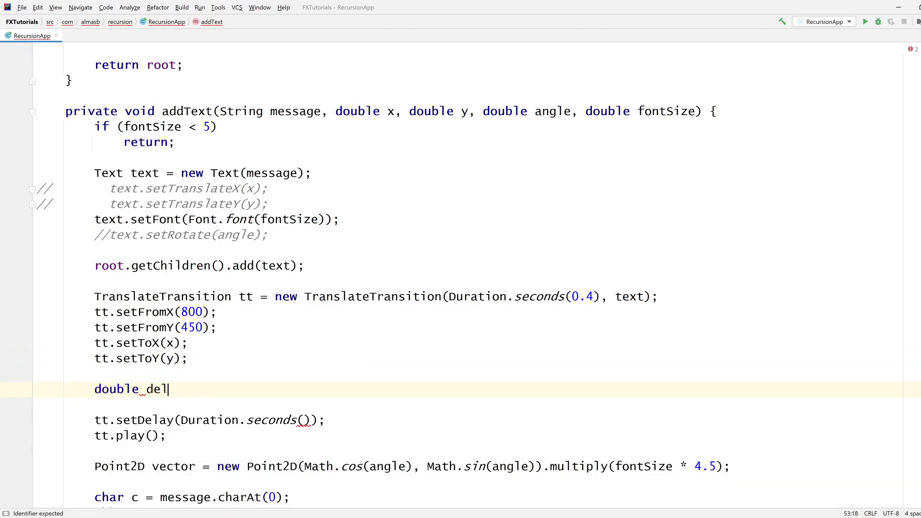
text(ay = fontSize)
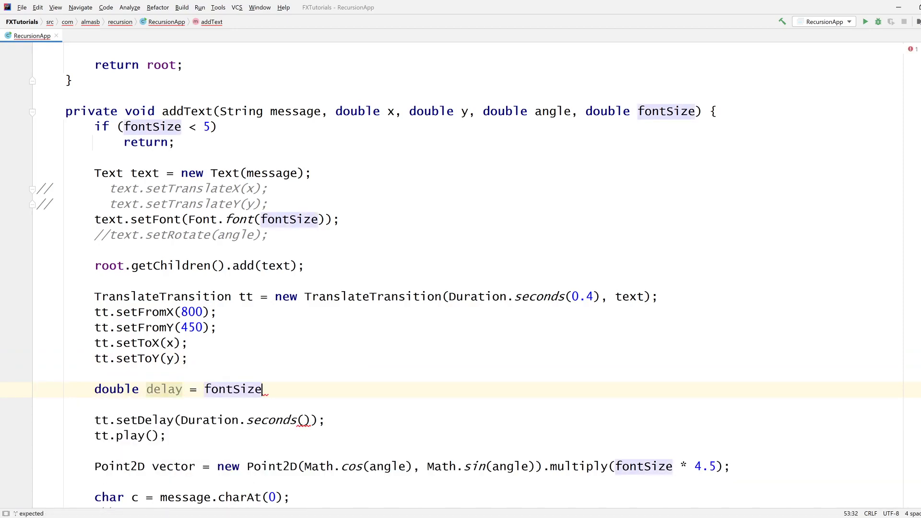
scroll(up, 3)
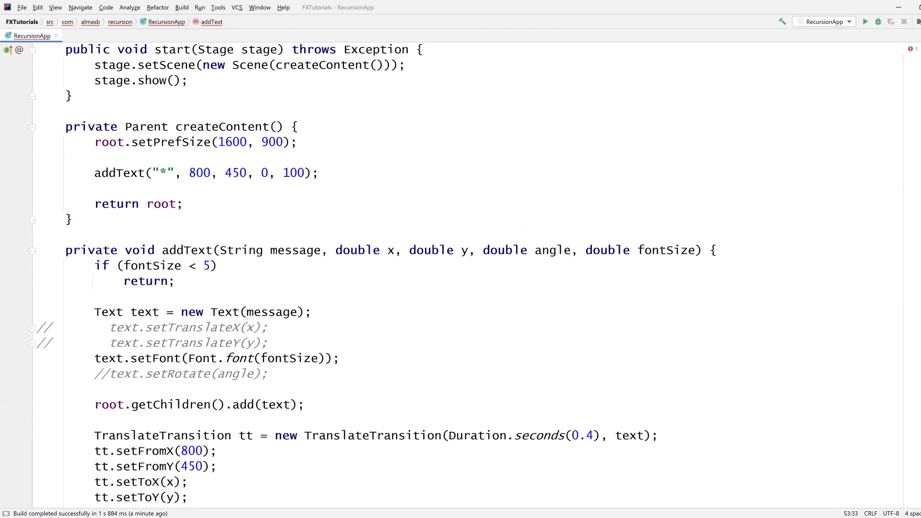
scroll(up, 3)
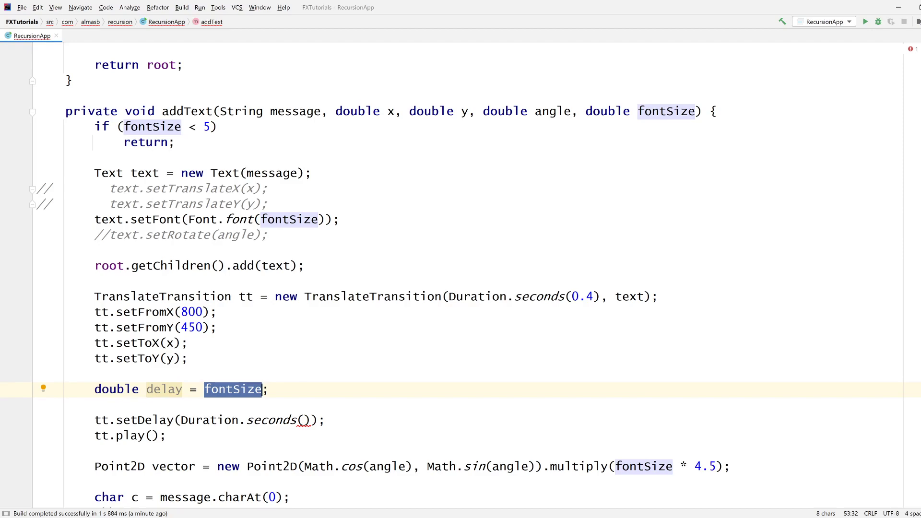
Step: Make delay equal 1 - fontSize / 150 and pass delay into Duration.seconds() in setDelay
text(/)
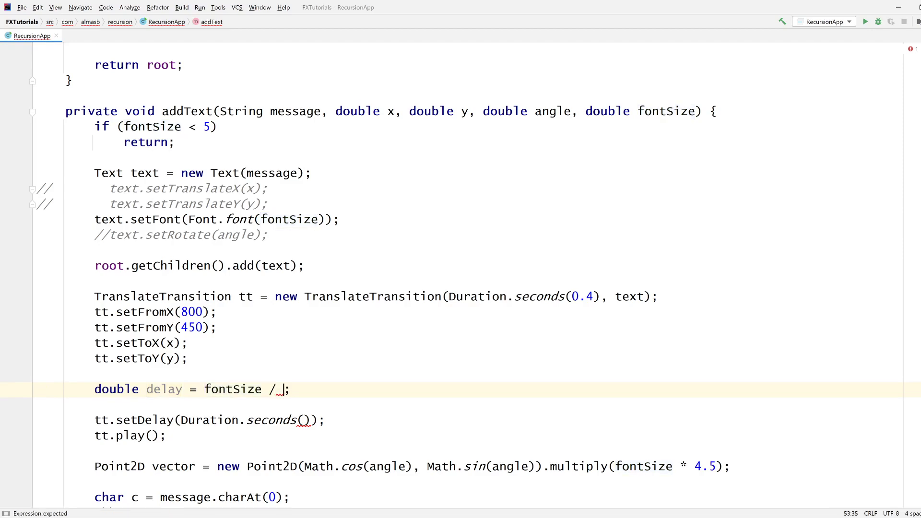
text(150)
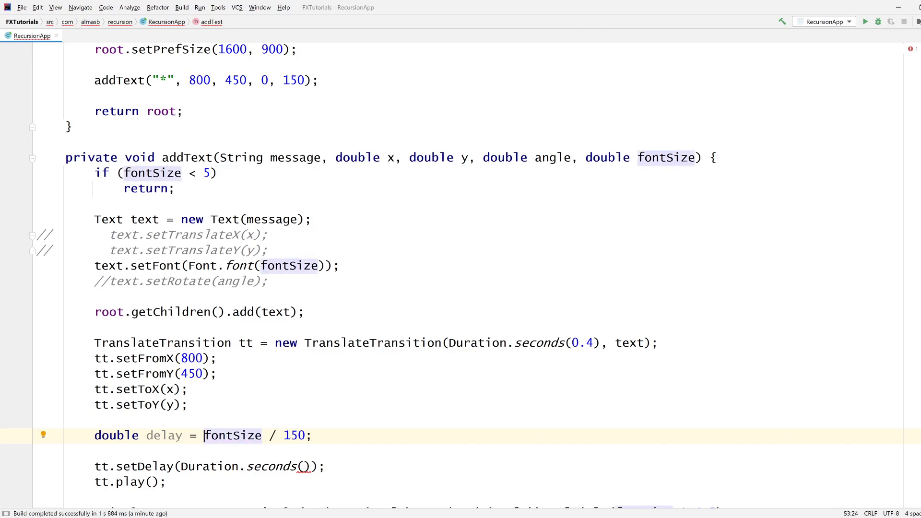
click(213, 173)
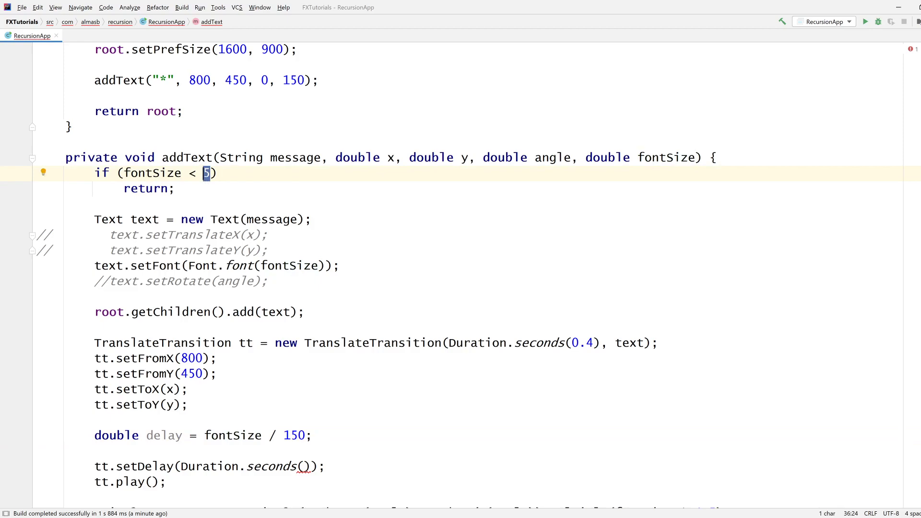
text(1 -)
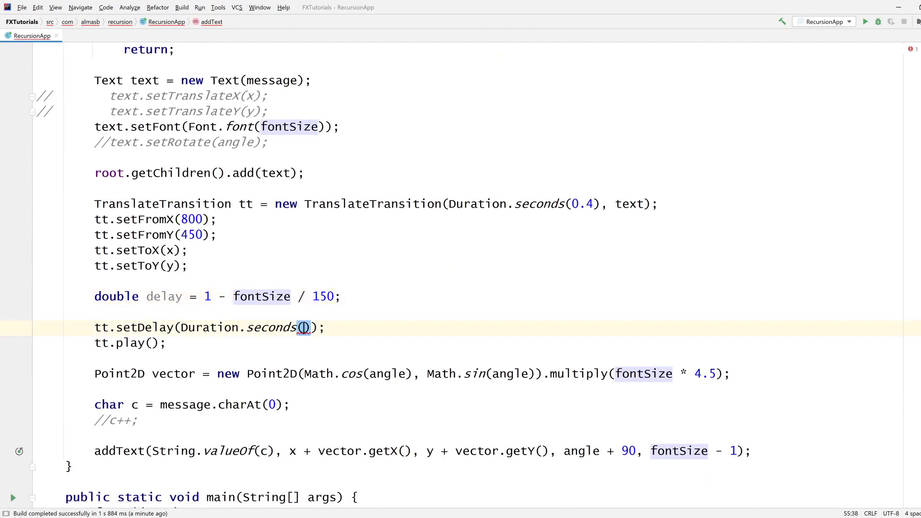
text(delay)
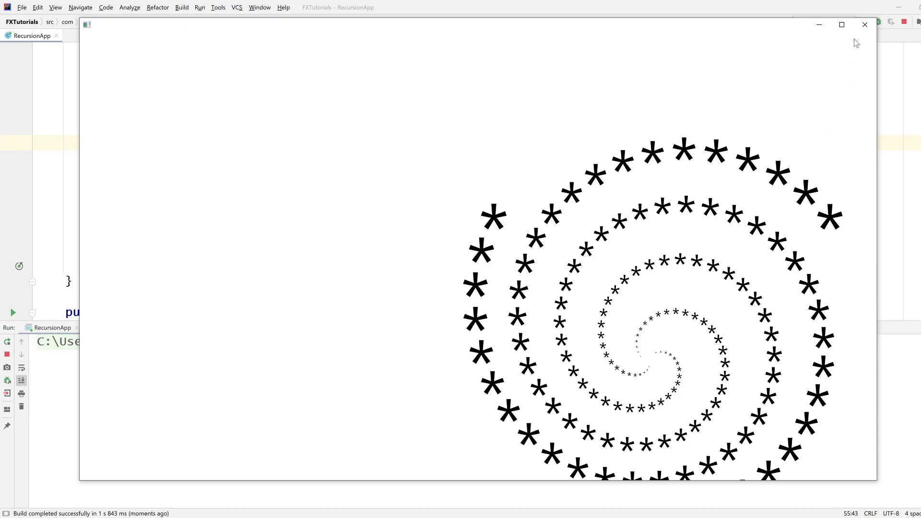
mouse_move(864, 25)
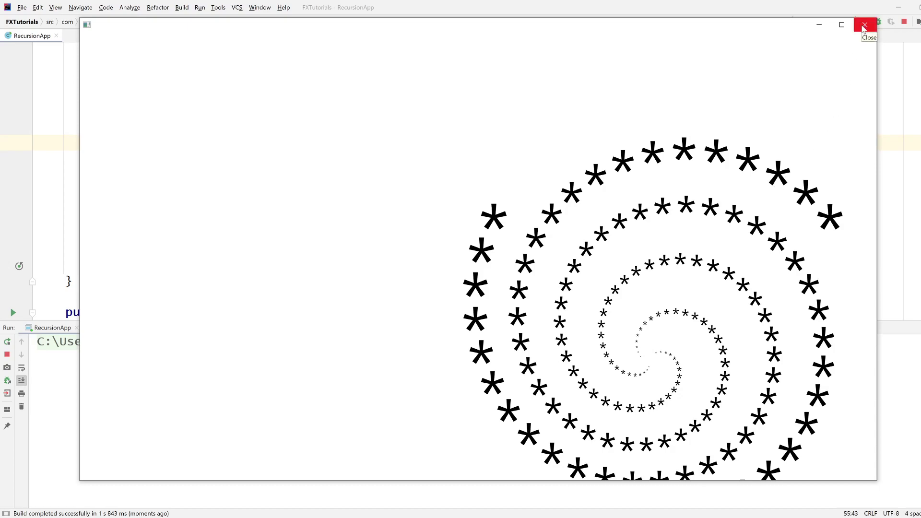
Step: Close the spiral window and relaunch RecursionApp so the spiral starts at 440, 400
click(863, 25)
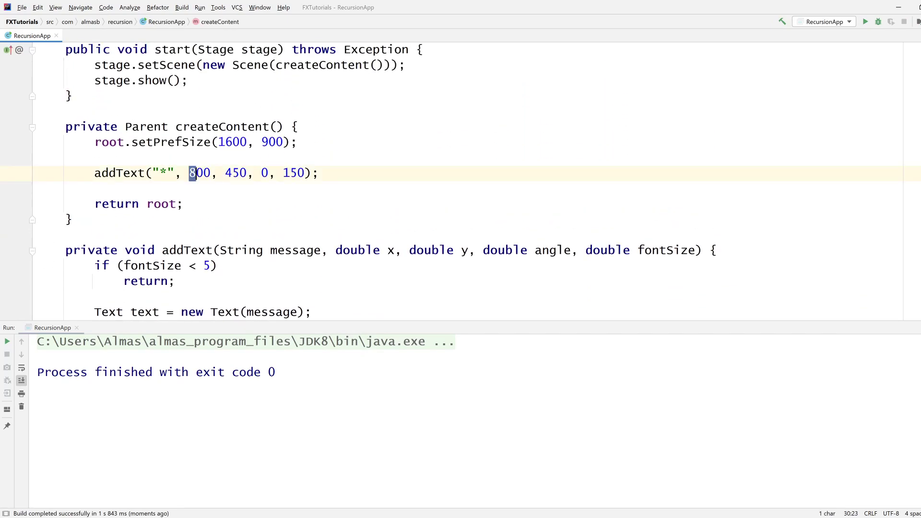
scroll(down, 3)
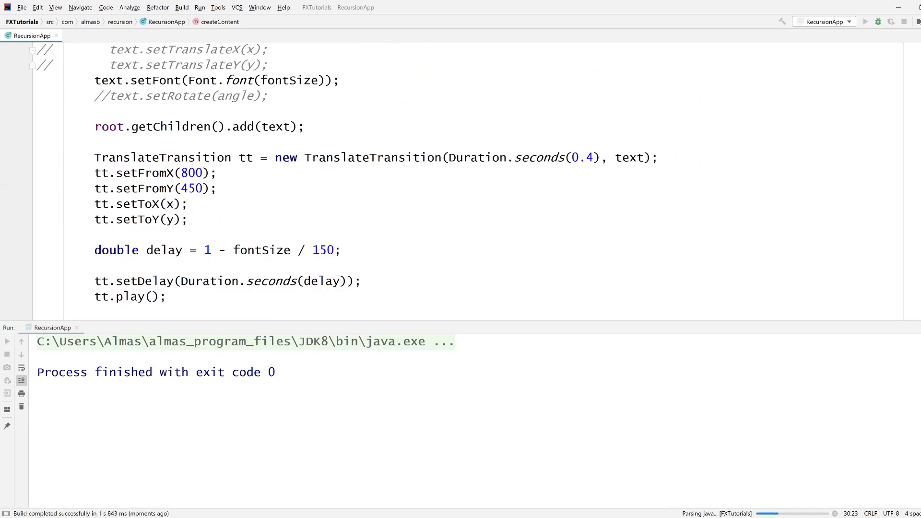
click(864, 22)
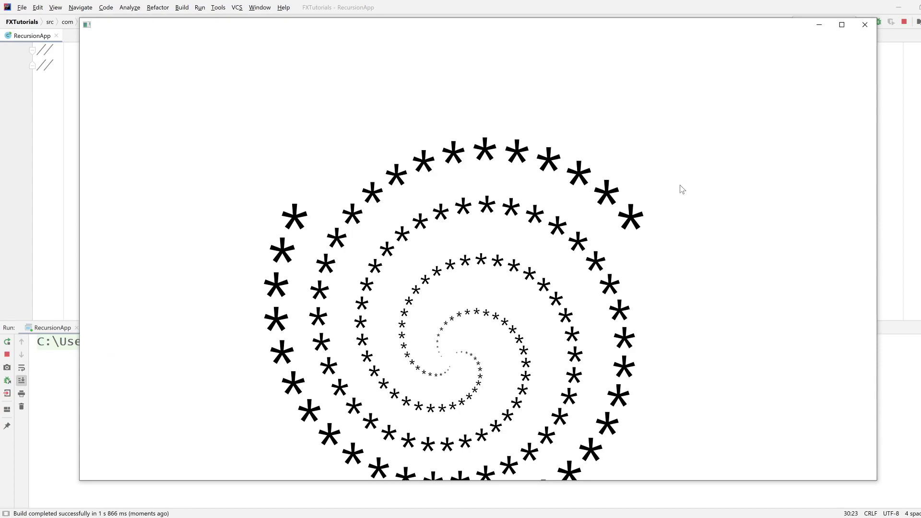
click(864, 25)
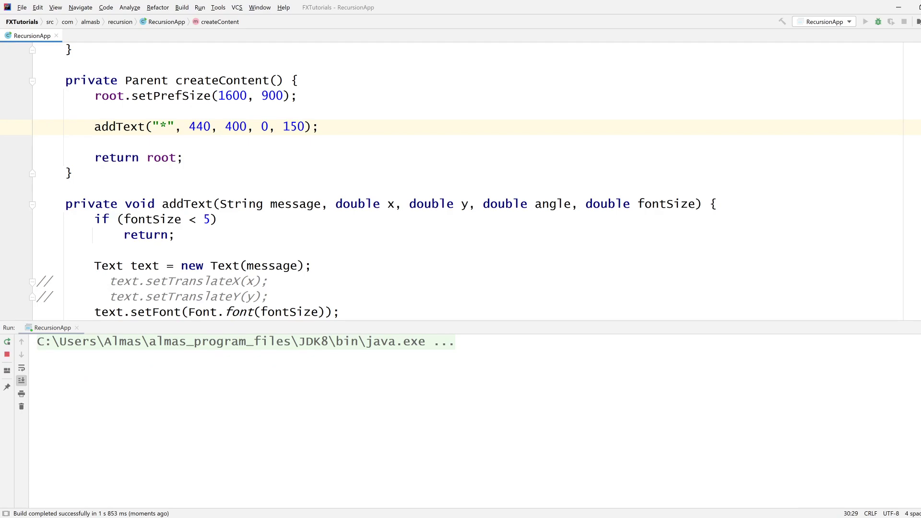
Step: Change the first addText y value to 300, rerun to see the spiral sit higher, then close it
click(864, 21)
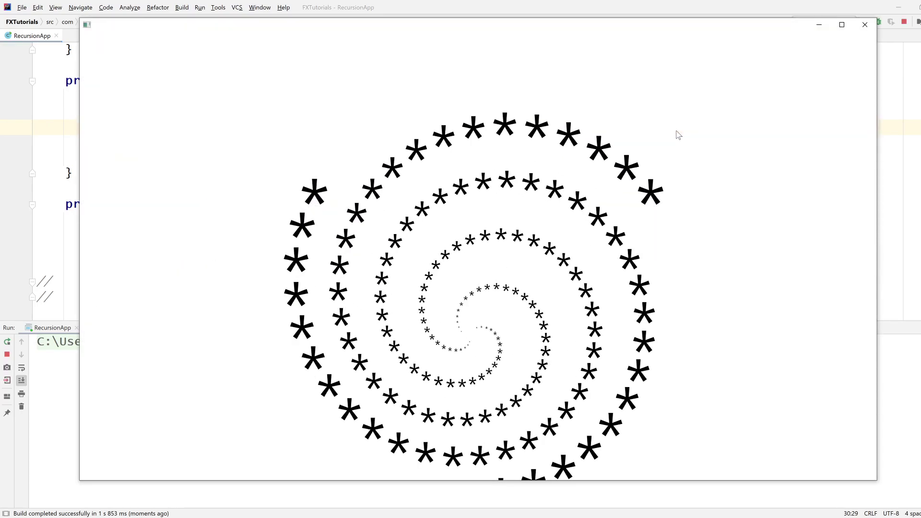
click(863, 25)
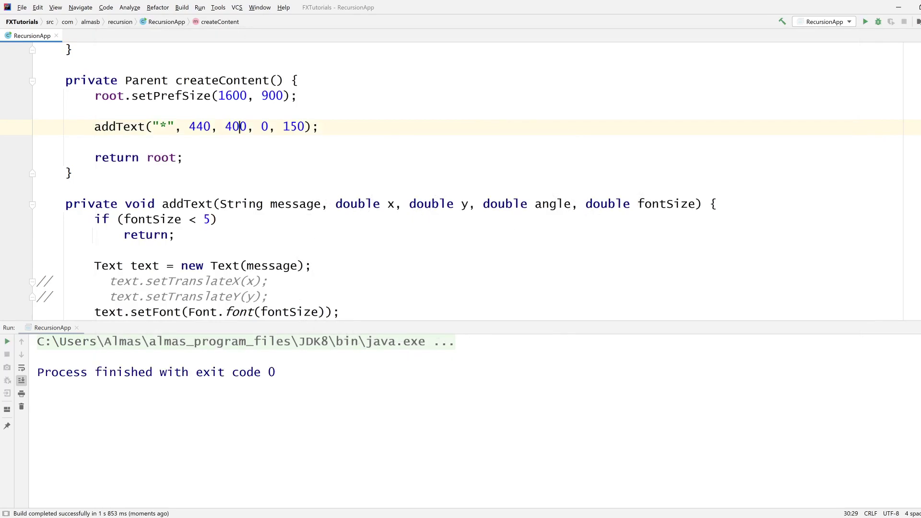
text(3)
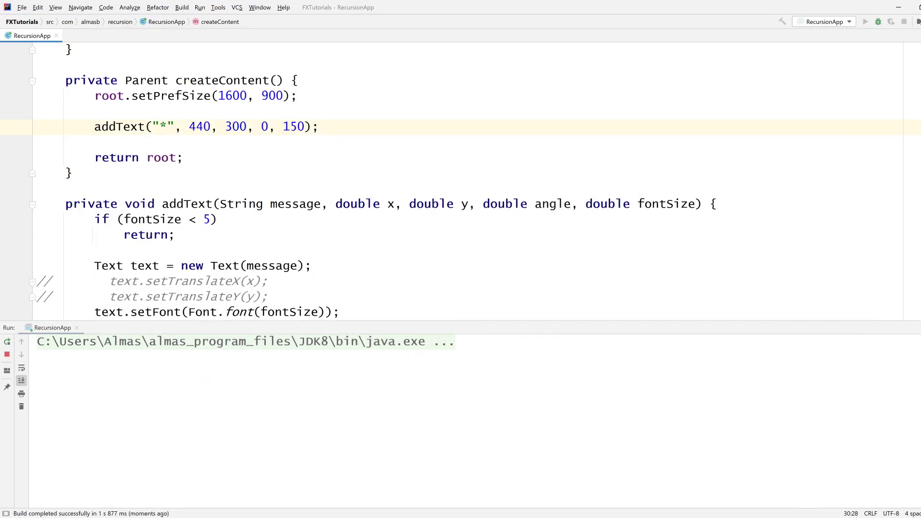
click(864, 21)
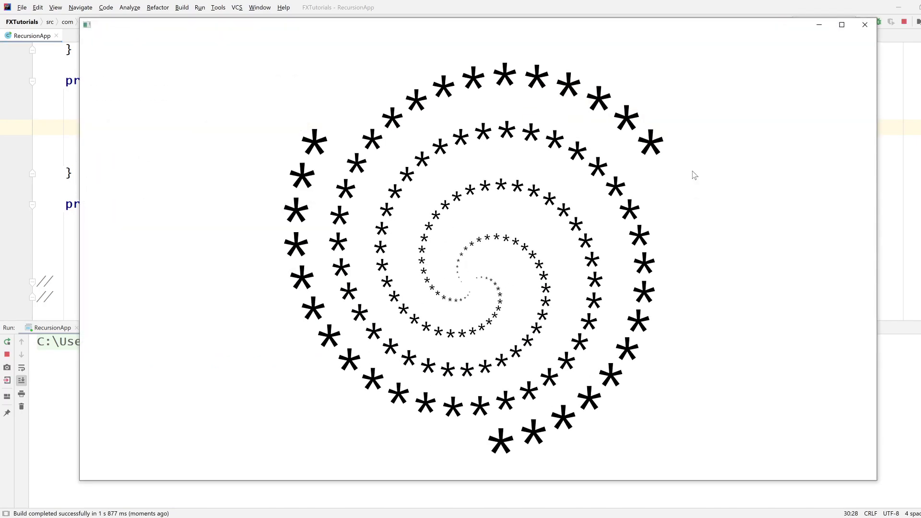
mouse_move(856, 39)
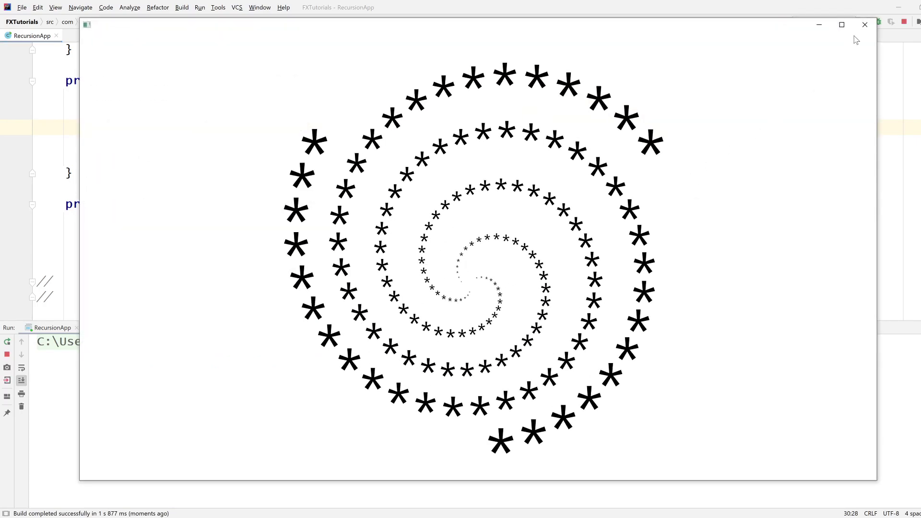
click(864, 24)
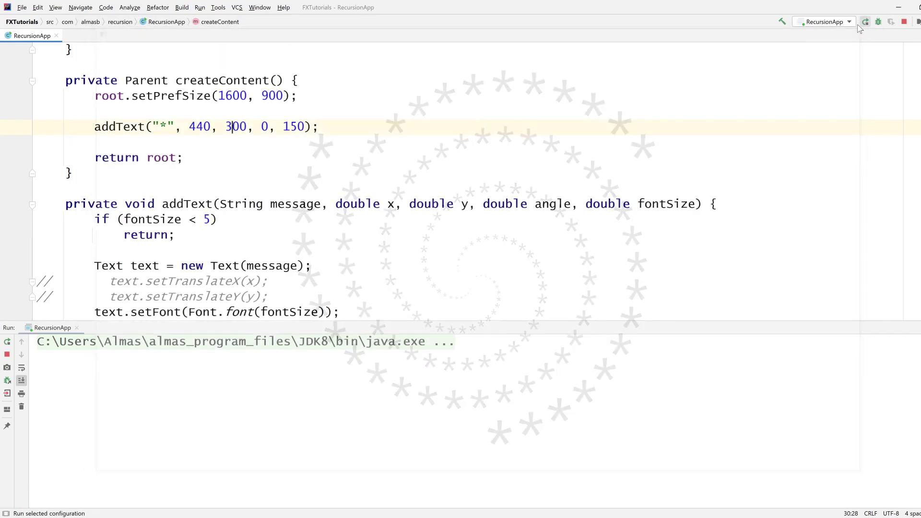
Step: Multiply the delay by 2.5 inside Duration.seconds(delay) and run the app
click(864, 22)
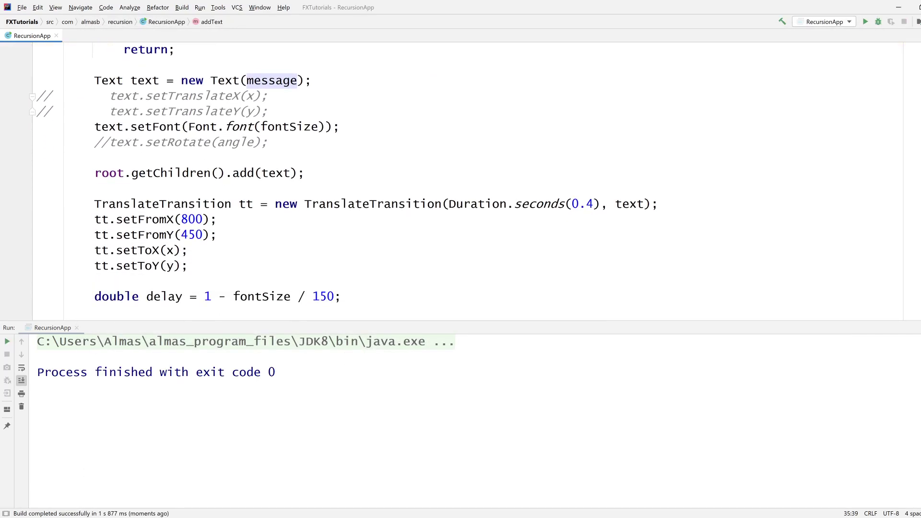
scroll(down, 3)
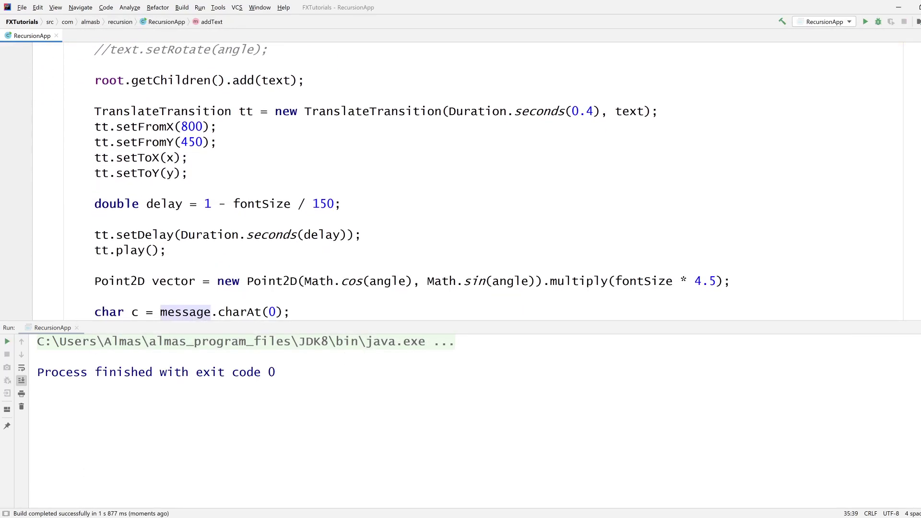
click(211, 203)
text( * 2.5)
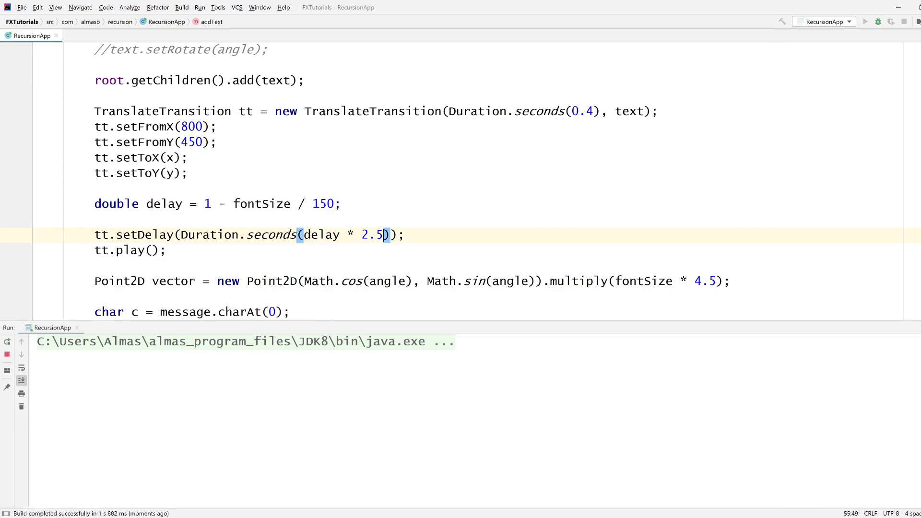
click(864, 21)
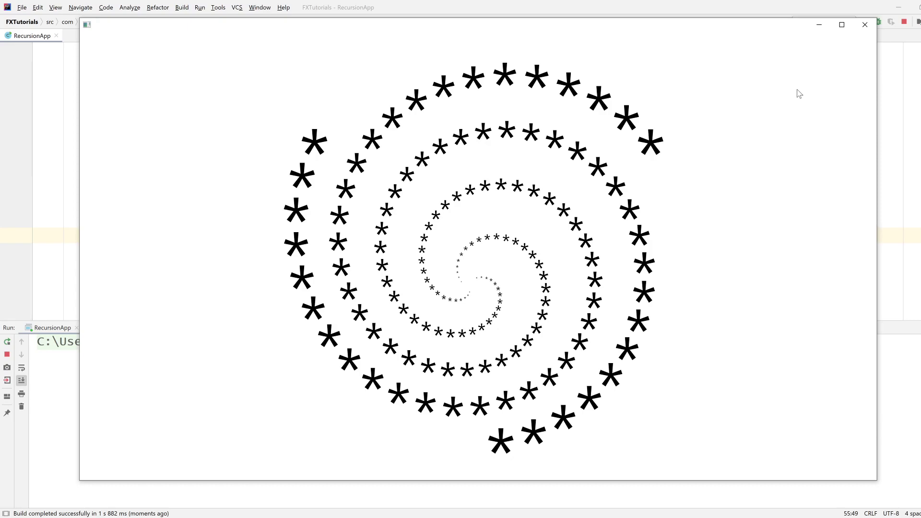
Step: Close the spiral, rerun RecursionApp to watch the slower pop-in, and close it again
click(863, 25)
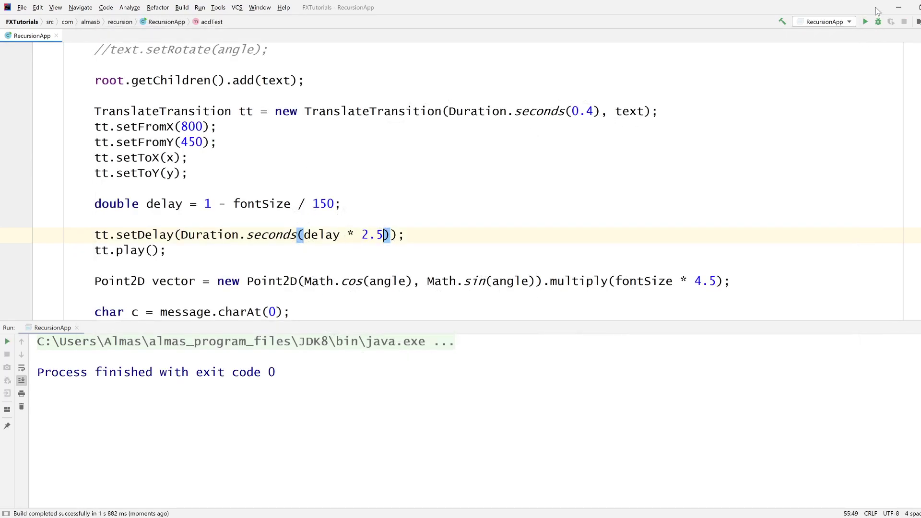
click(864, 22)
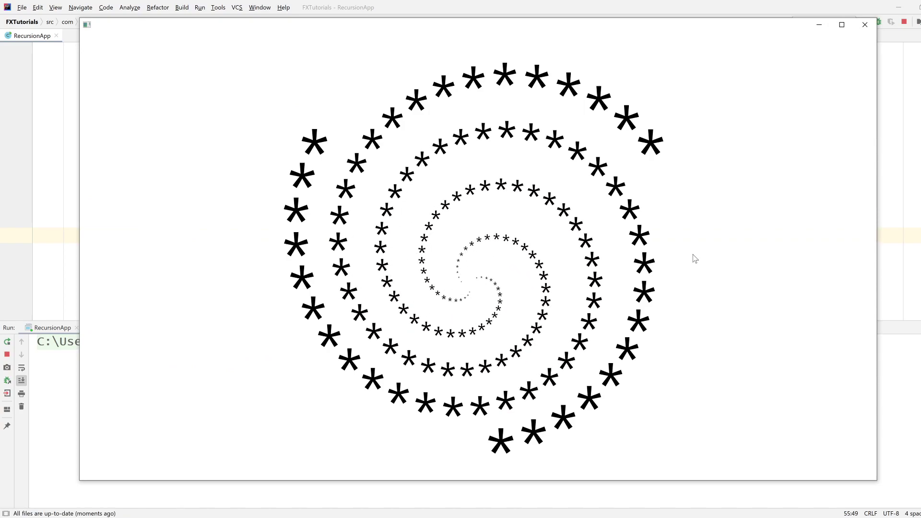
mouse_move(862, 33)
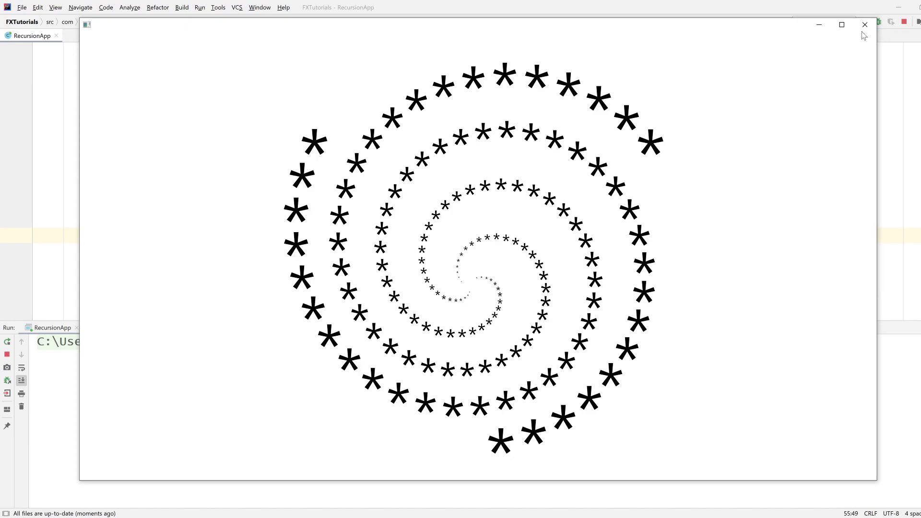
click(864, 25)
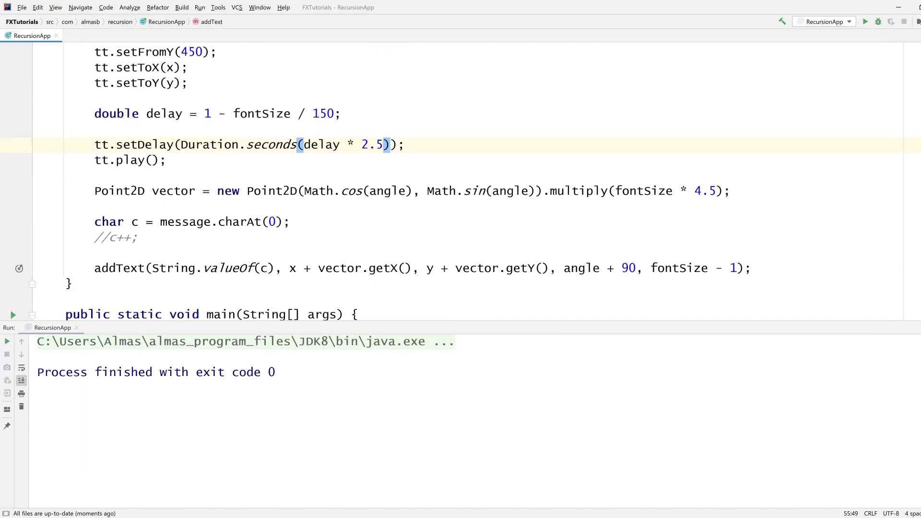
Step: Retype the duplicated transition as a ScaleTransition in addText
scroll(up, 3)
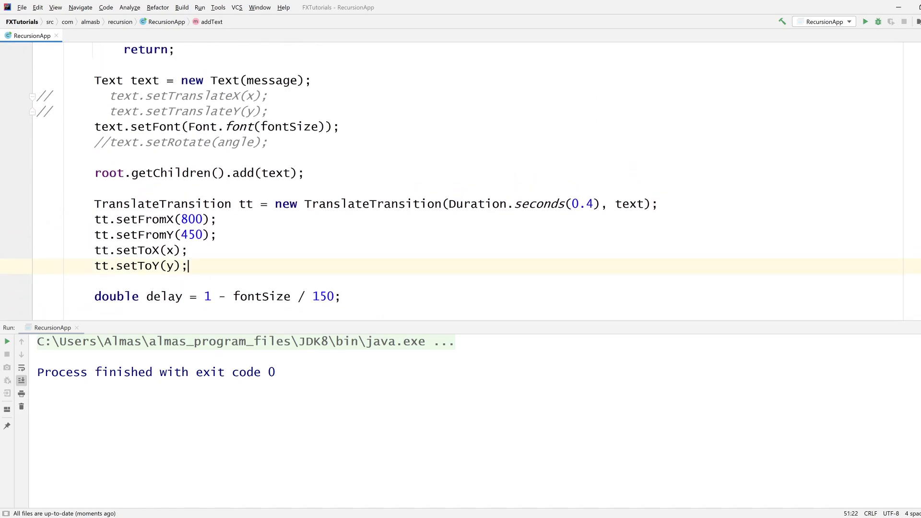
scroll(down, 3)
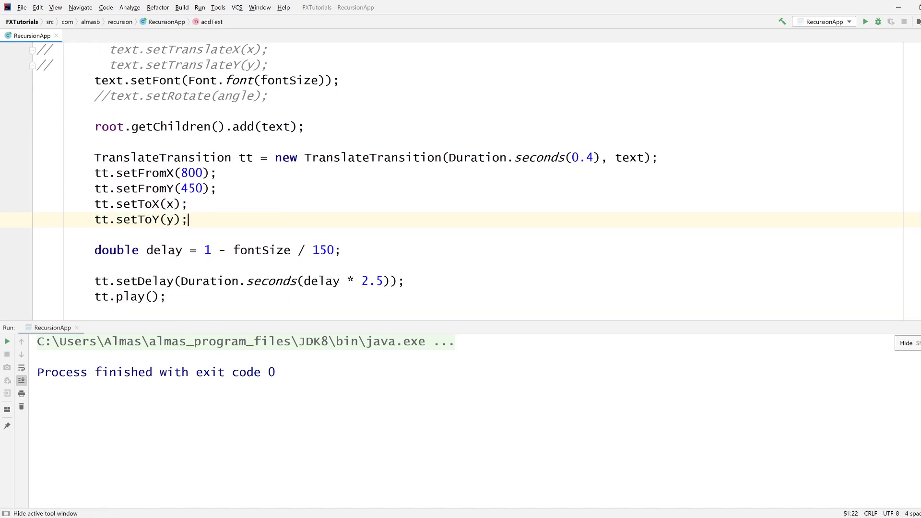
click(906, 343)
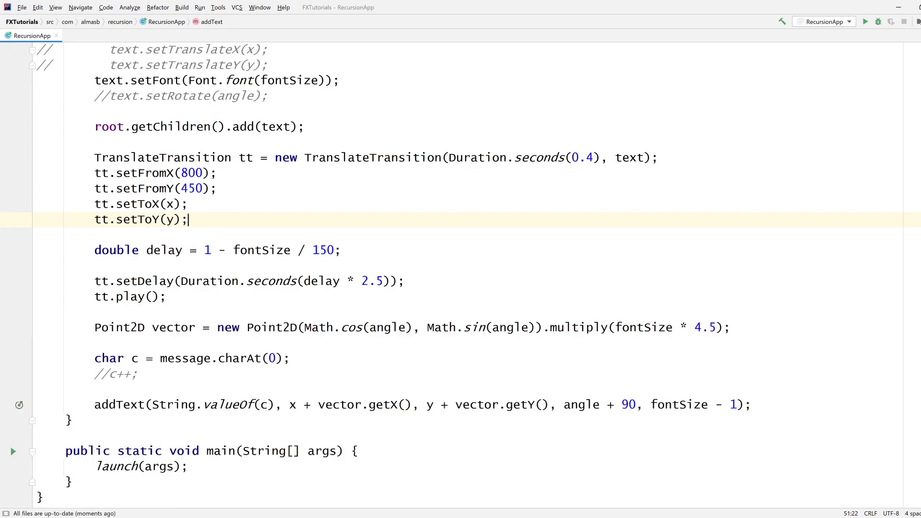
scroll(up, 3)
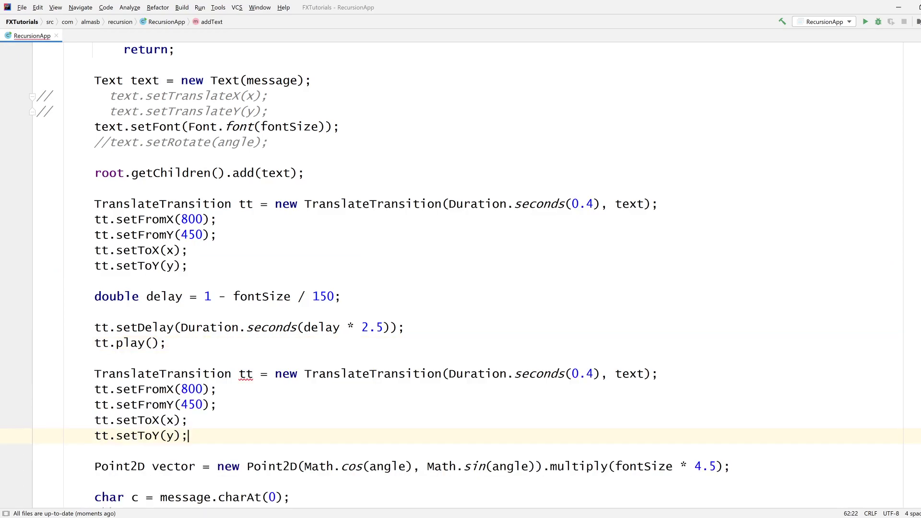
double_click(163, 373)
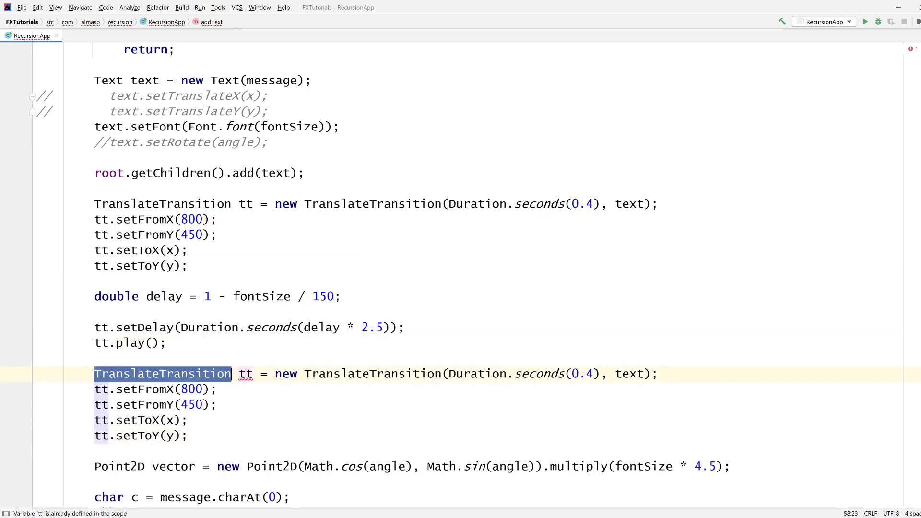
text(ScaleTransition)
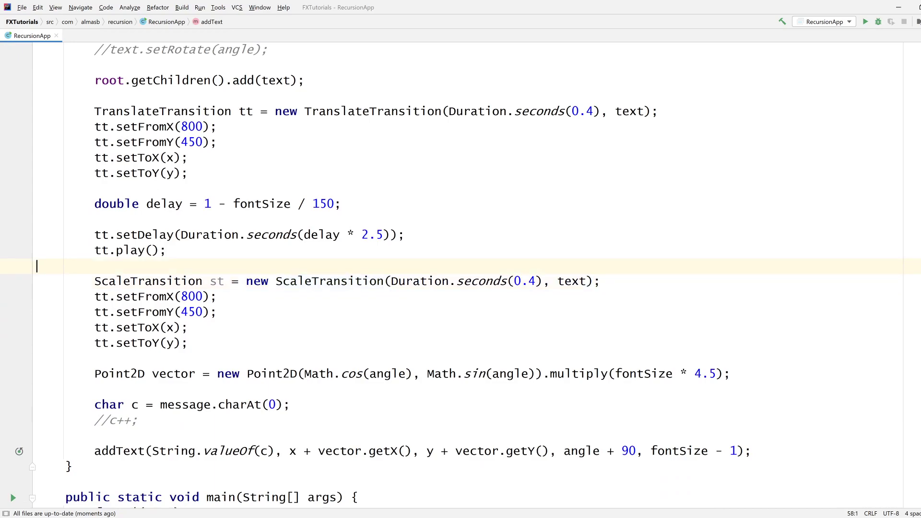
Step: Make the ScaleTransition st scale to X/Y 1.0 and add the st.play() call
double_click(192, 297)
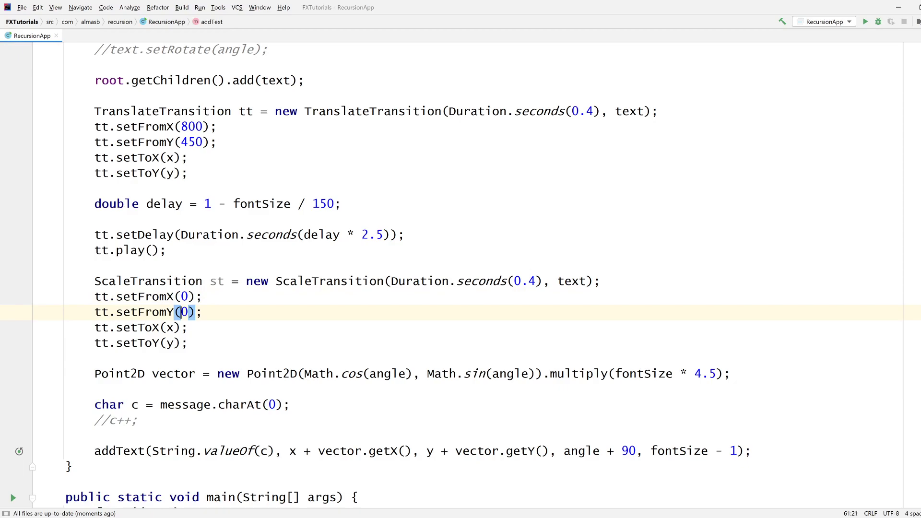
text(1.0)
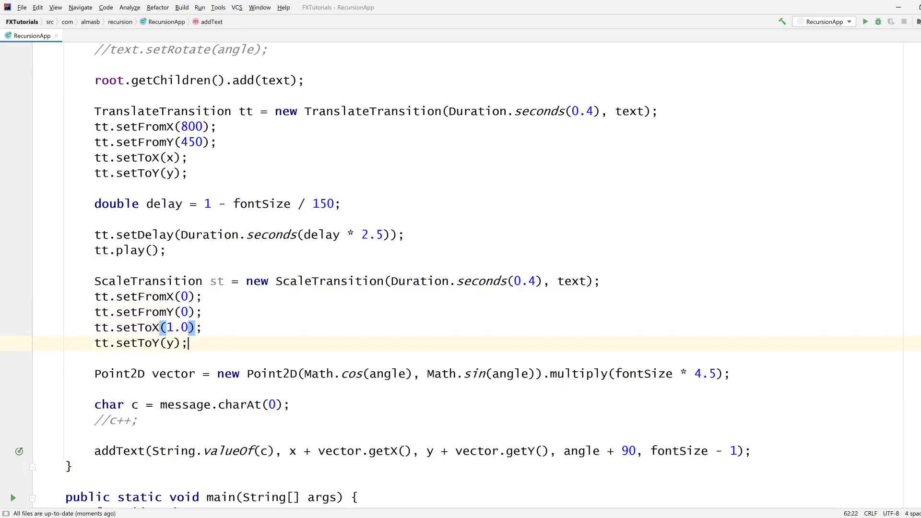
text(1.0)
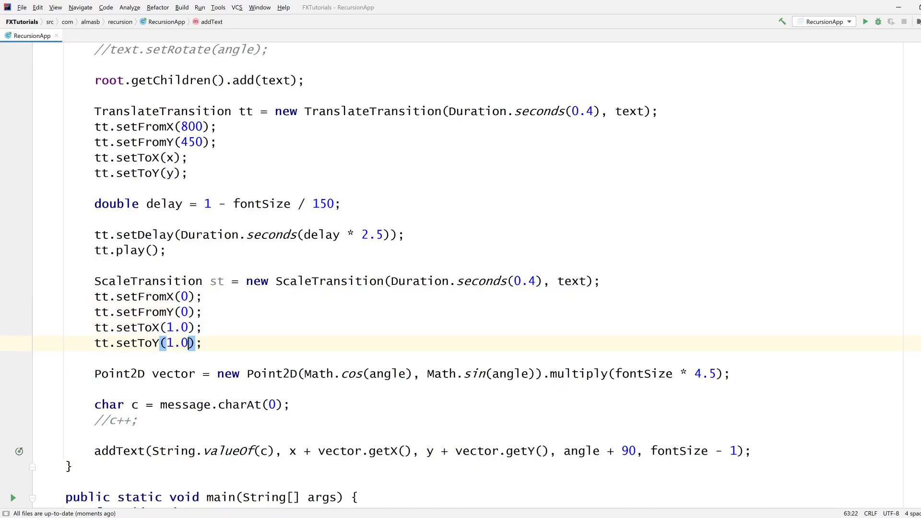
text(st.play();)
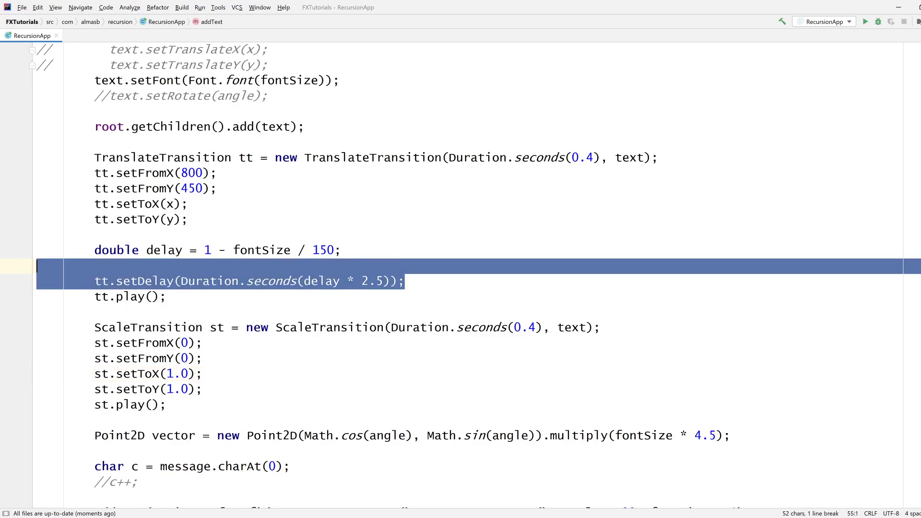
Step: Give st its own setDelay of delay * 7.5 and relaunch RecursionApp
click(203, 388)
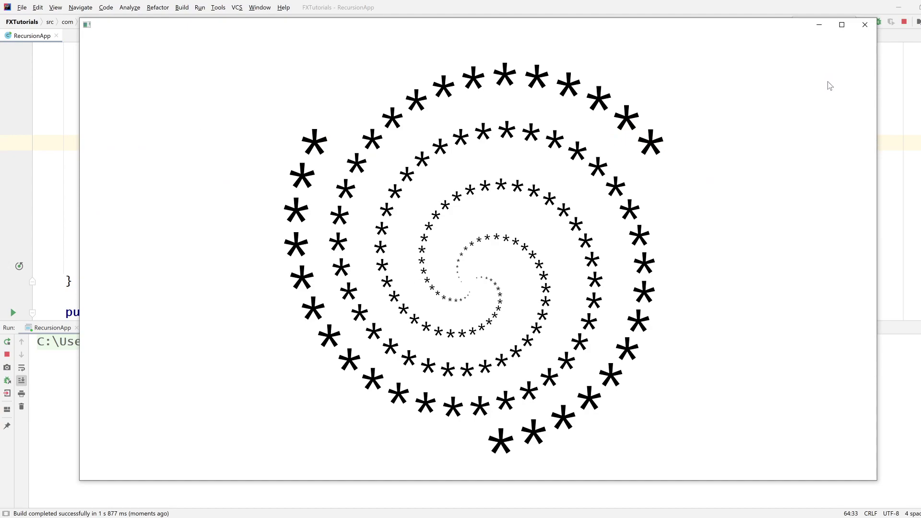
click(863, 24)
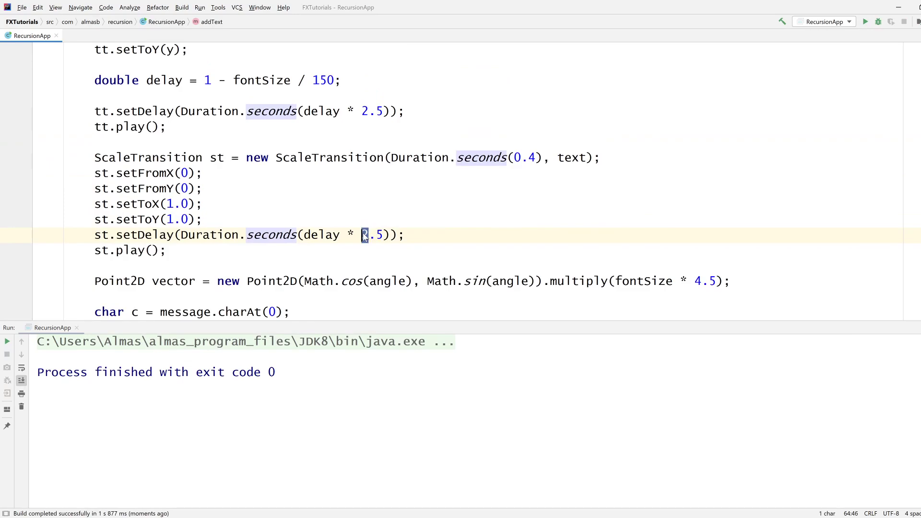
text(7)
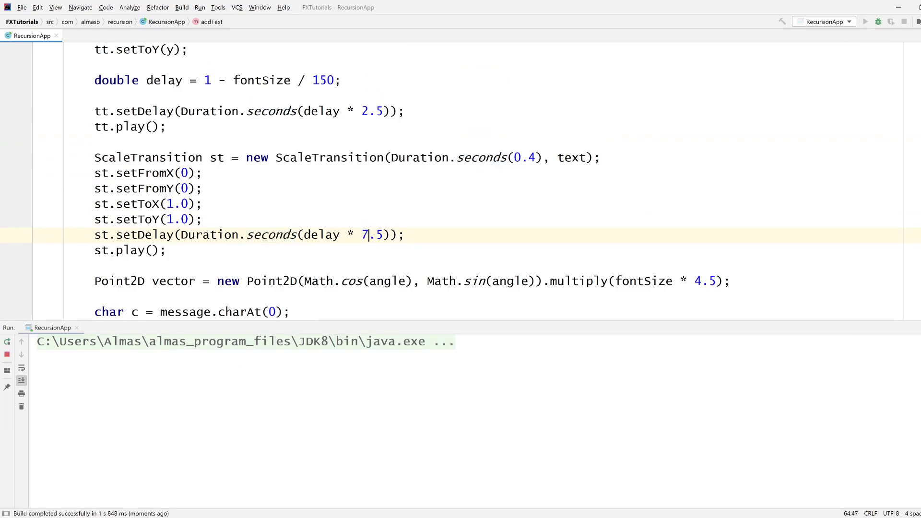
click(864, 22)
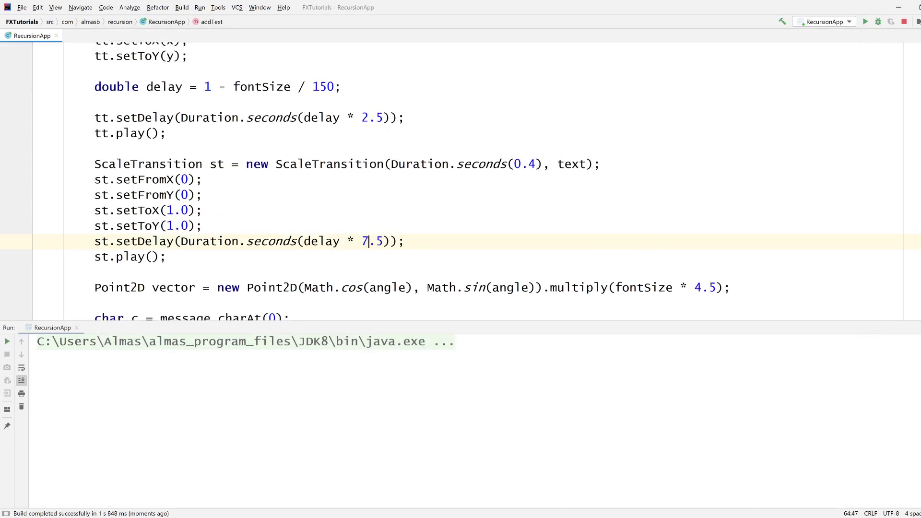
Step: Comment out the TranslateTransition setup lines and its setDelay and play calls with Ctrl+/
scroll(up, 3)
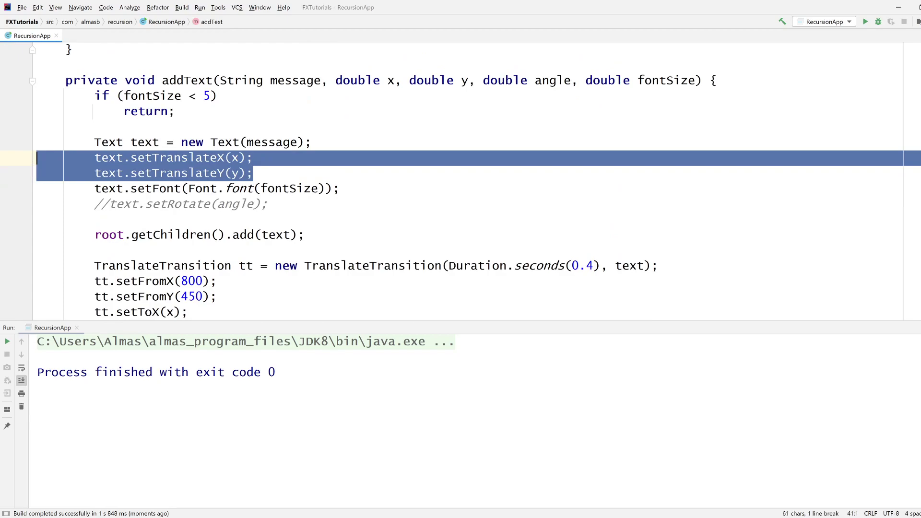
scroll(down, 3)
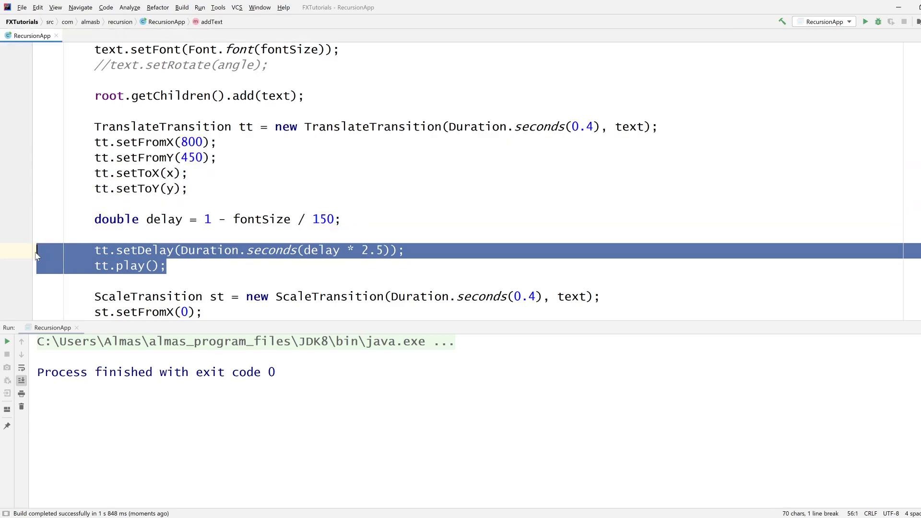
key(ctrl+slash)
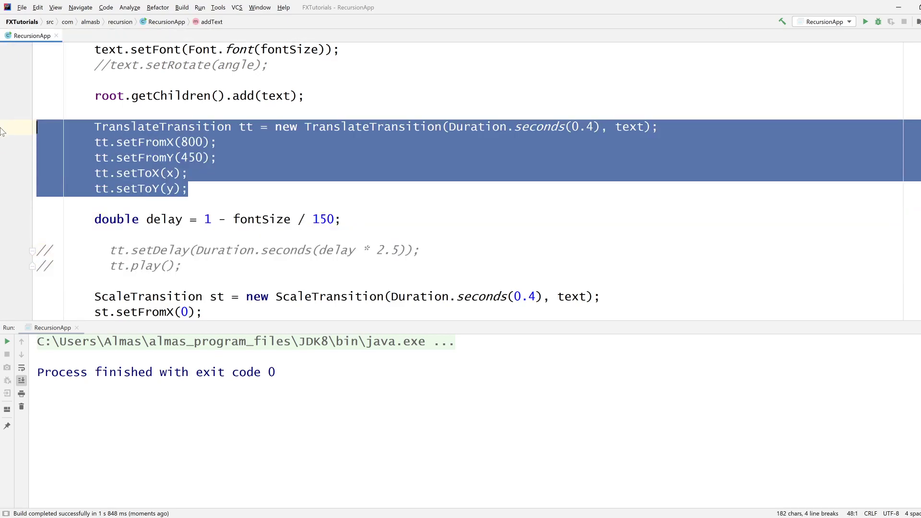
key(ctrl+slash)
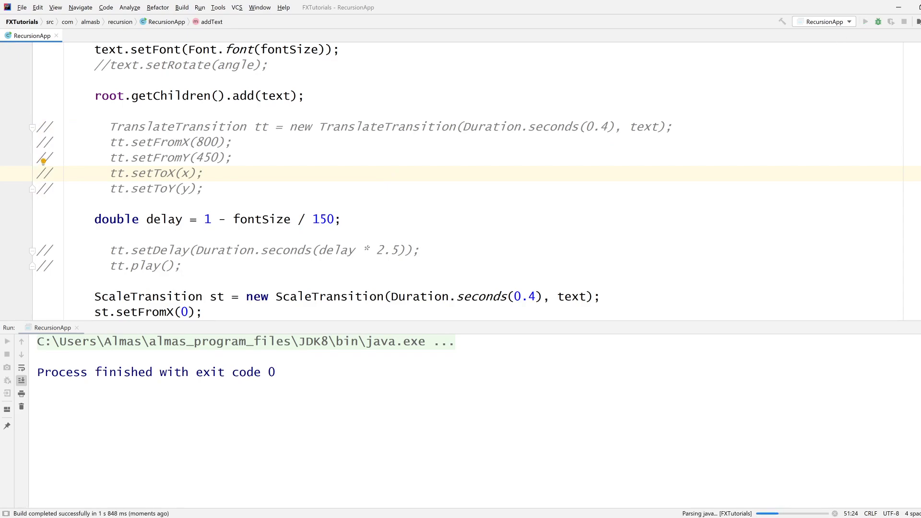
Step: Run RecursionApp to view the spiral, close it, and launch it once more
click(865, 21)
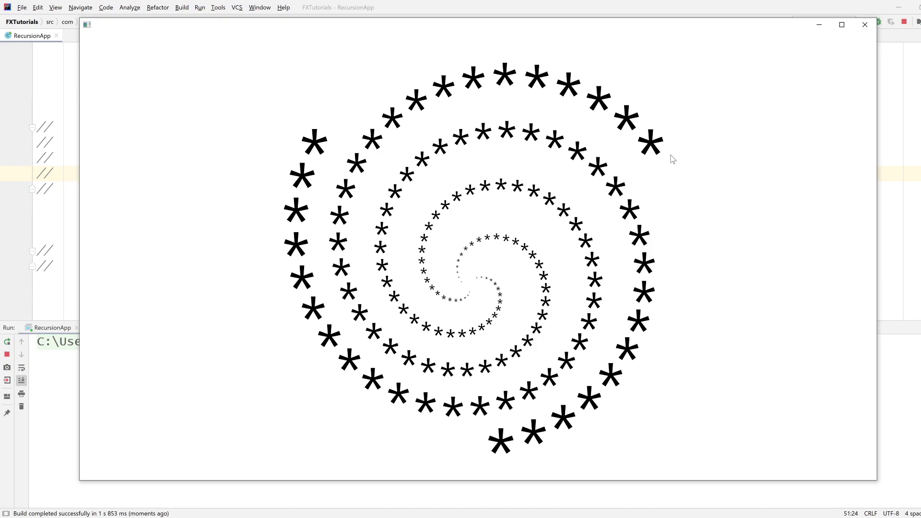
click(864, 25)
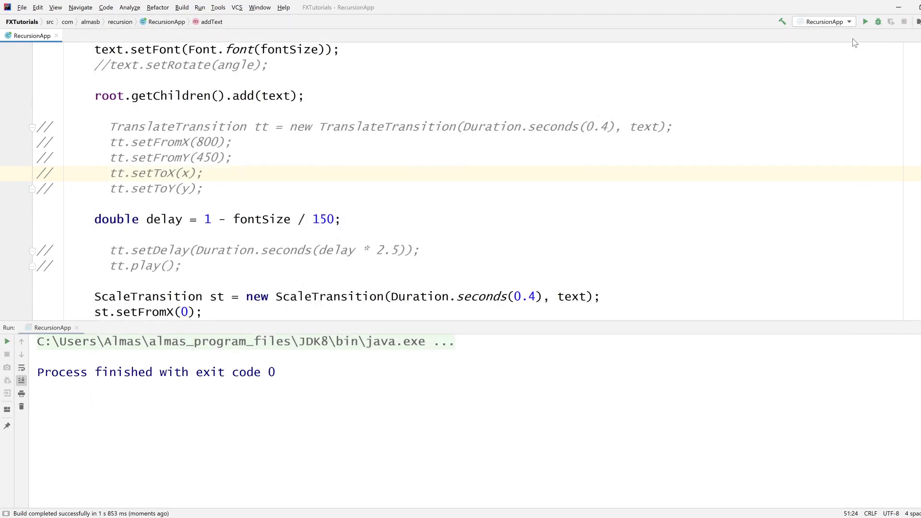
click(864, 22)
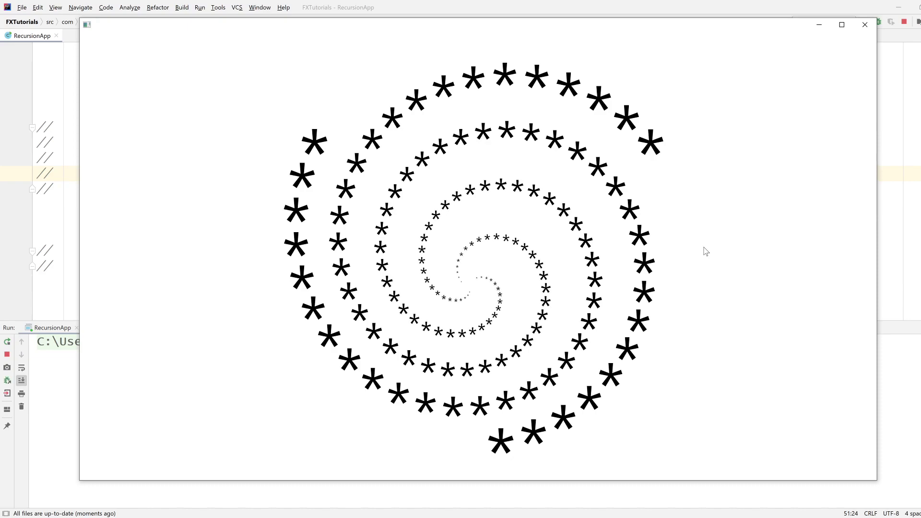
mouse_move(863, 25)
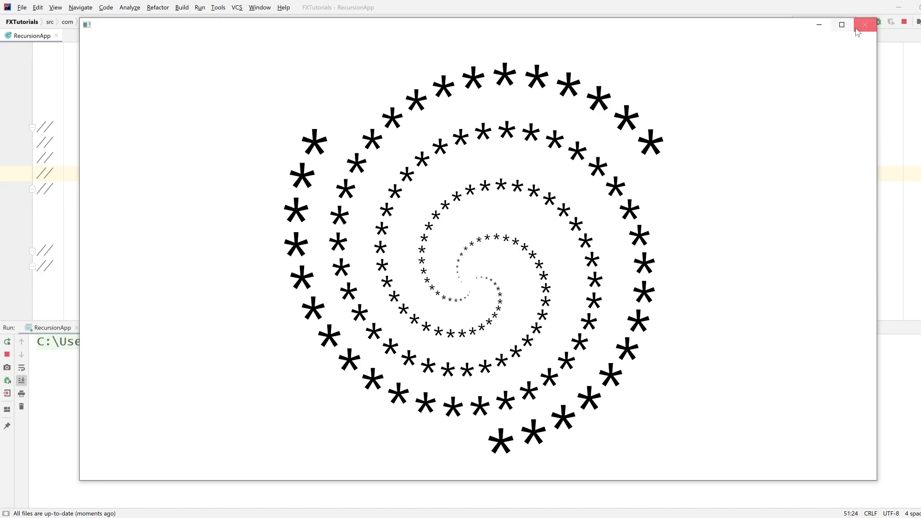
Step: Close the spiral window and look over the initial addText call in createContent
click(863, 25)
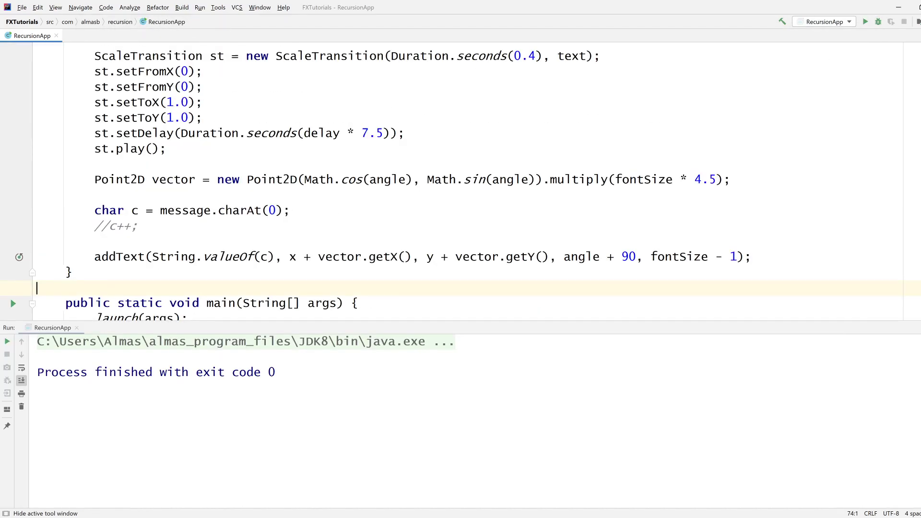
scroll(up, 3)
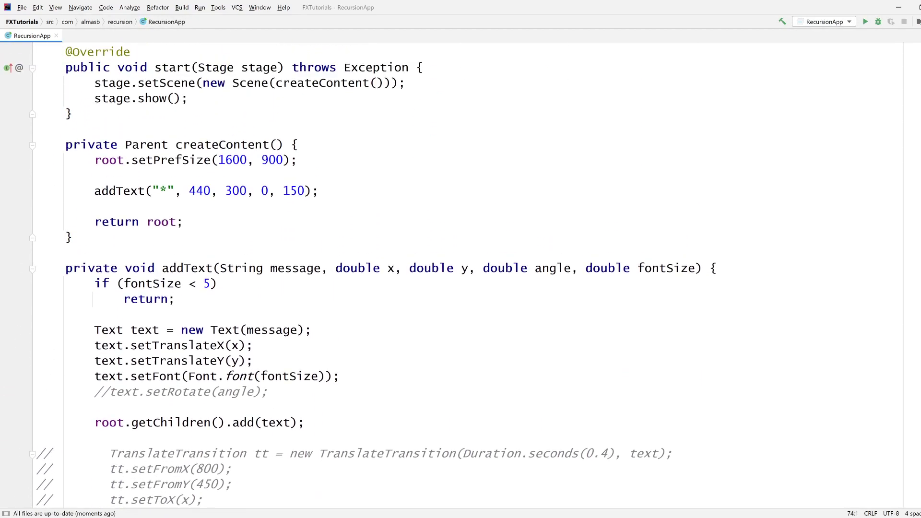
click(239, 268)
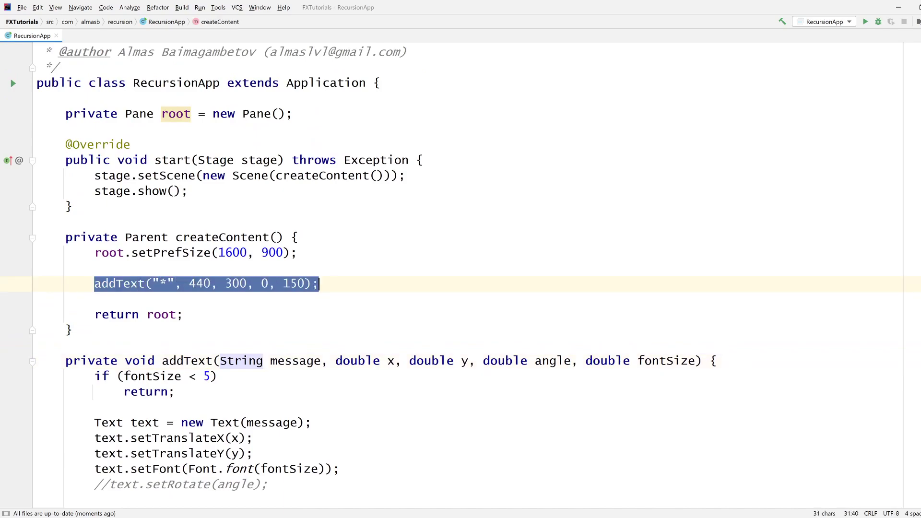
click(113, 284)
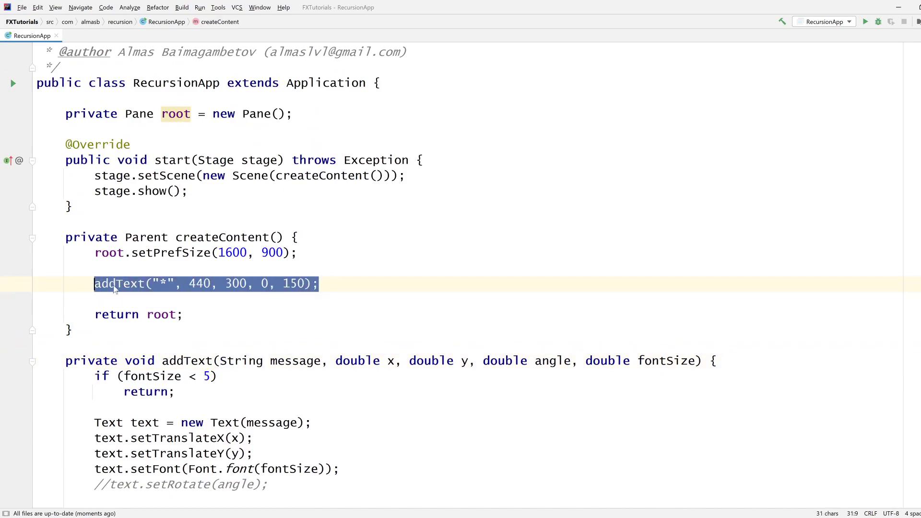
click(318, 284)
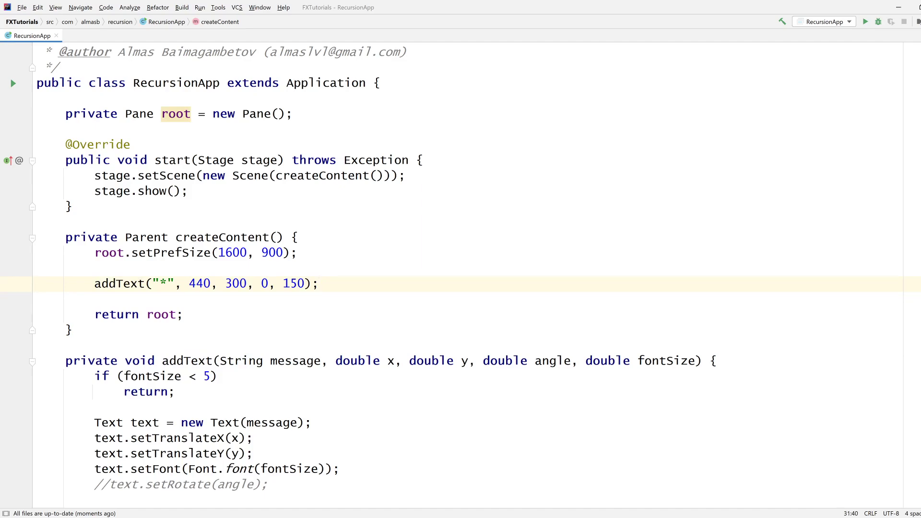
Step: Scroll through the rest of the RecursionApp code to review it without editing
scroll(down, 3)
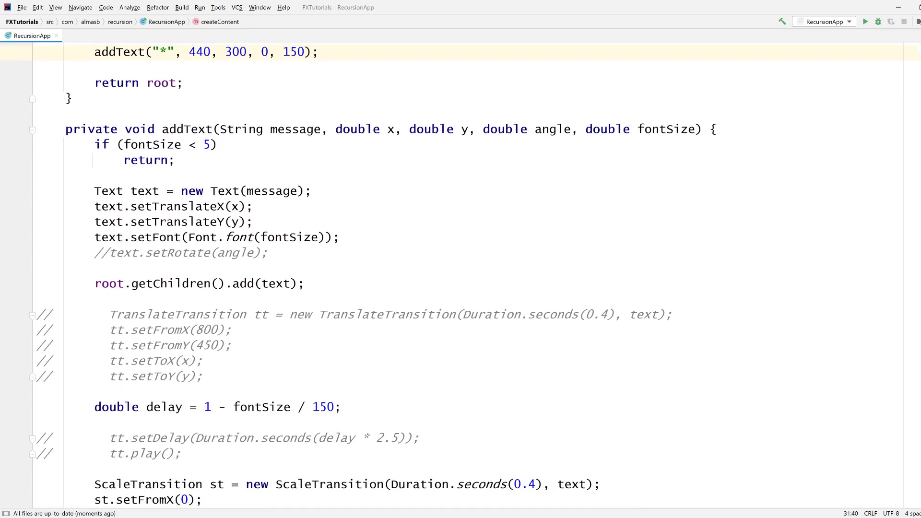
scroll(down, 3)
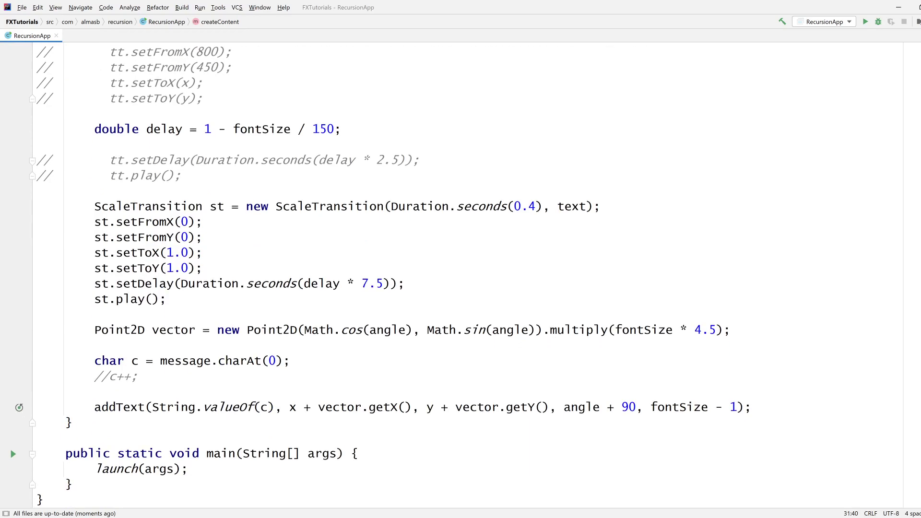
scroll(up, 3)
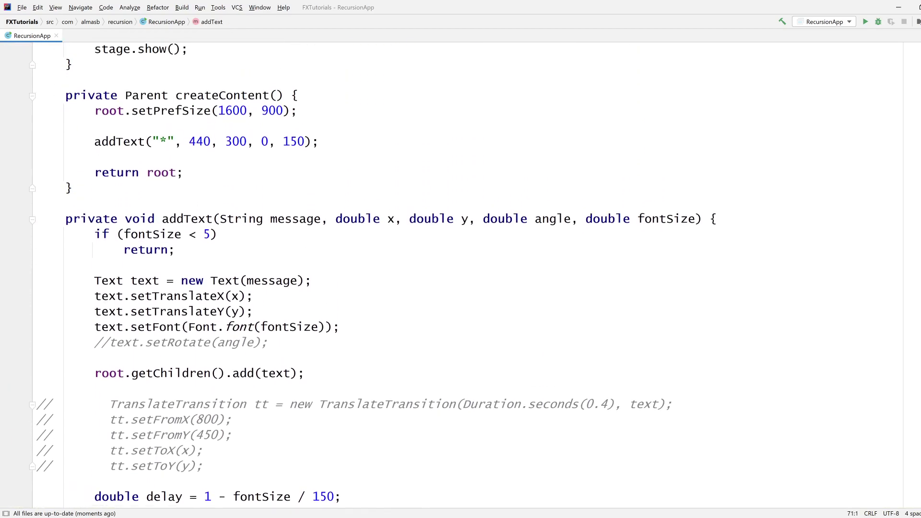
scroll(up, 3)
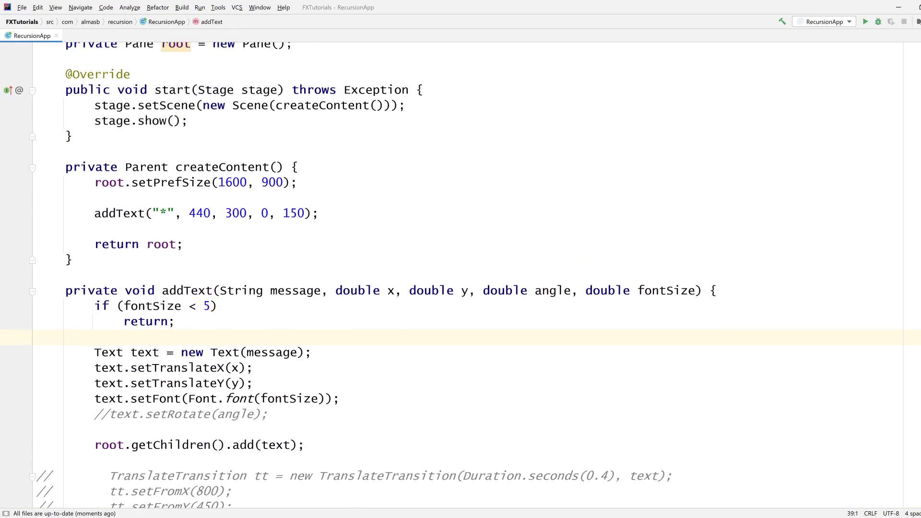